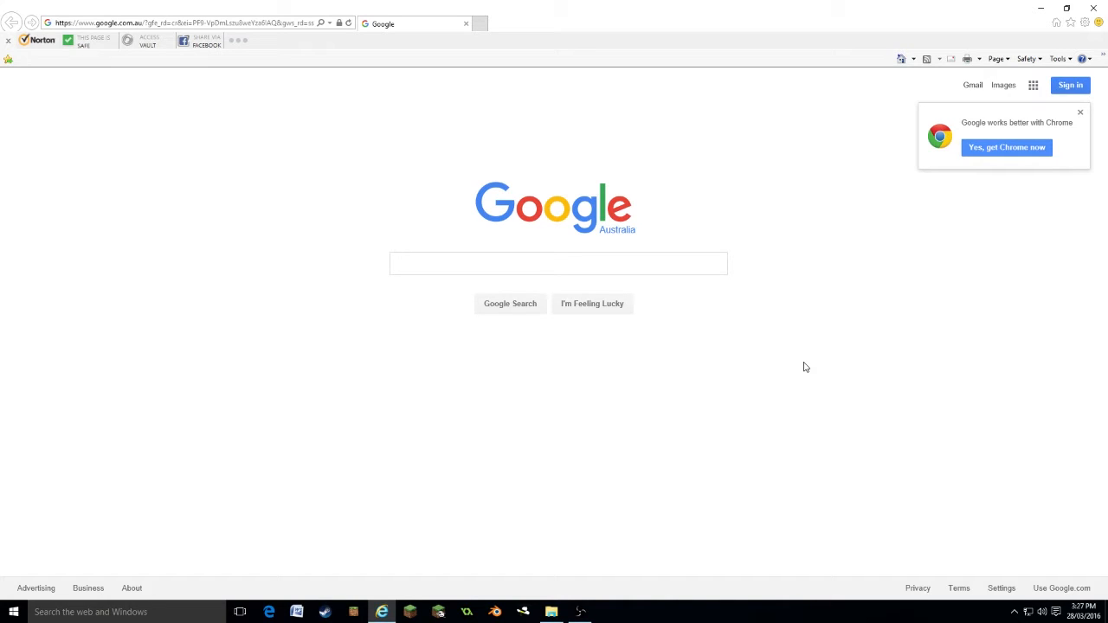
mouse_move(805, 361)
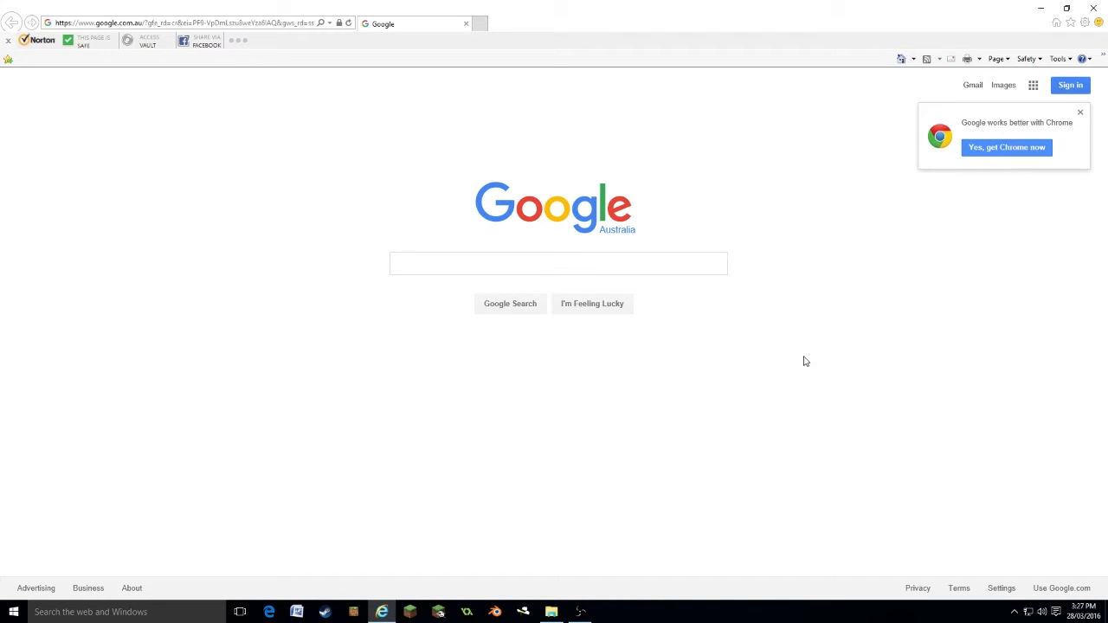
mouse_move(812, 362)
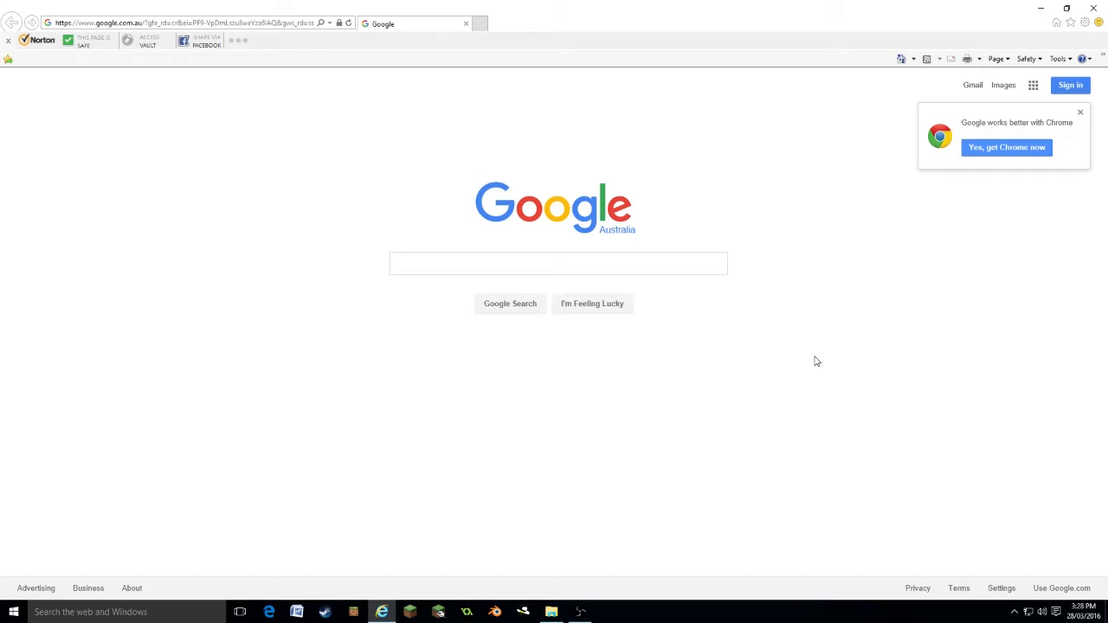
mouse_move(821, 388)
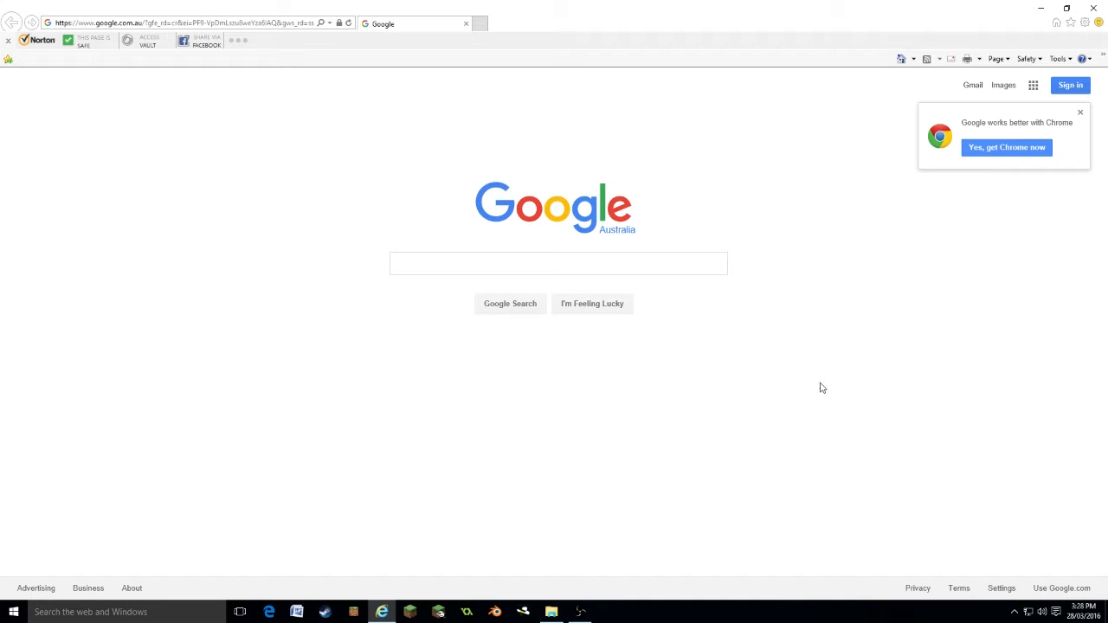
mouse_move(810, 390)
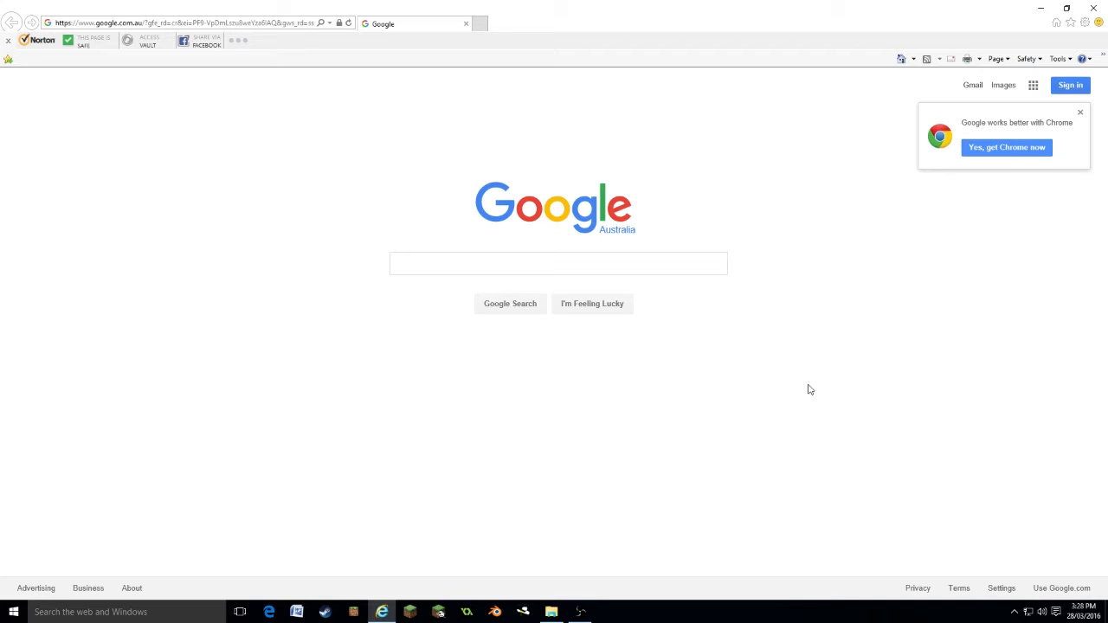
mouse_move(747, 417)
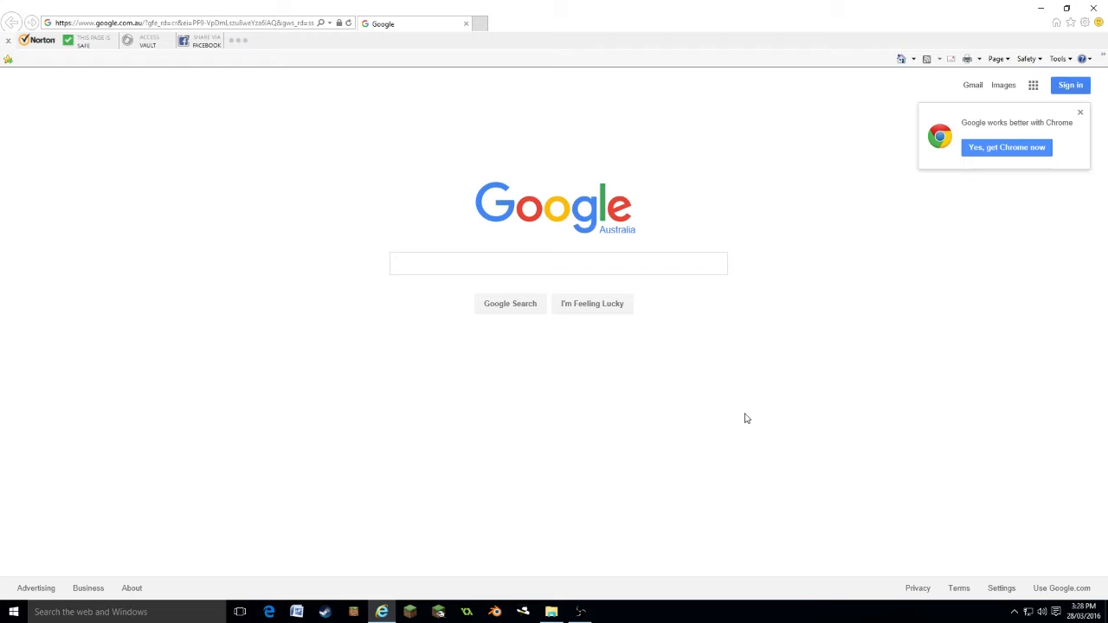
mouse_move(679, 464)
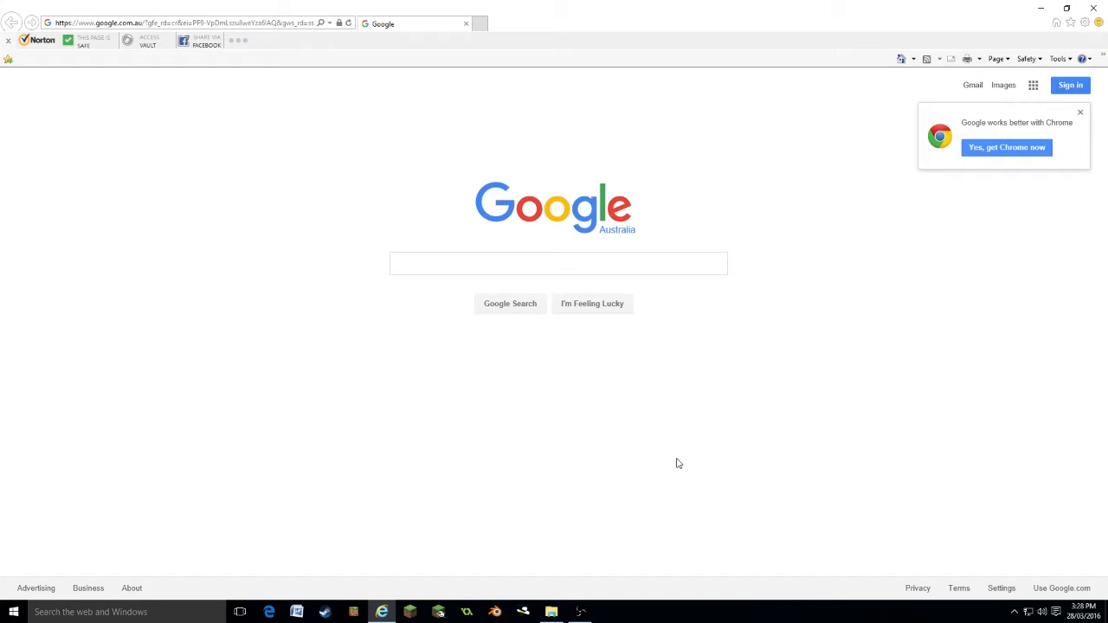
mouse_move(668, 460)
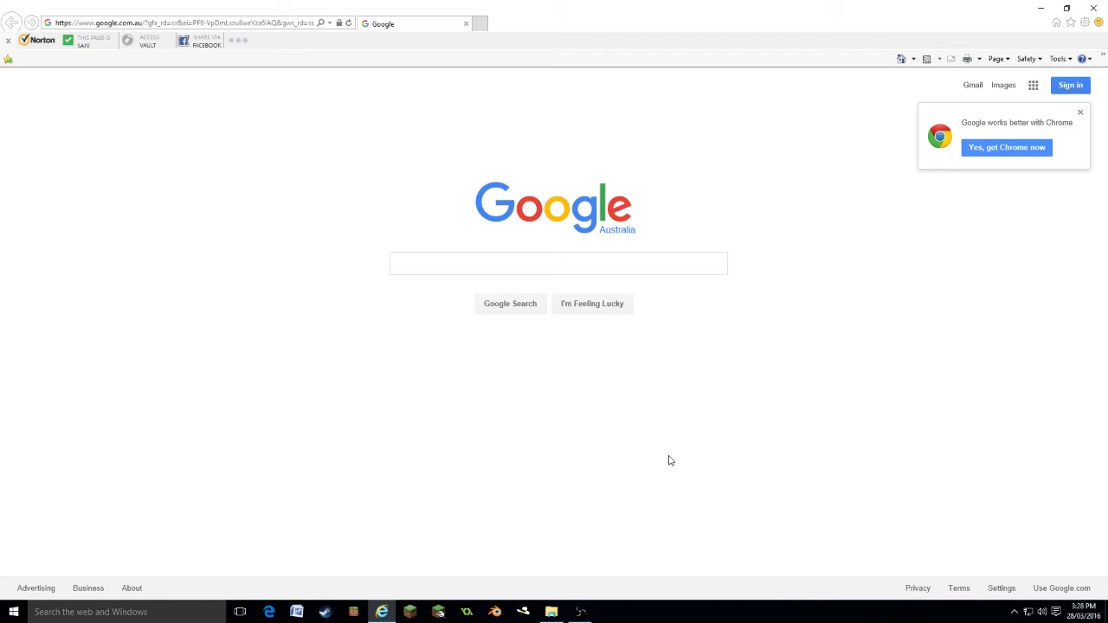
mouse_move(409, 374)
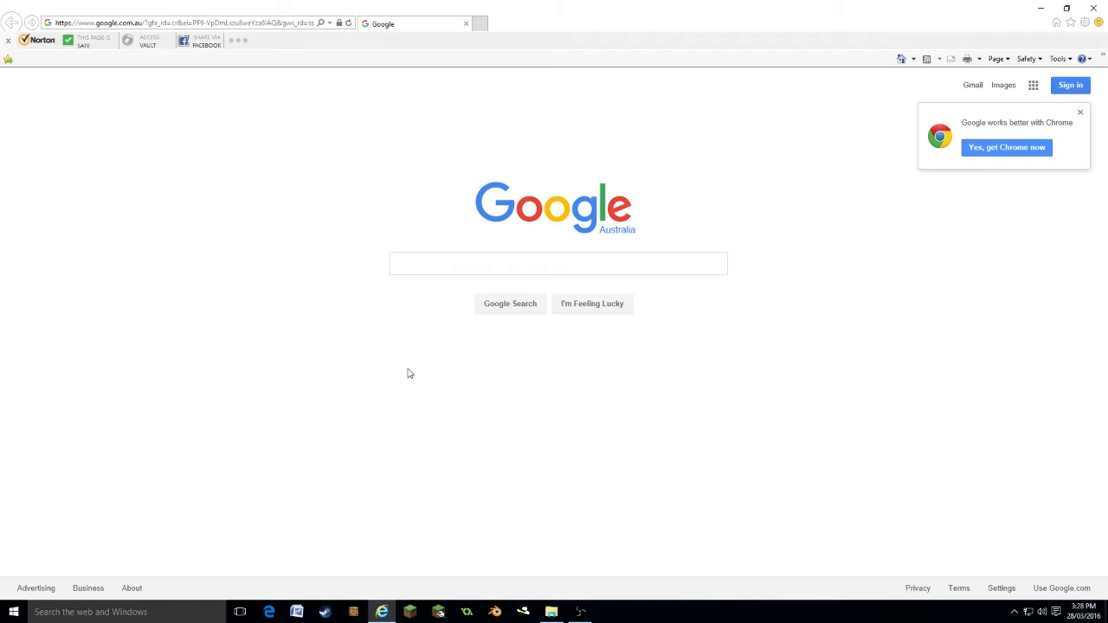
mouse_move(319, 187)
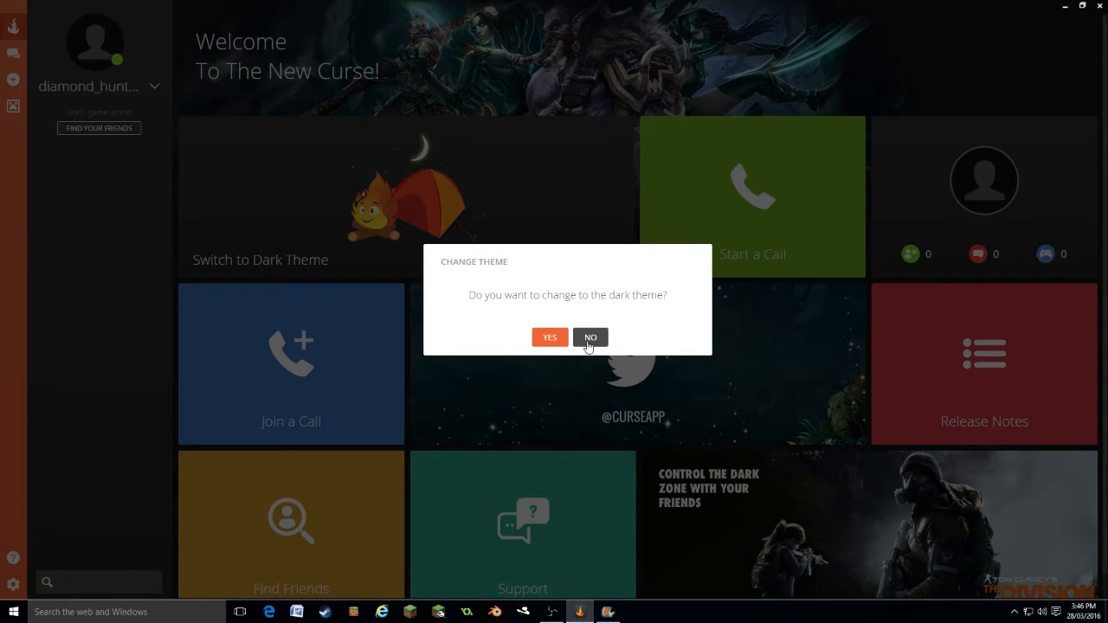
- Answer No to the Change Theme prompt, keeping Curse's light theme
left_click(590, 336)
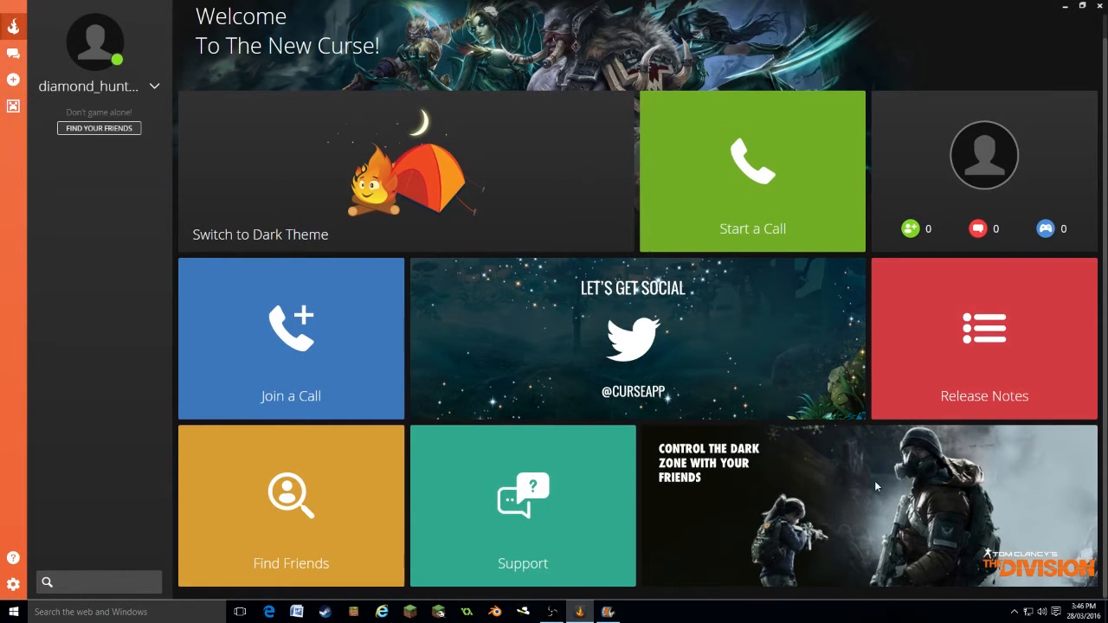
left_click(94, 41)
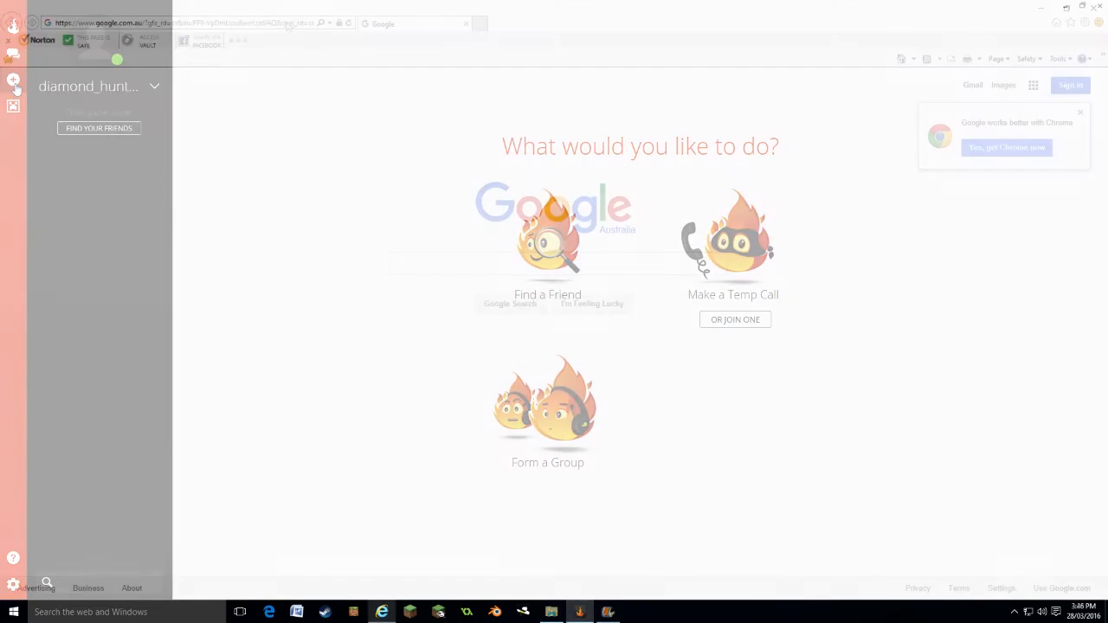
- Search Google for 'curse voice beta' and go to the official Curse Voice site
type("curtse")
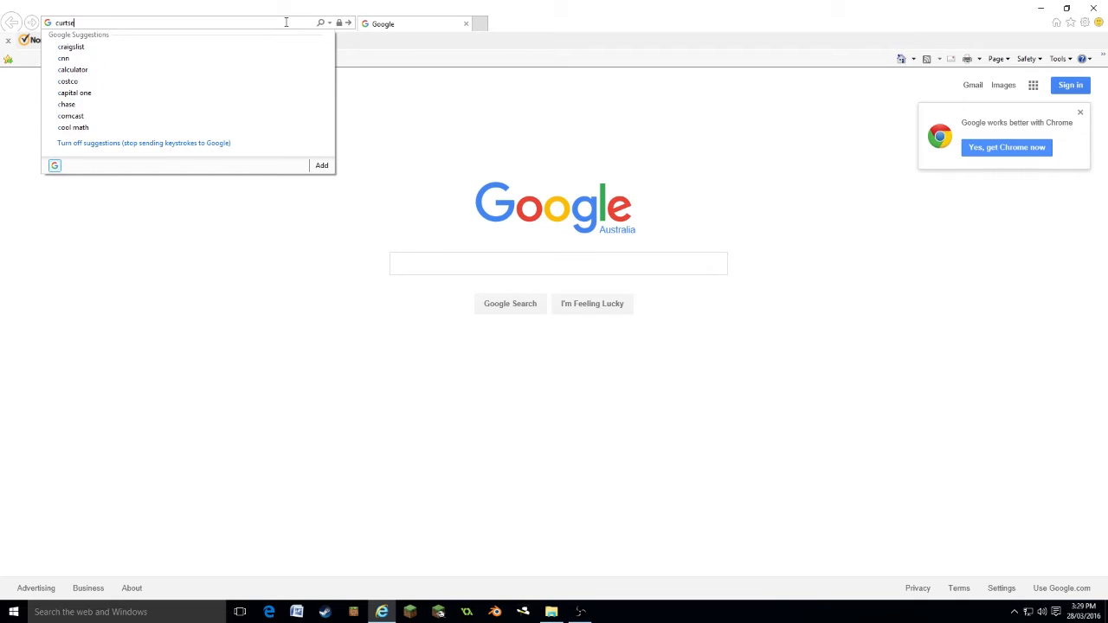
key("BackSpace")
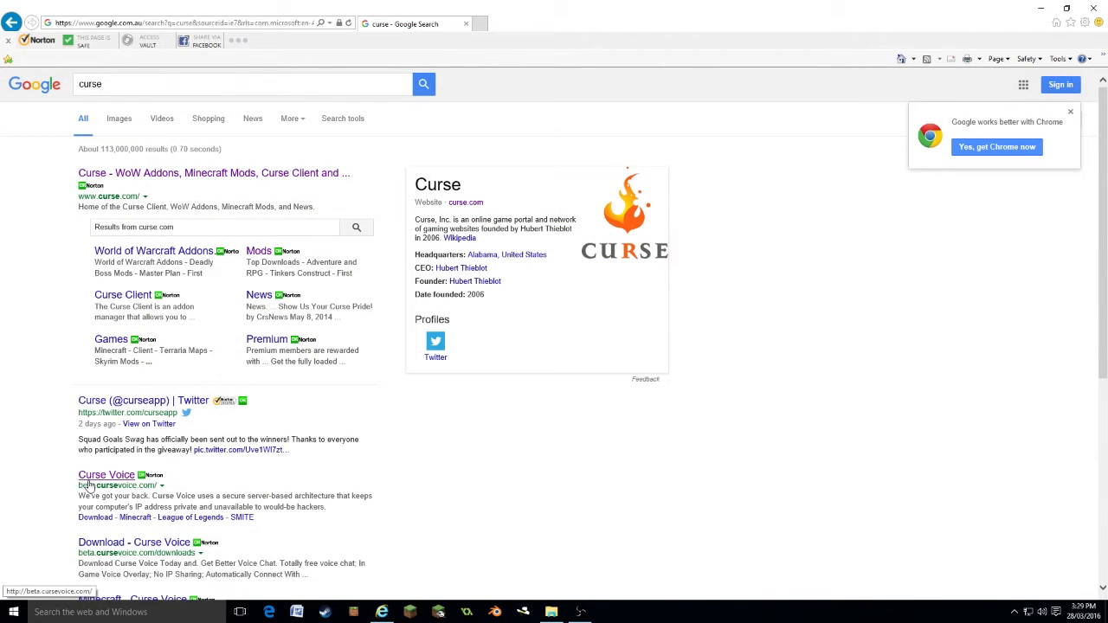
left_click(173, 22)
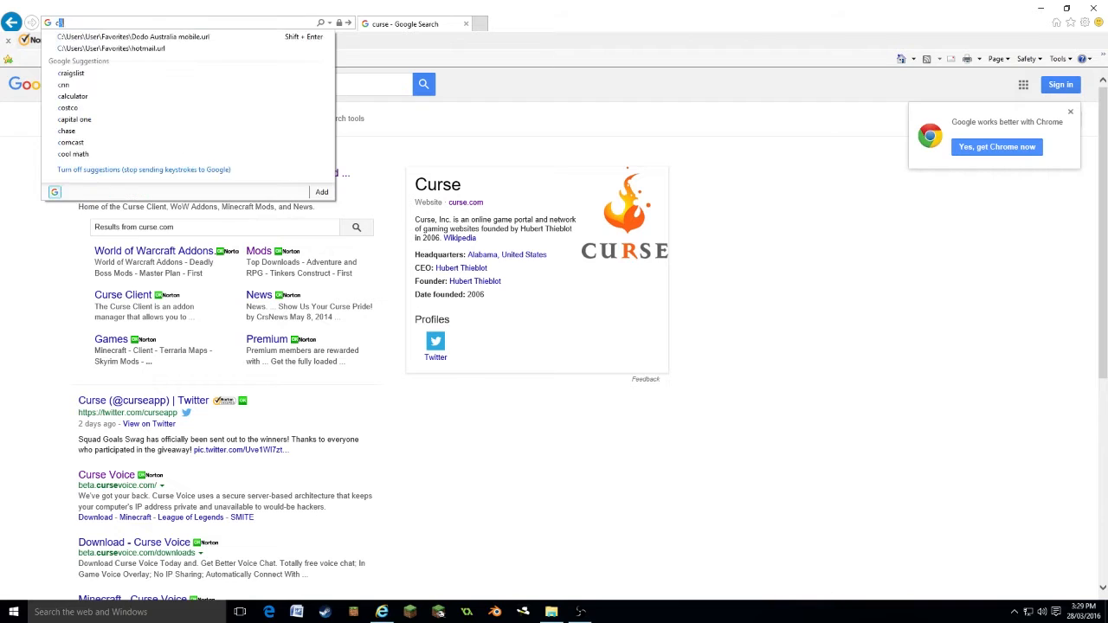
type("curse vo")
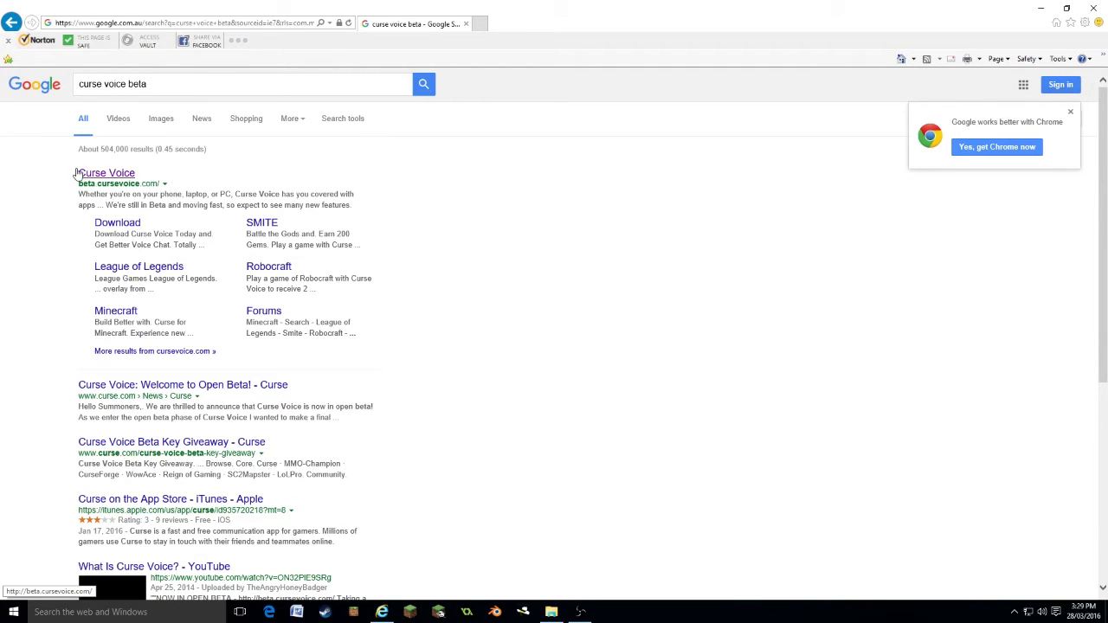
left_click(108, 173)
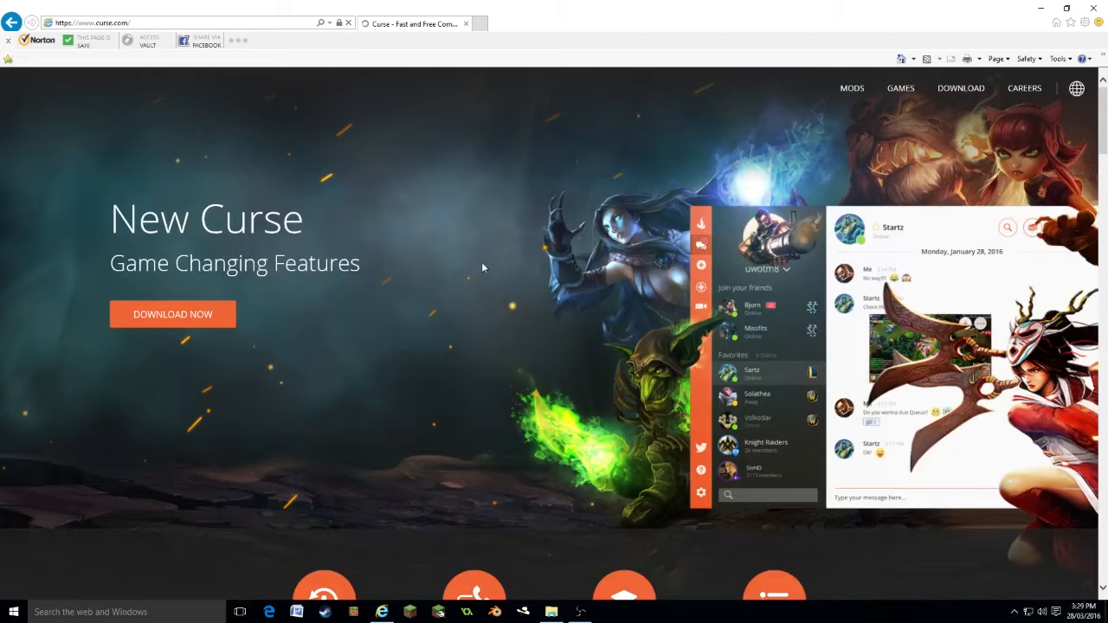
- Go to the DOWNLOAD page from the curse.com homepage navigation
scroll("down", 3)
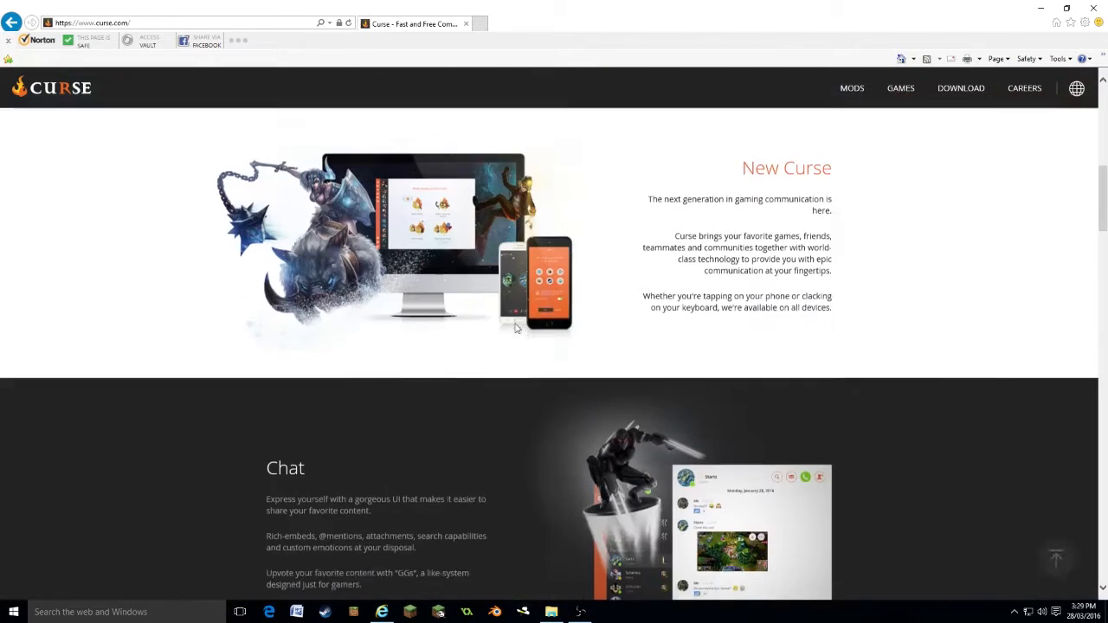
left_click(961, 87)
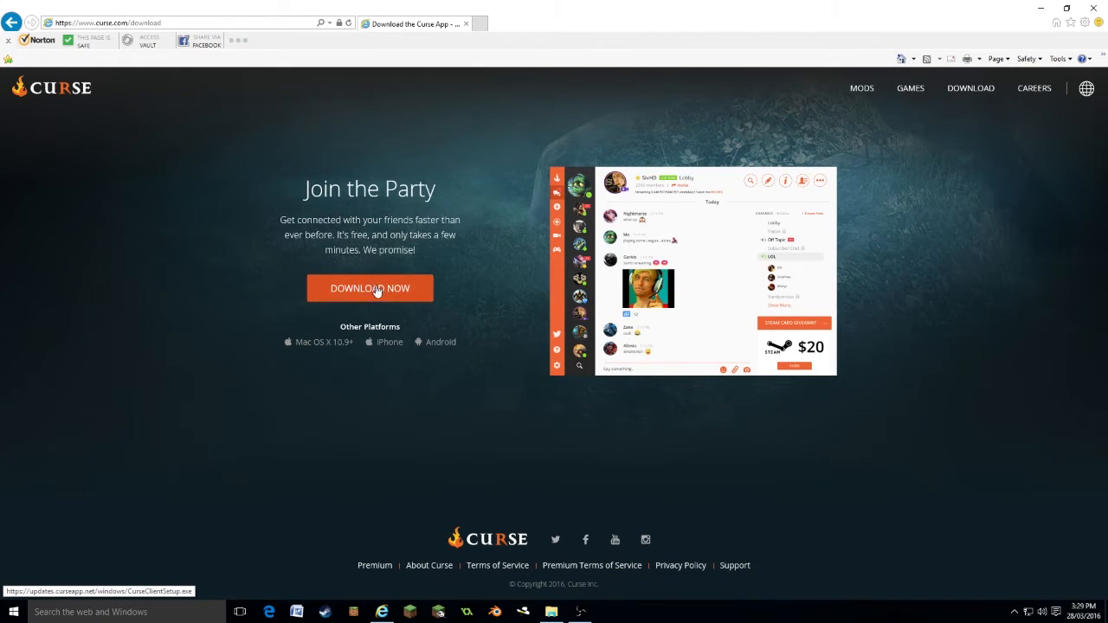
mouse_move(364, 291)
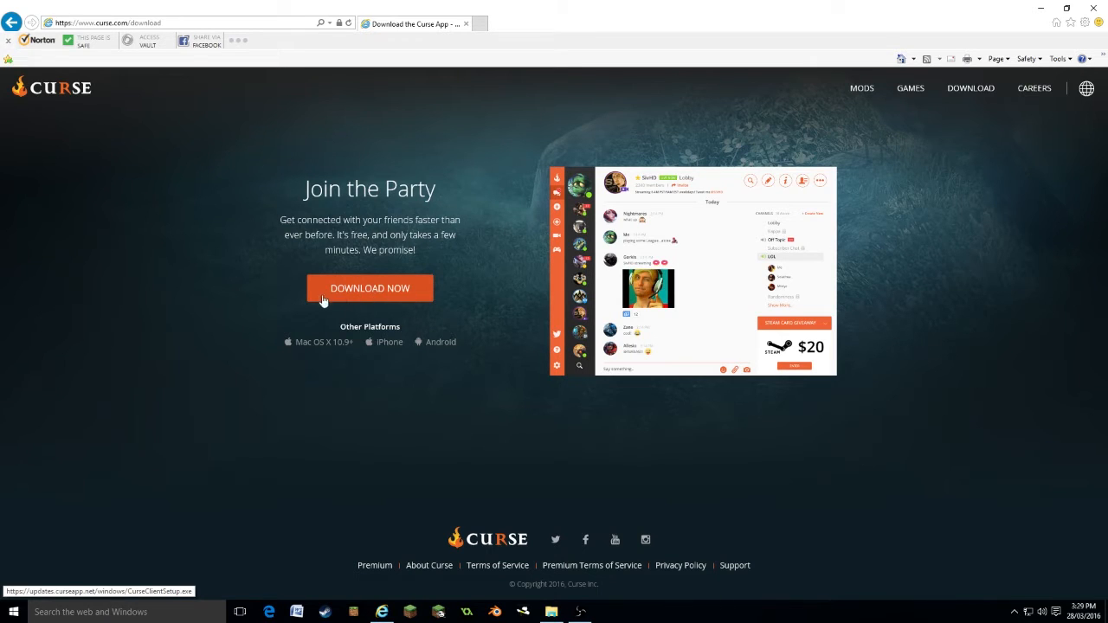
- Download and save CurseClientSetup, then show the finished installer in its Downloads folder
left_click(370, 288)
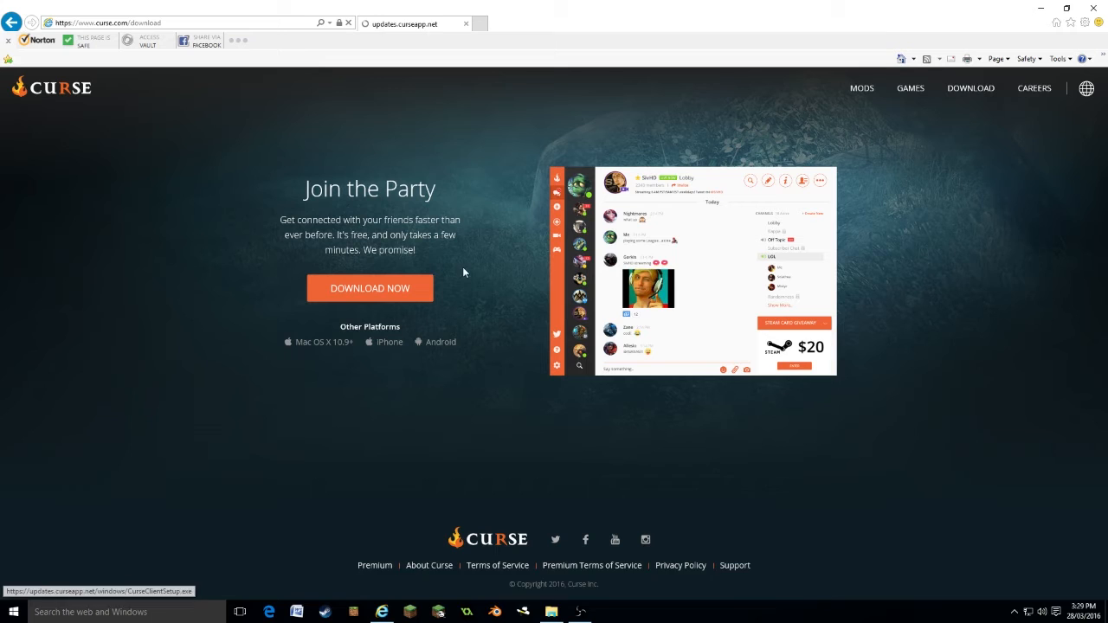
left_click(370, 288)
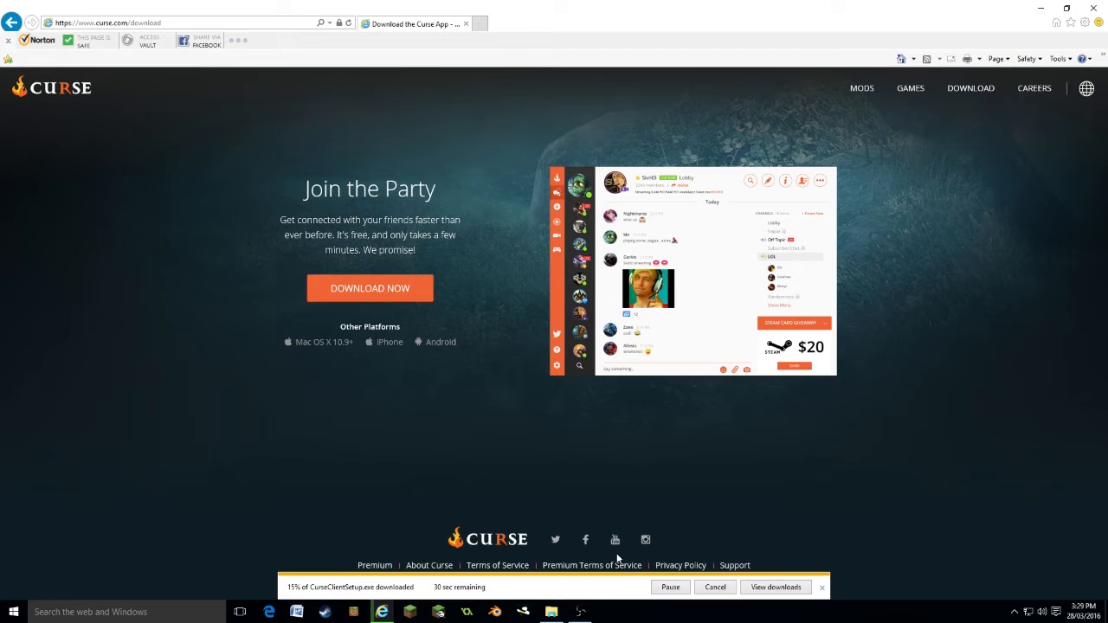
mouse_move(561, 526)
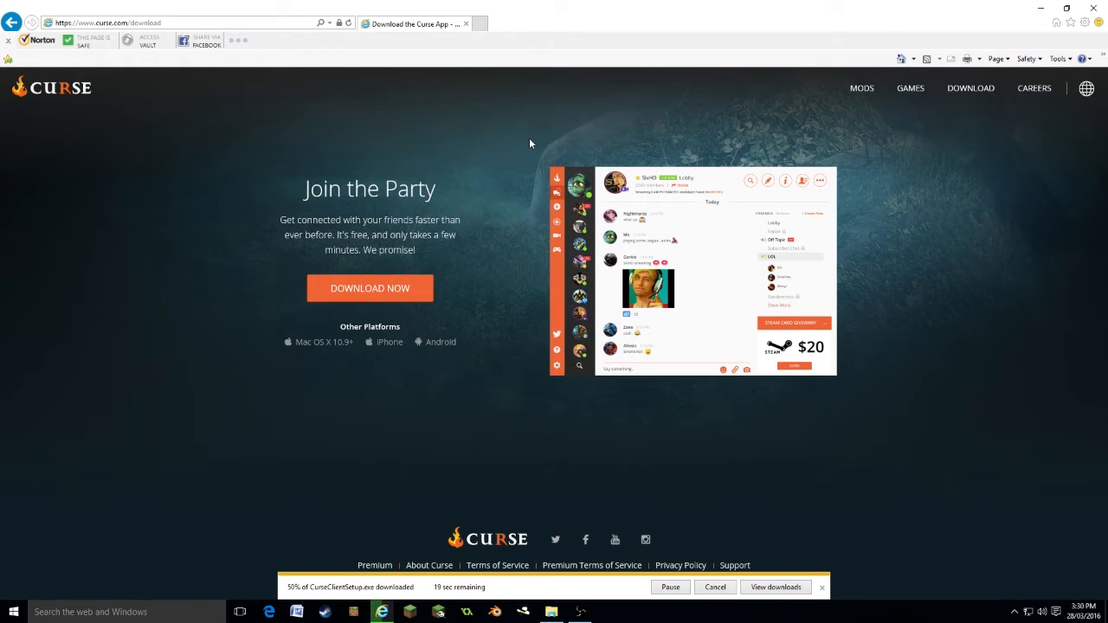
mouse_move(537, 139)
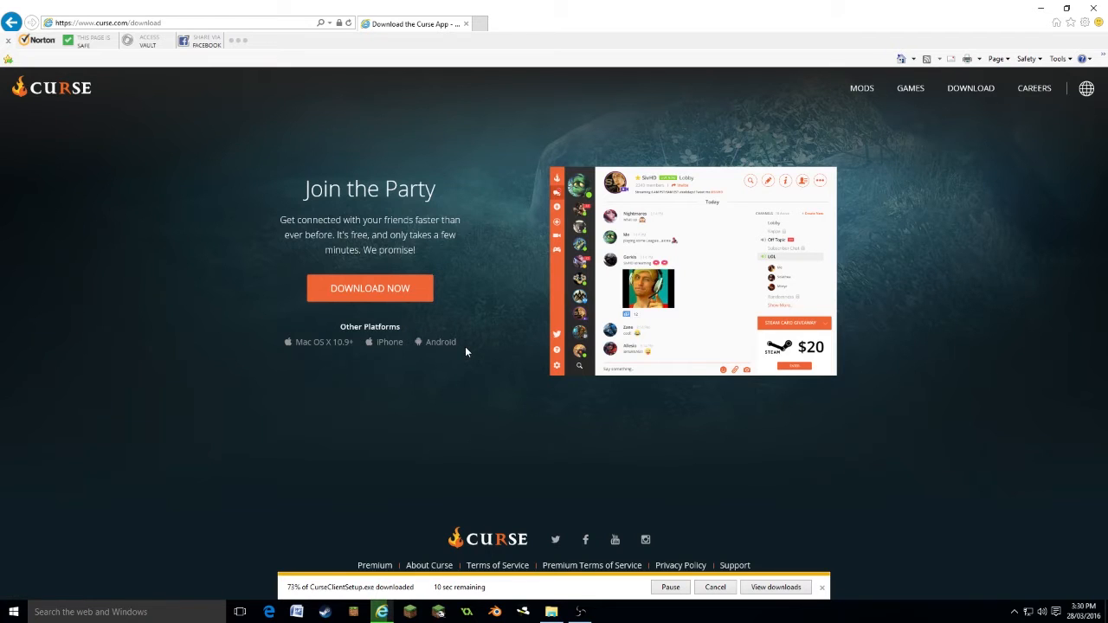
mouse_move(544, 351)
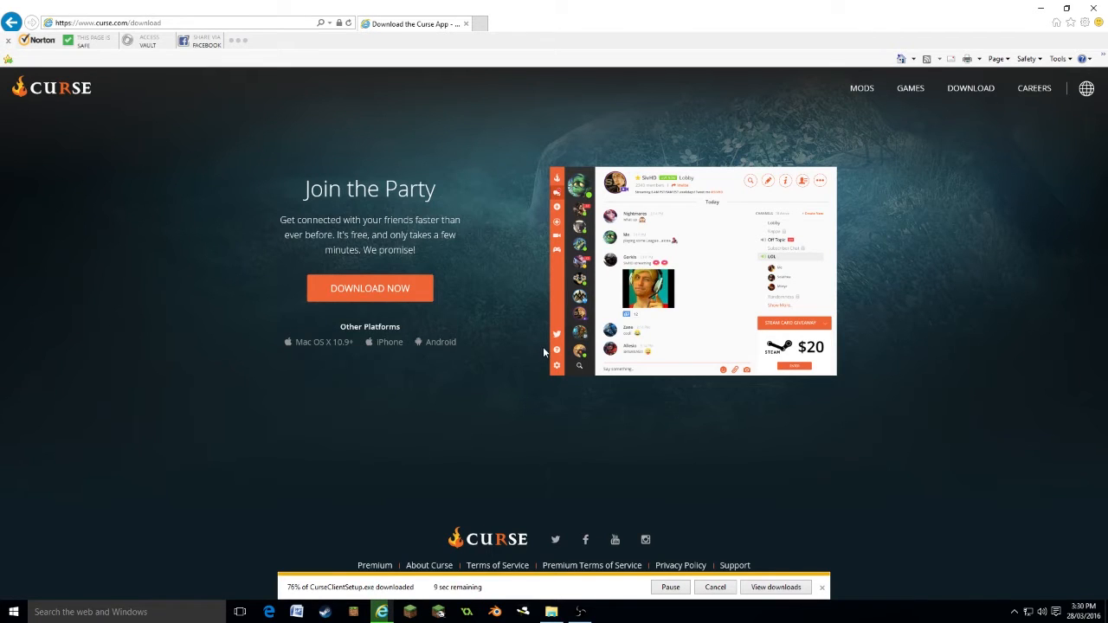
mouse_move(440, 369)
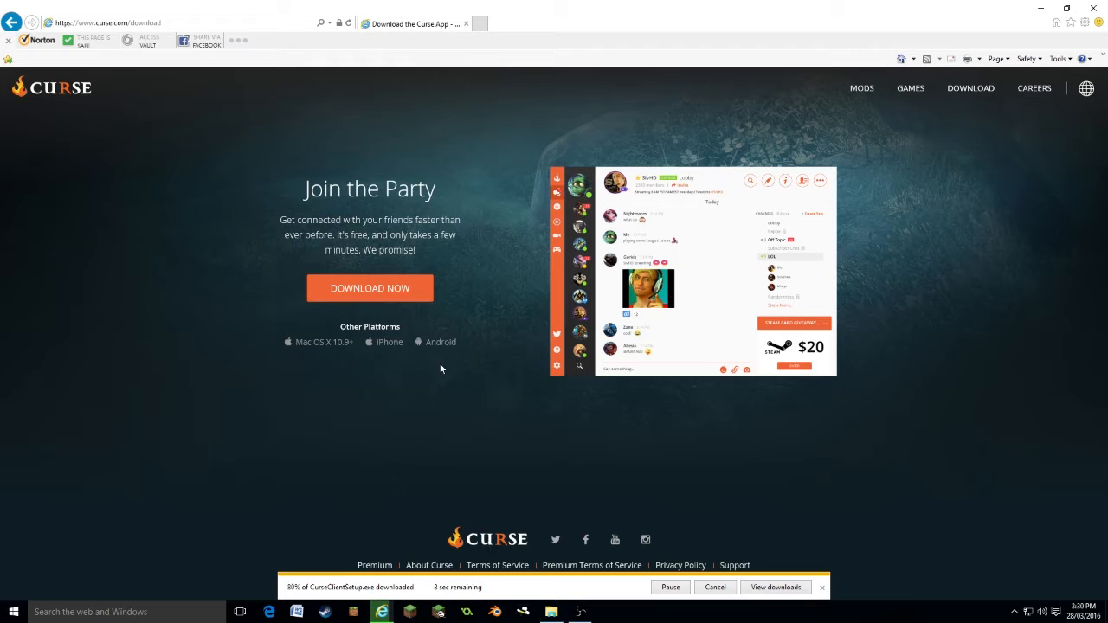
mouse_move(509, 559)
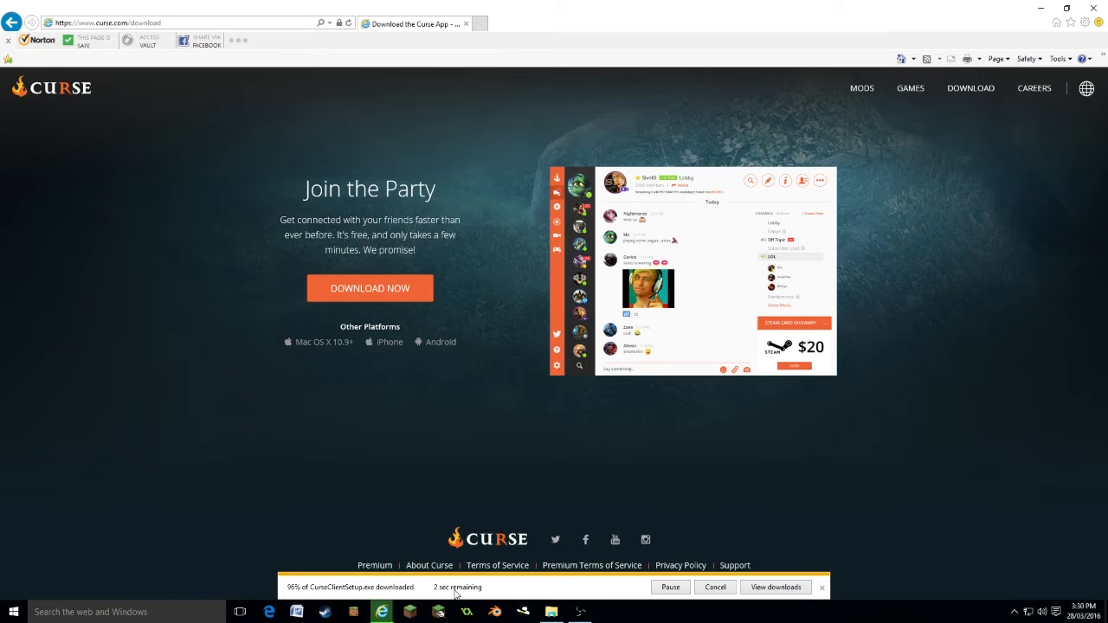
mouse_move(530, 593)
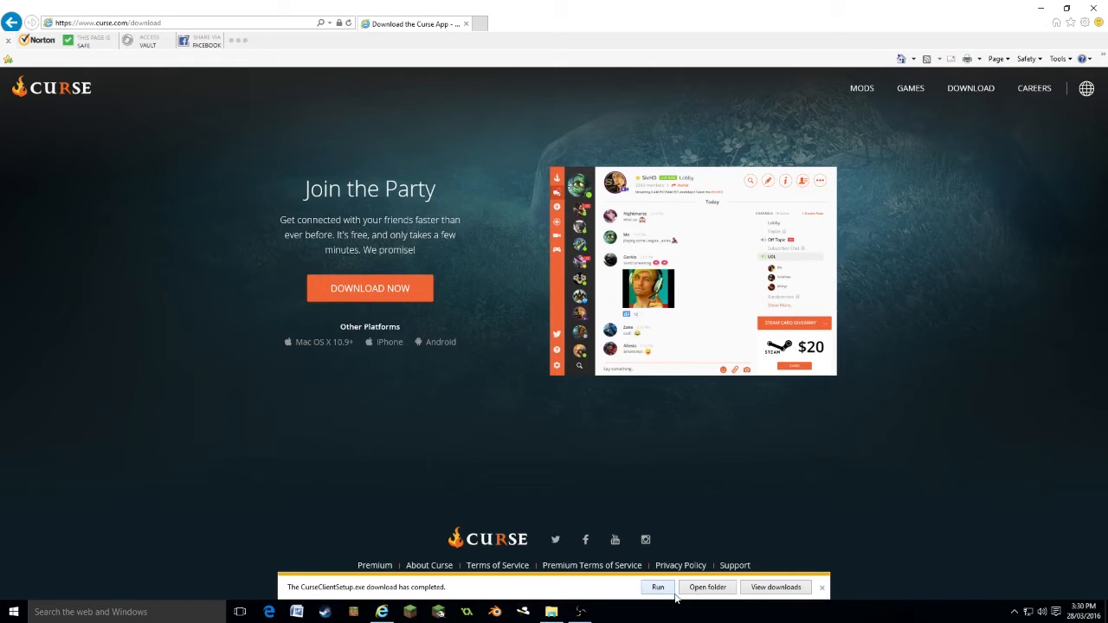
left_click(707, 587)
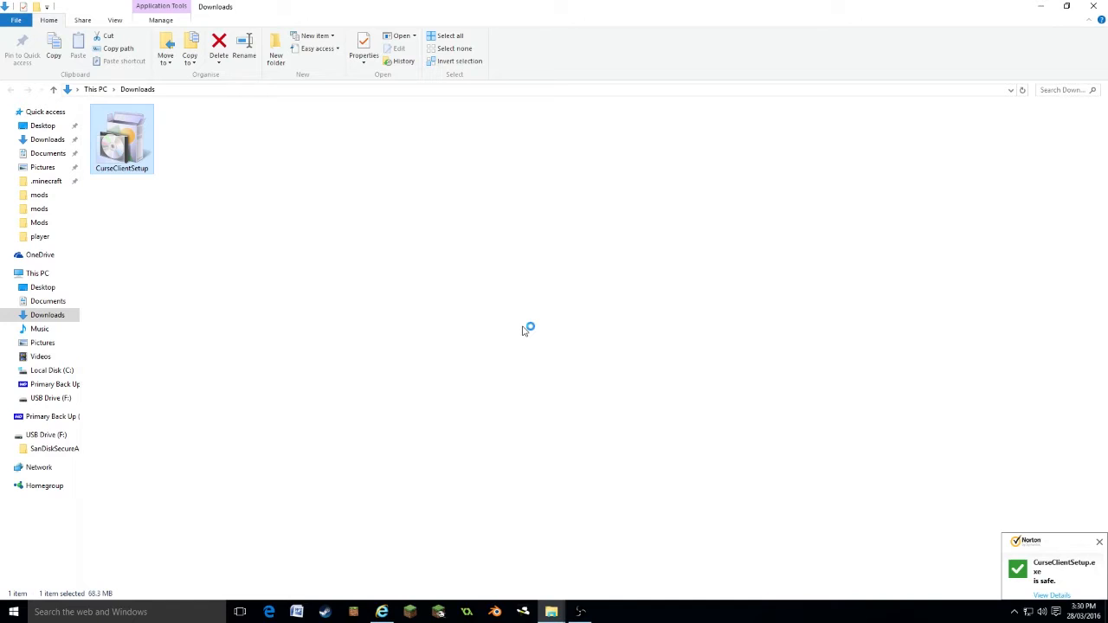
- Run CurseClientSetup and acknowledge the 'another version is already installed' error
double_click(121, 139)
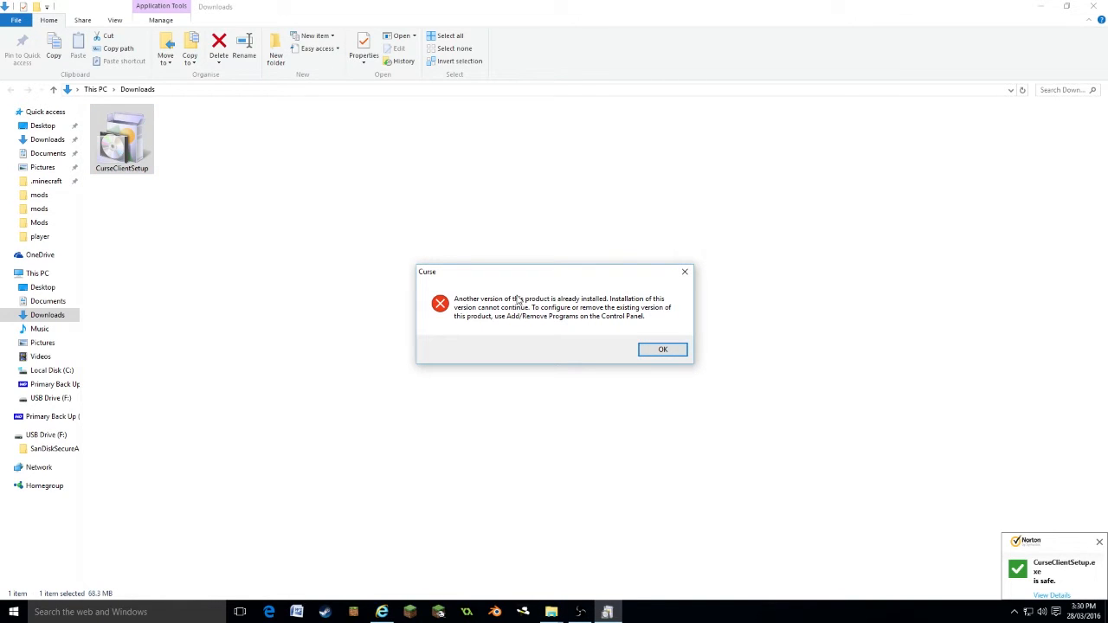
left_click(662, 350)
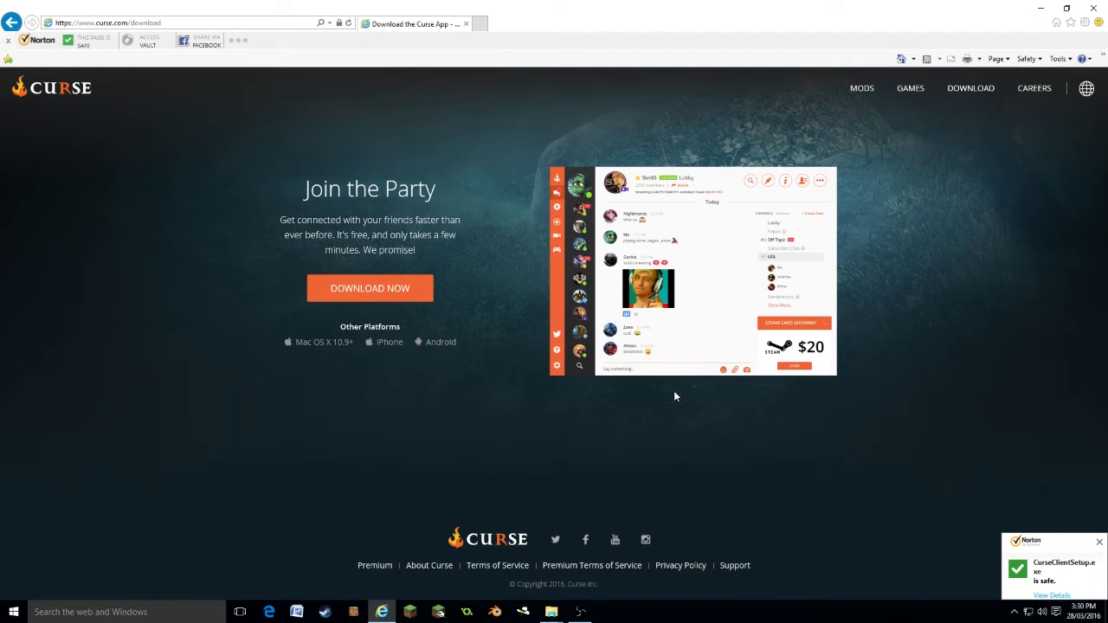
- Search the Start menu for 'curse' to find the Curse desktop app
left_click(12, 611)
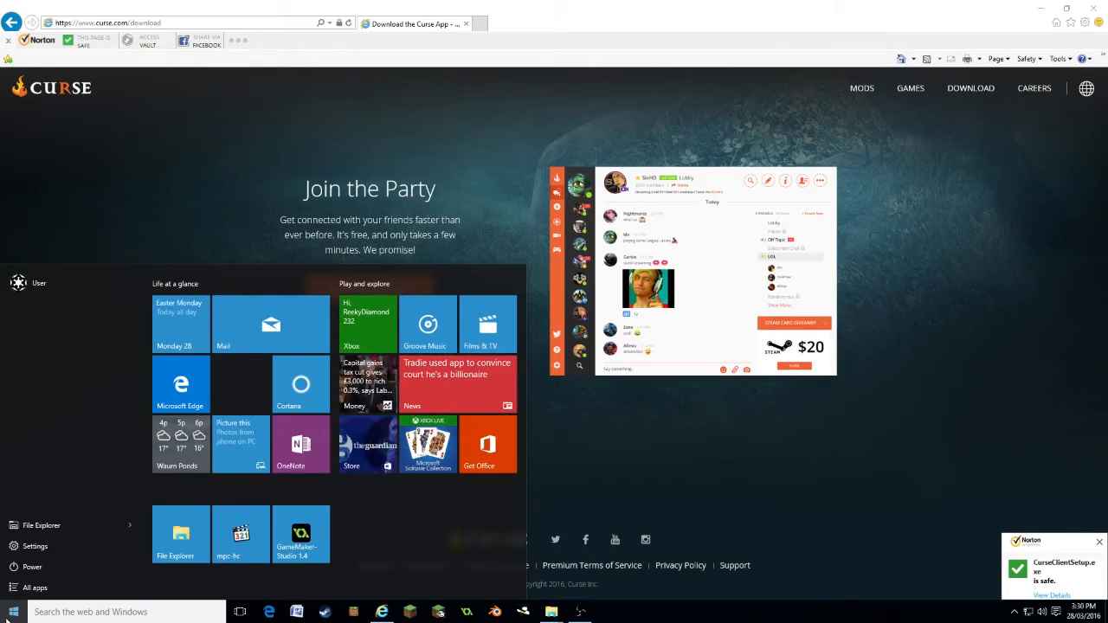
type("curse")
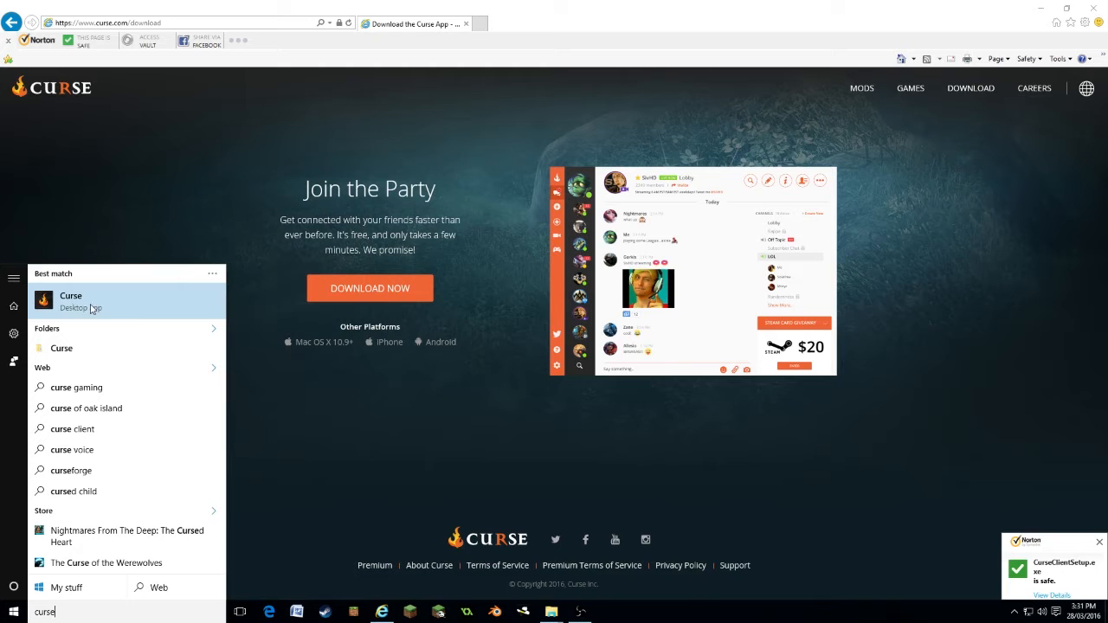
mouse_move(109, 303)
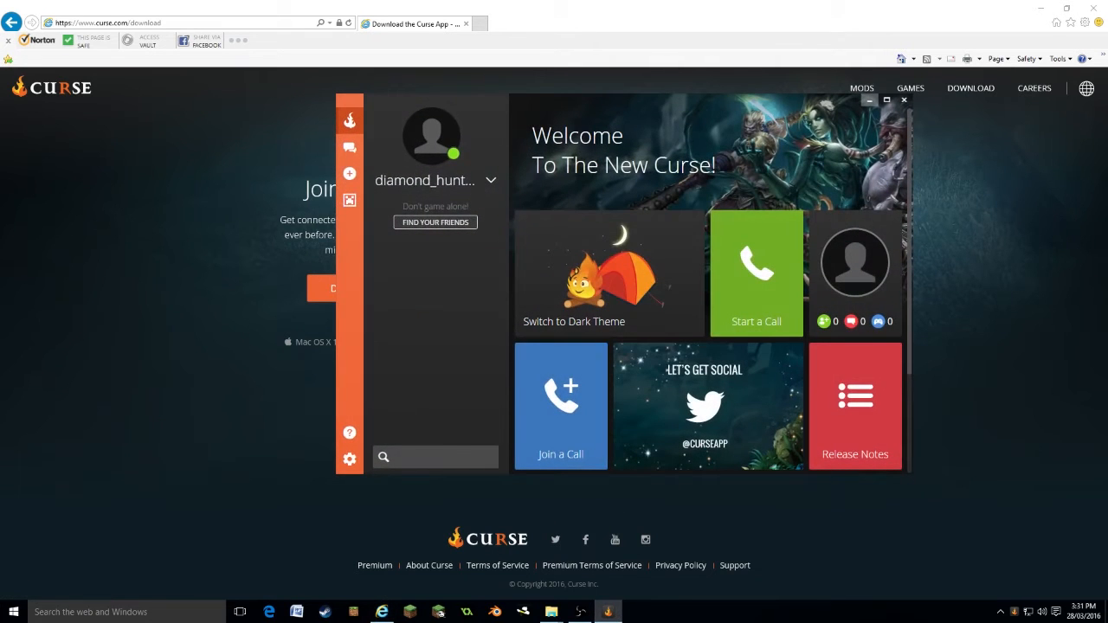
- Switch Curse to its Minecraft section listing the Tech-Earth modpack
right_click(608, 613)
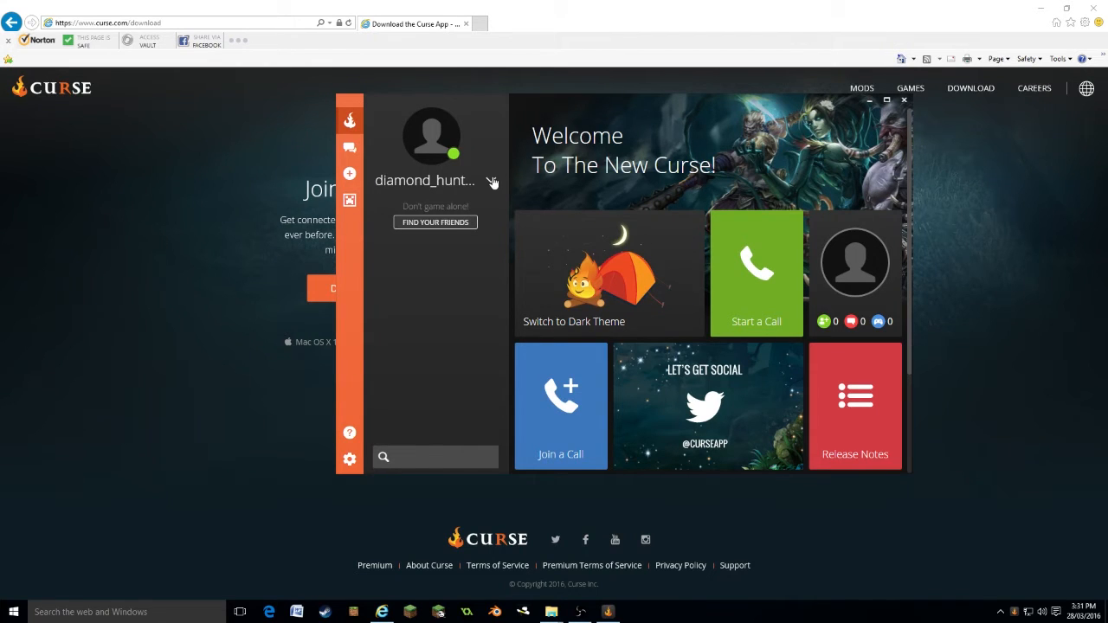
left_click(492, 182)
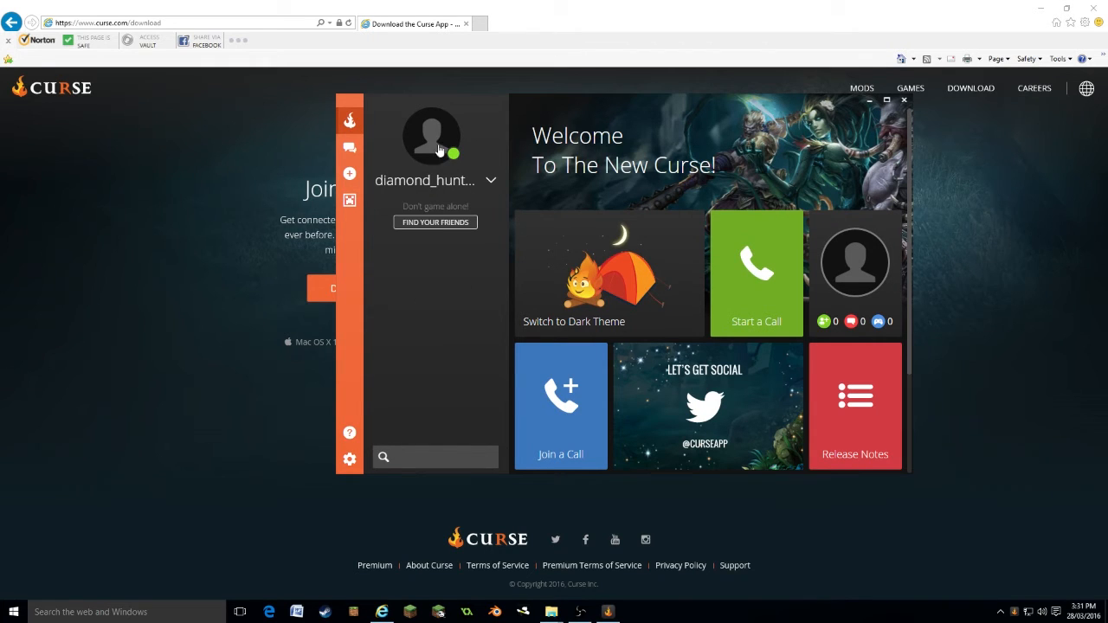
mouse_move(388, 263)
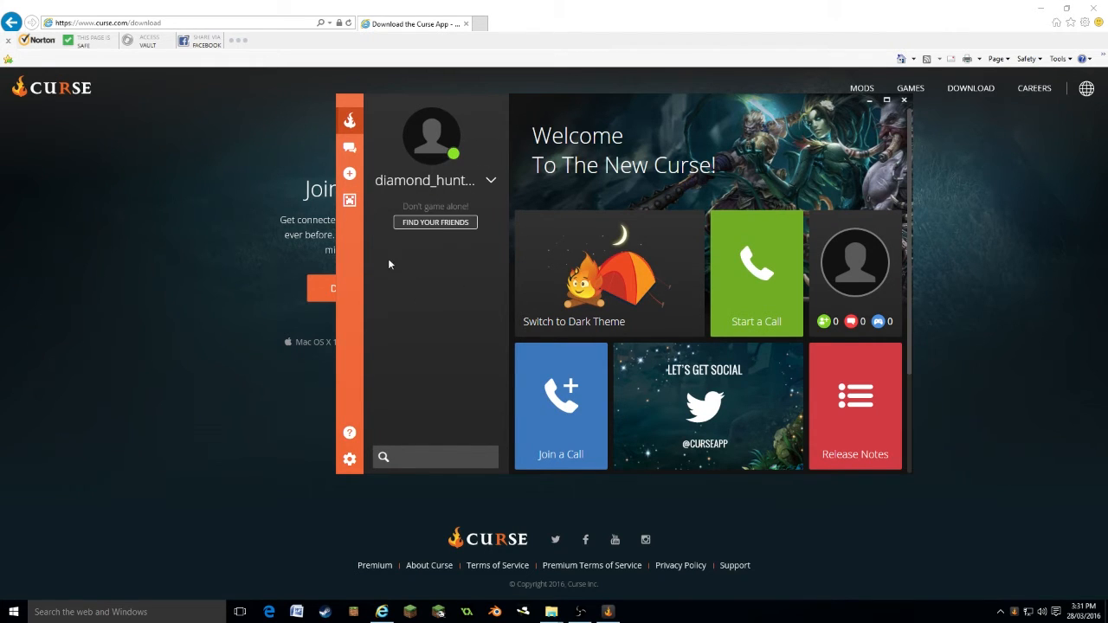
mouse_move(350, 201)
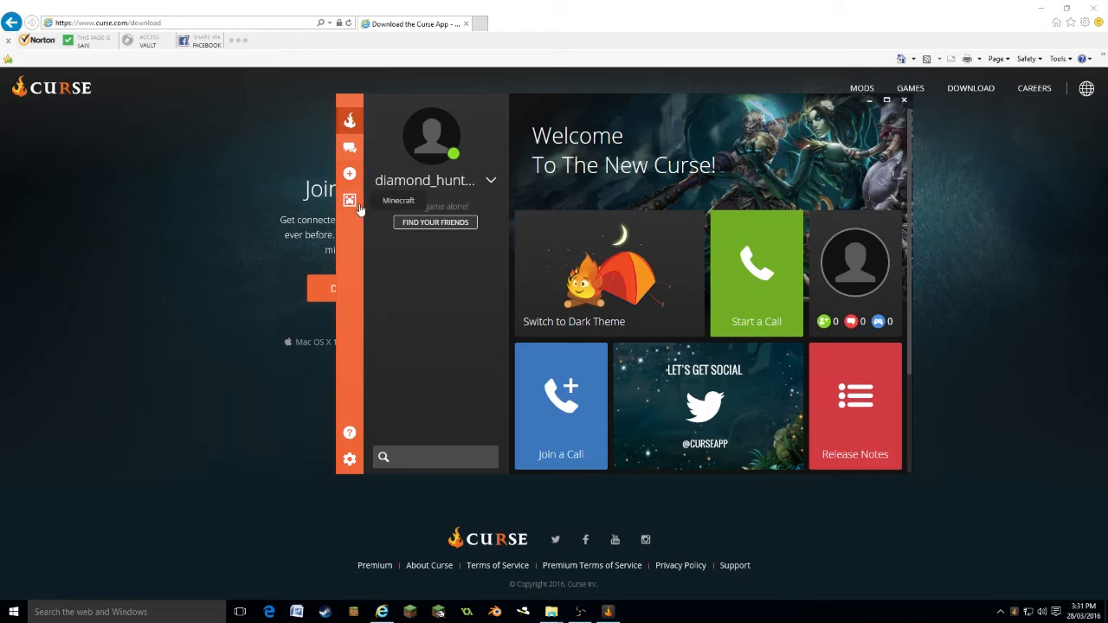
left_click(350, 201)
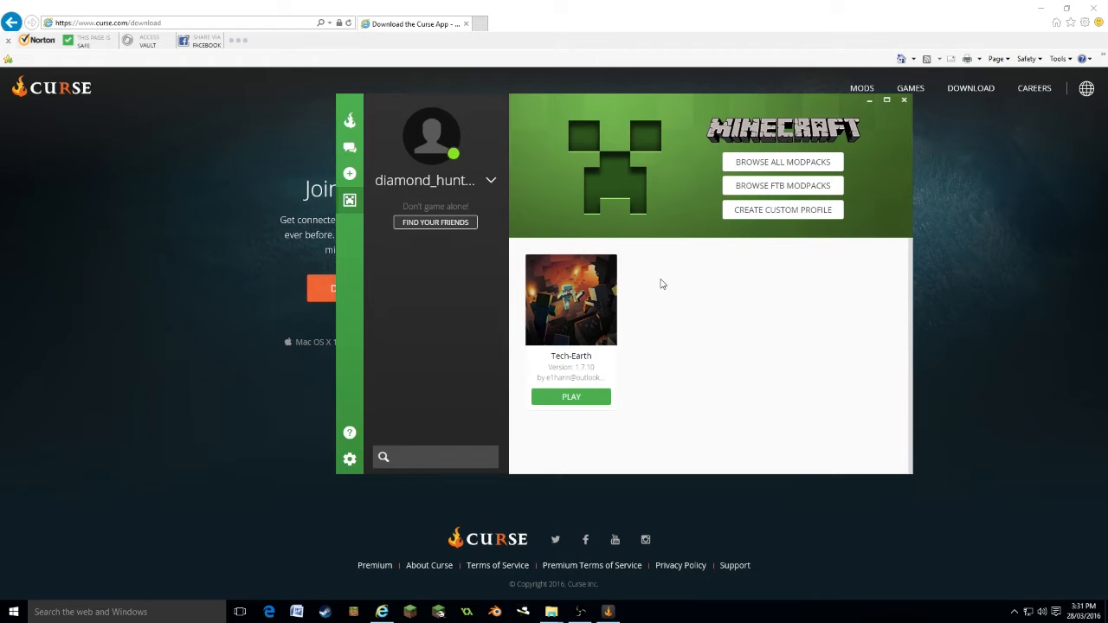
mouse_move(661, 306)
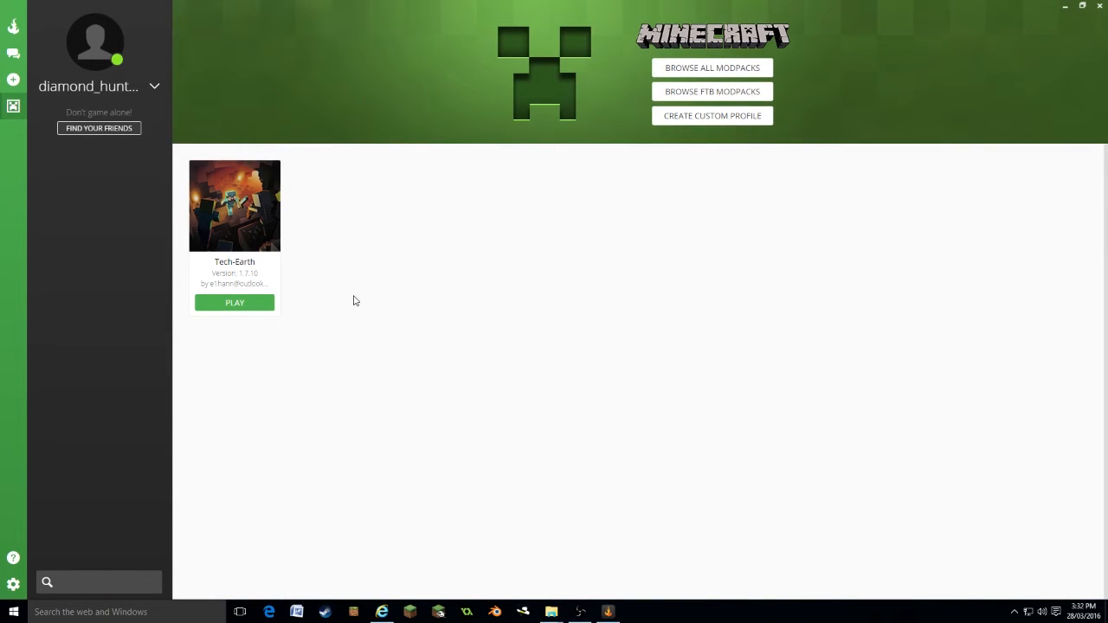
mouse_move(828, 129)
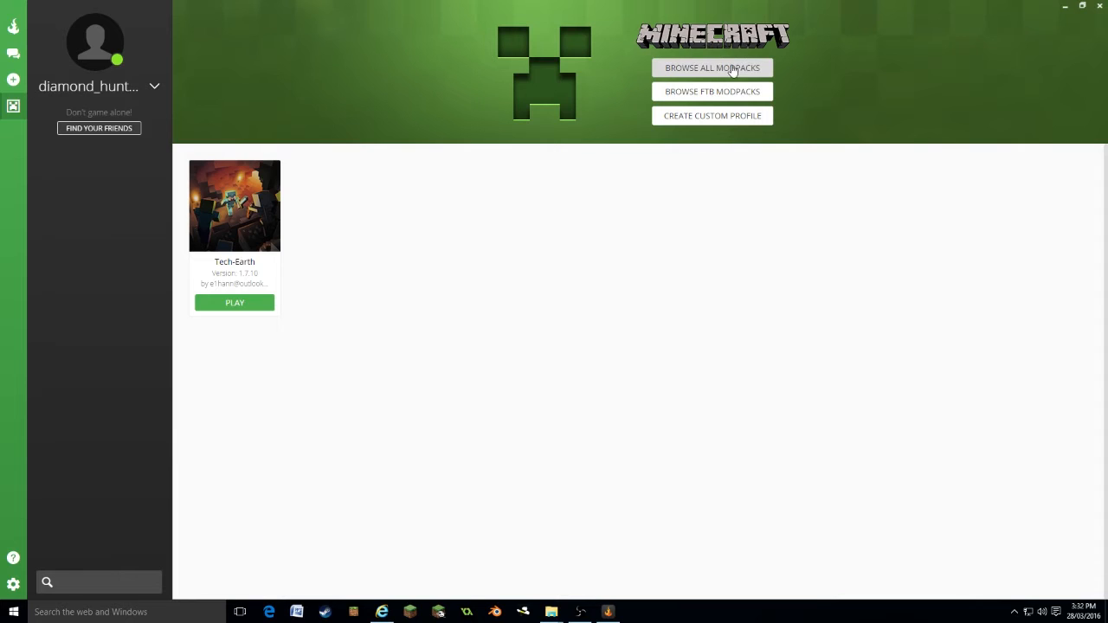
mouse_move(713, 90)
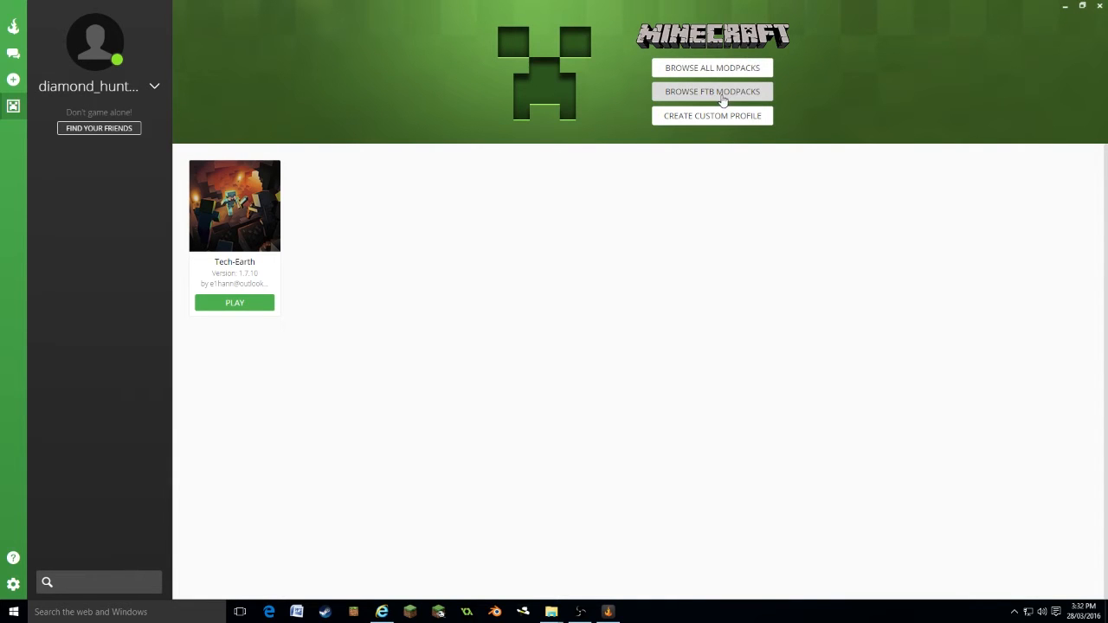
mouse_move(769, 101)
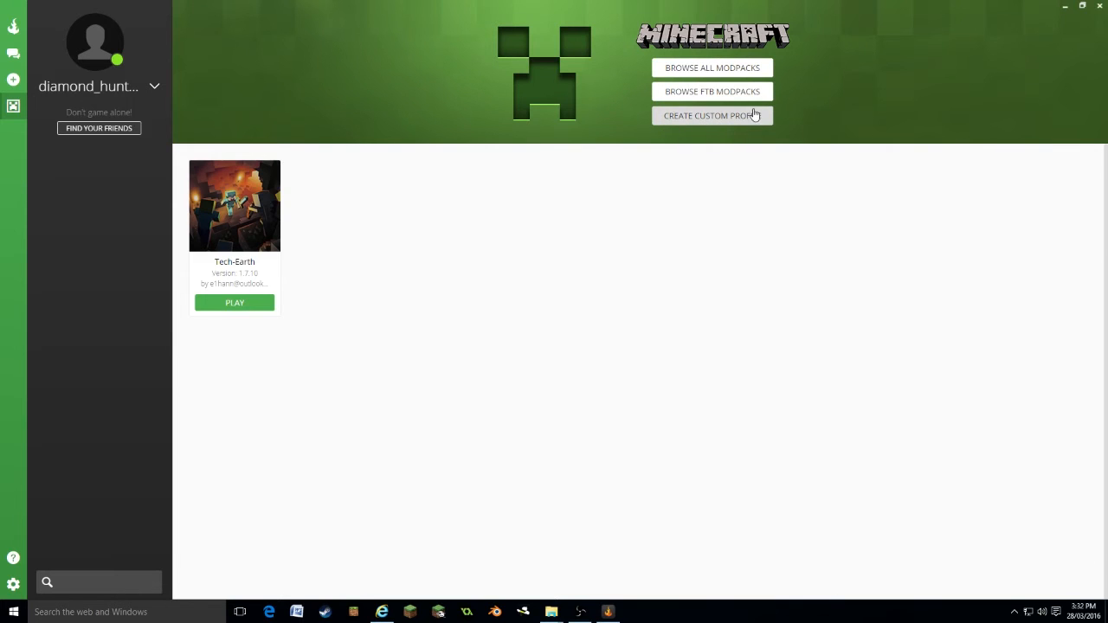
mouse_move(729, 125)
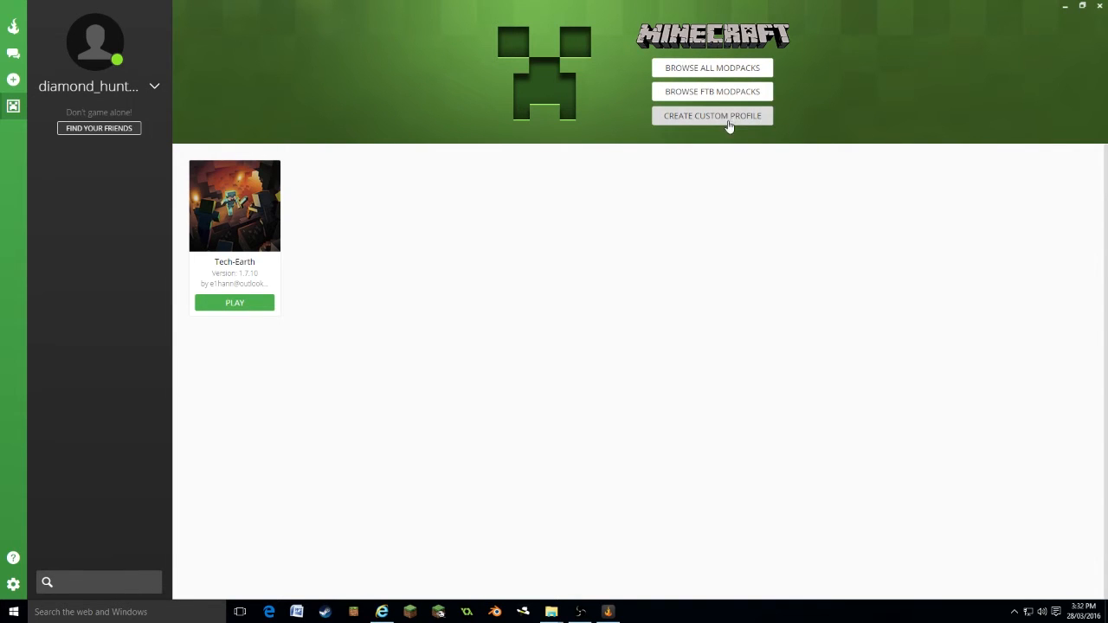
- Create a custom profile 'Our own modpack' on Minecraft 1.7.10 with Forge
left_click(712, 114)
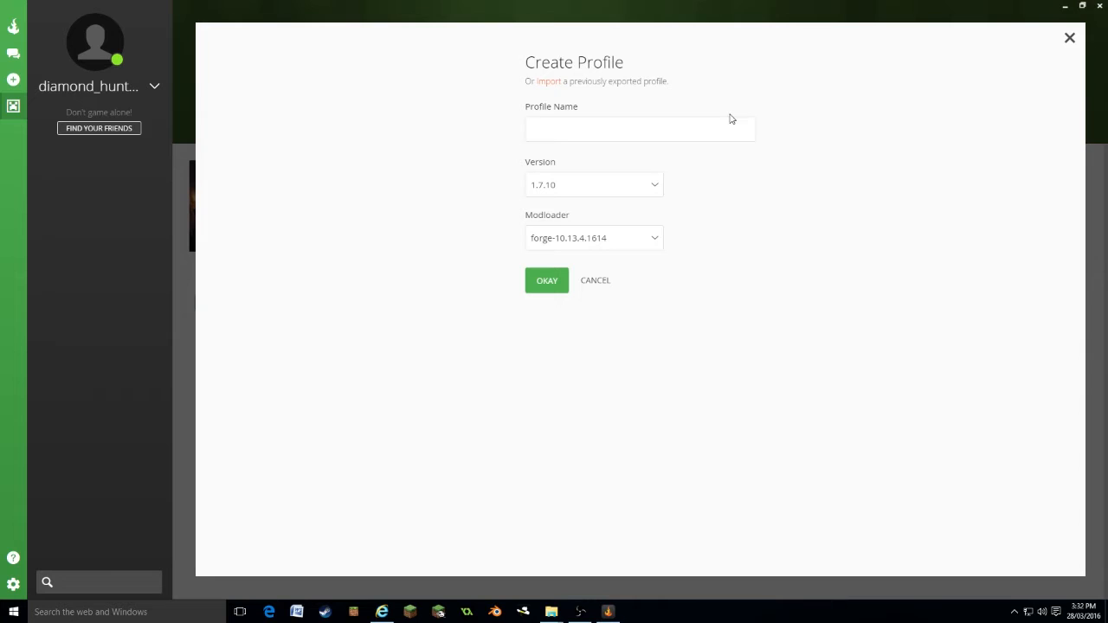
mouse_move(572, 118)
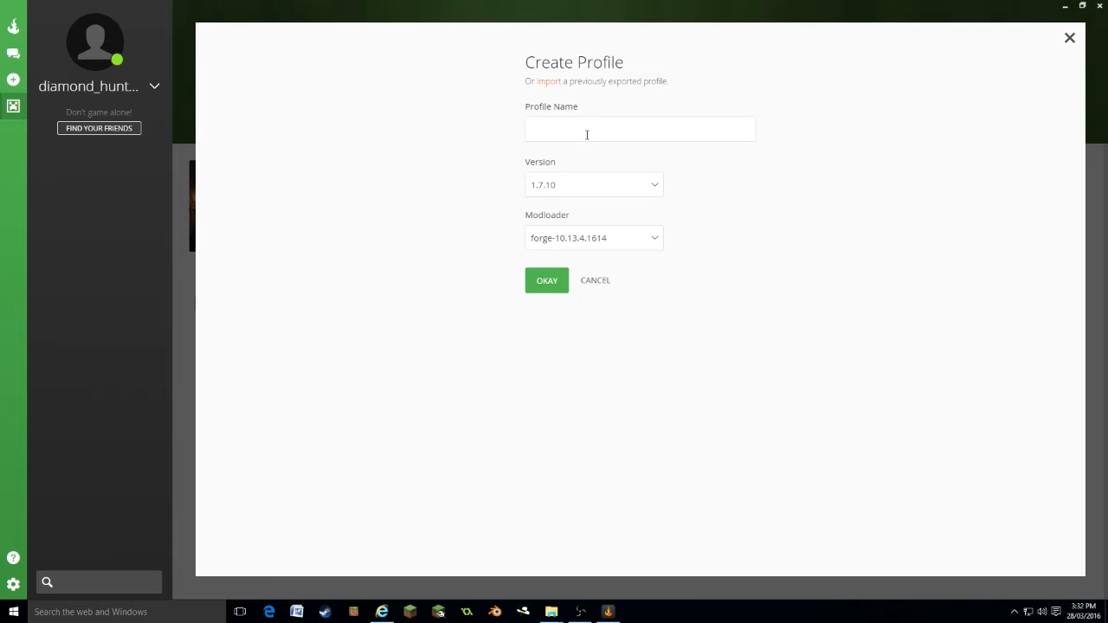
type("Our own")
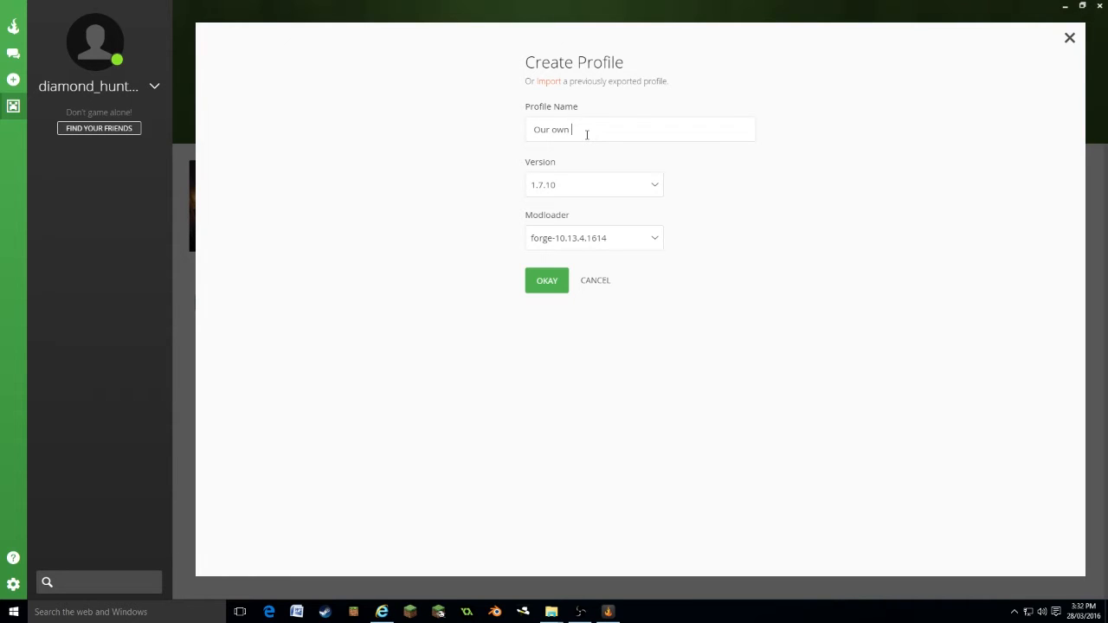
type("modpack")
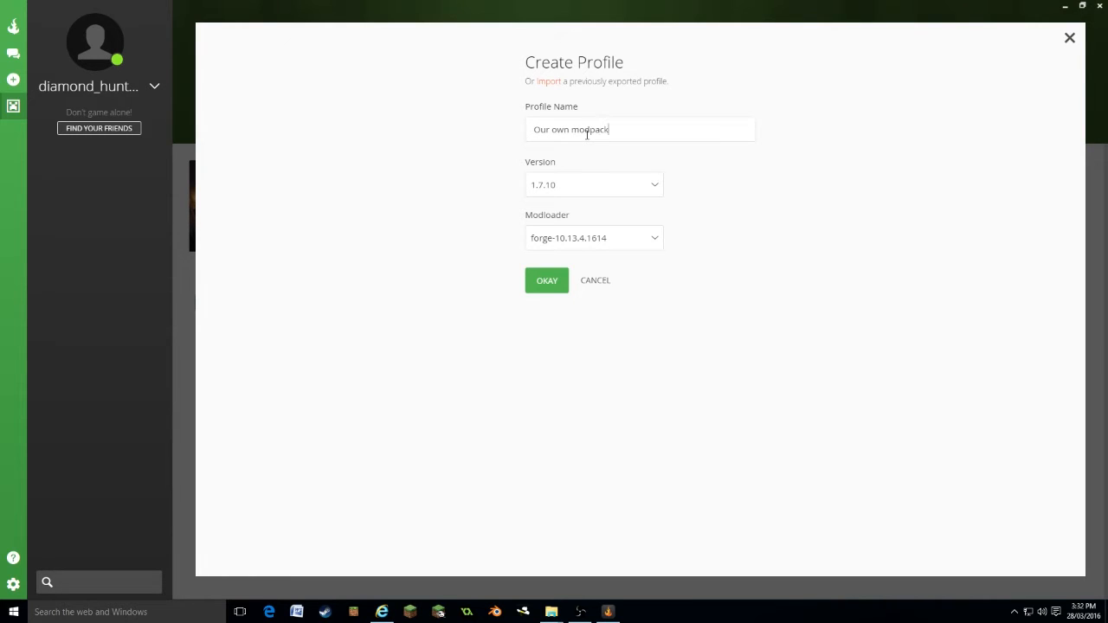
left_click(594, 183)
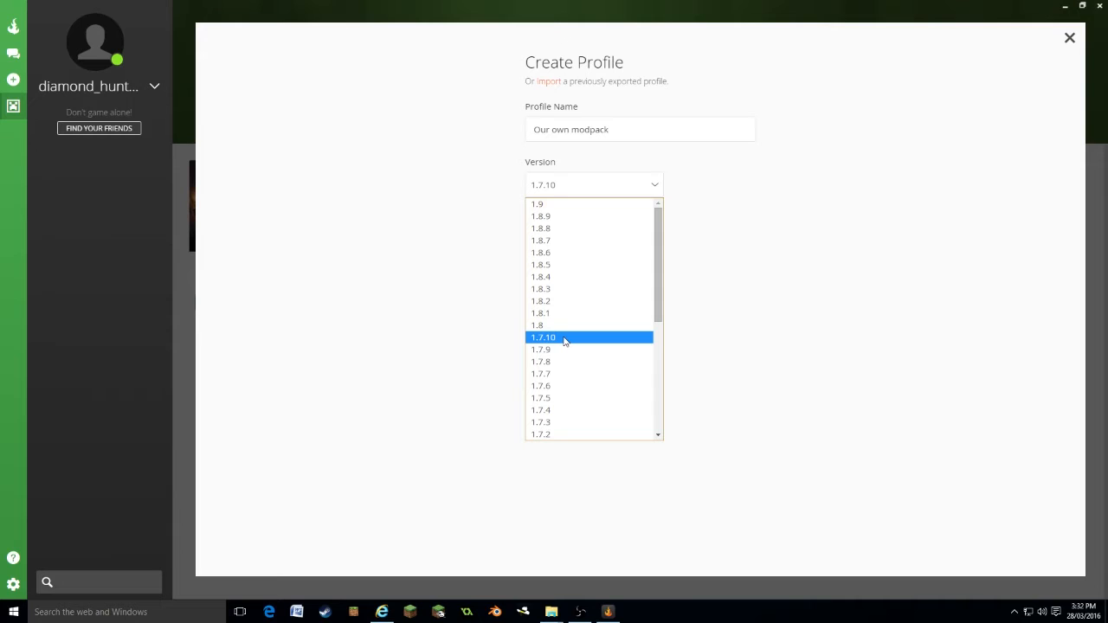
mouse_move(572, 337)
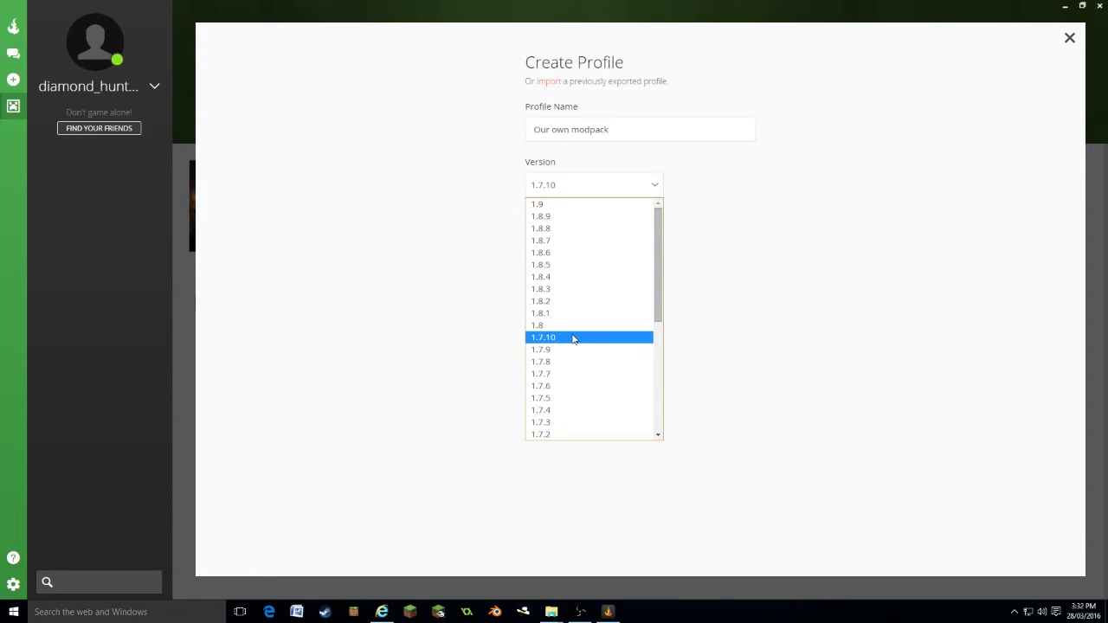
left_click(544, 338)
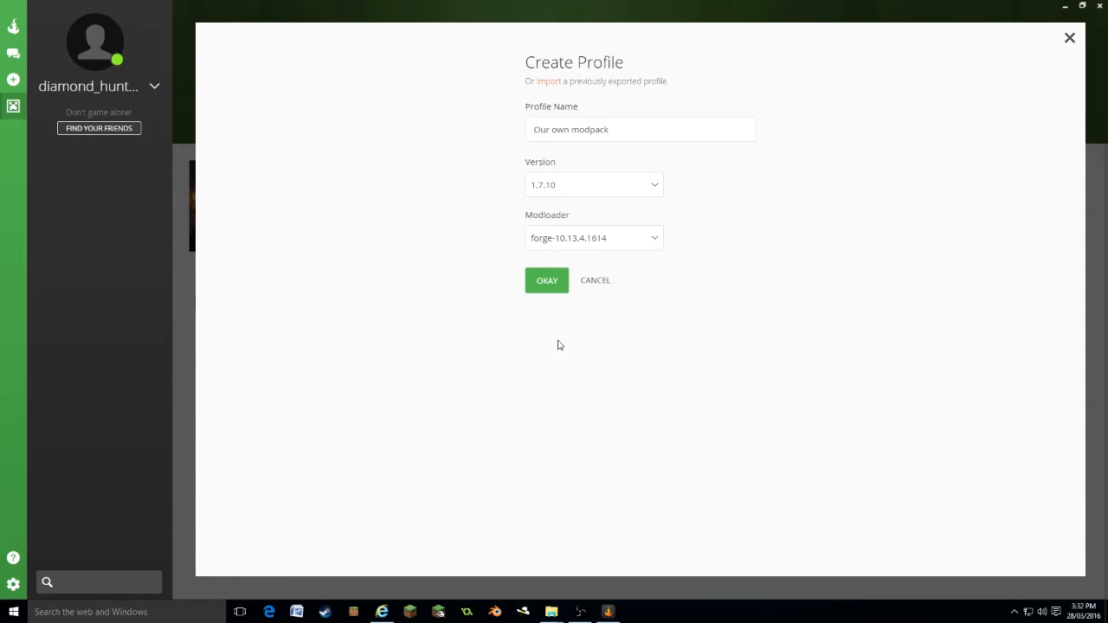
mouse_move(606, 236)
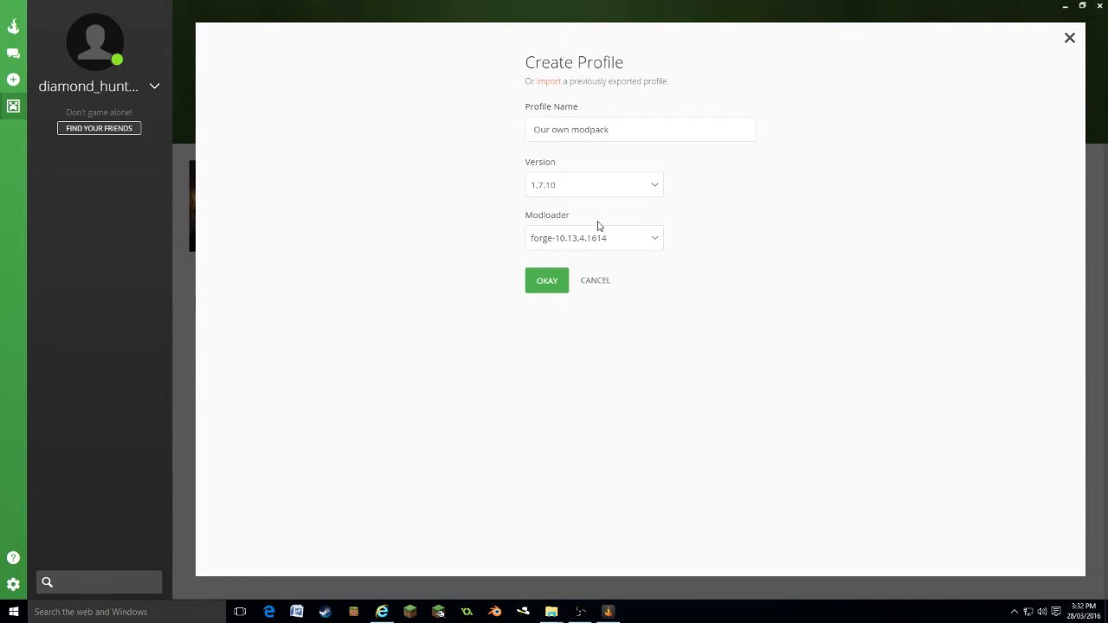
mouse_move(587, 274)
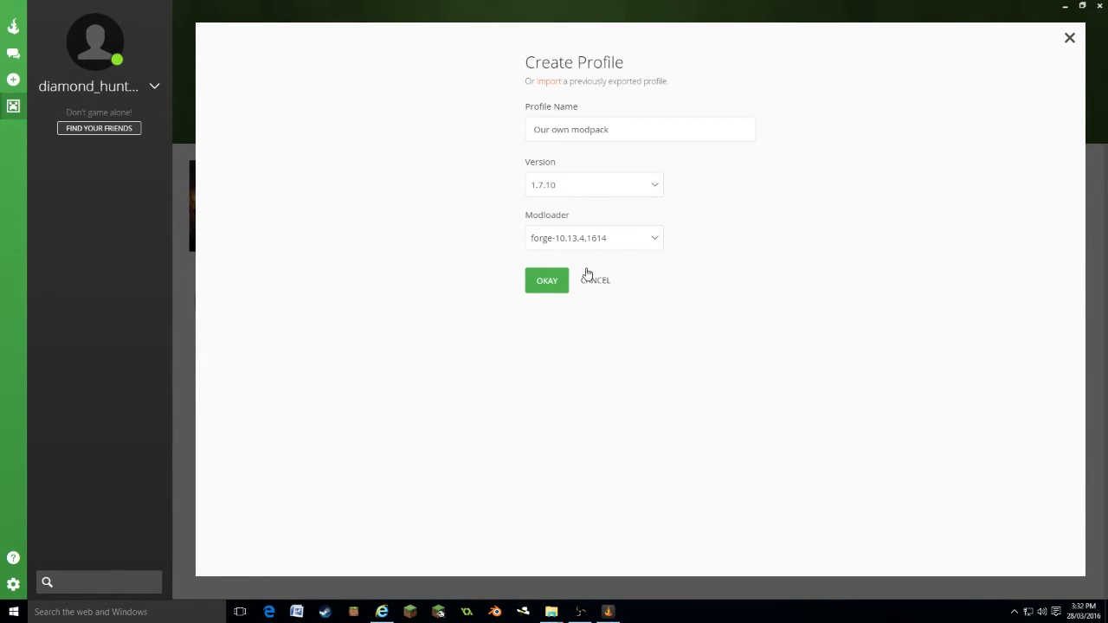
left_click(594, 238)
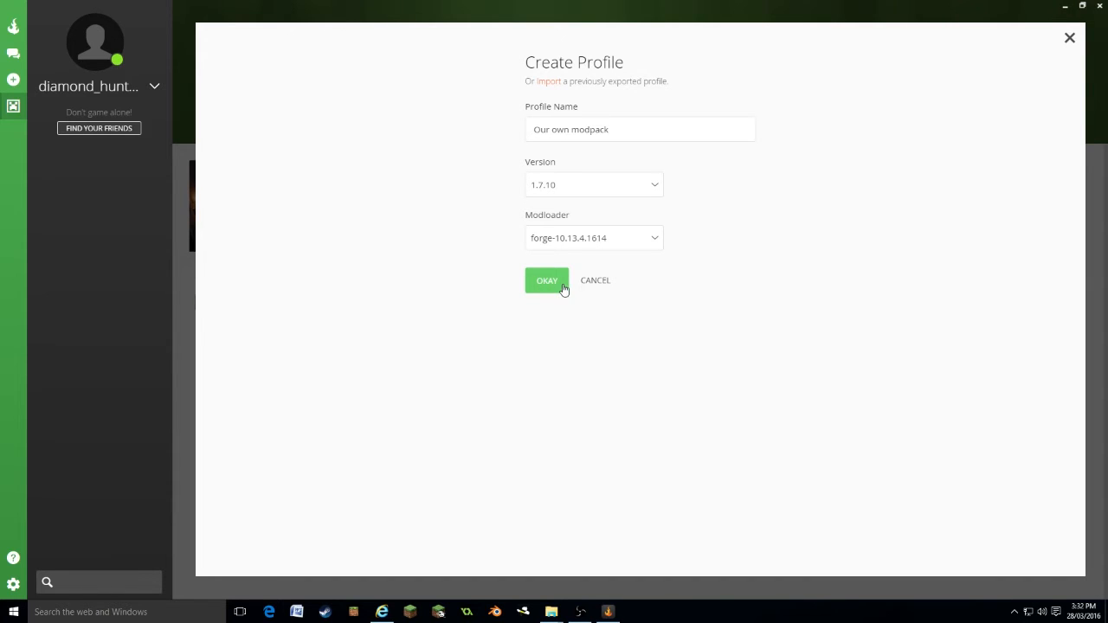
left_click(547, 281)
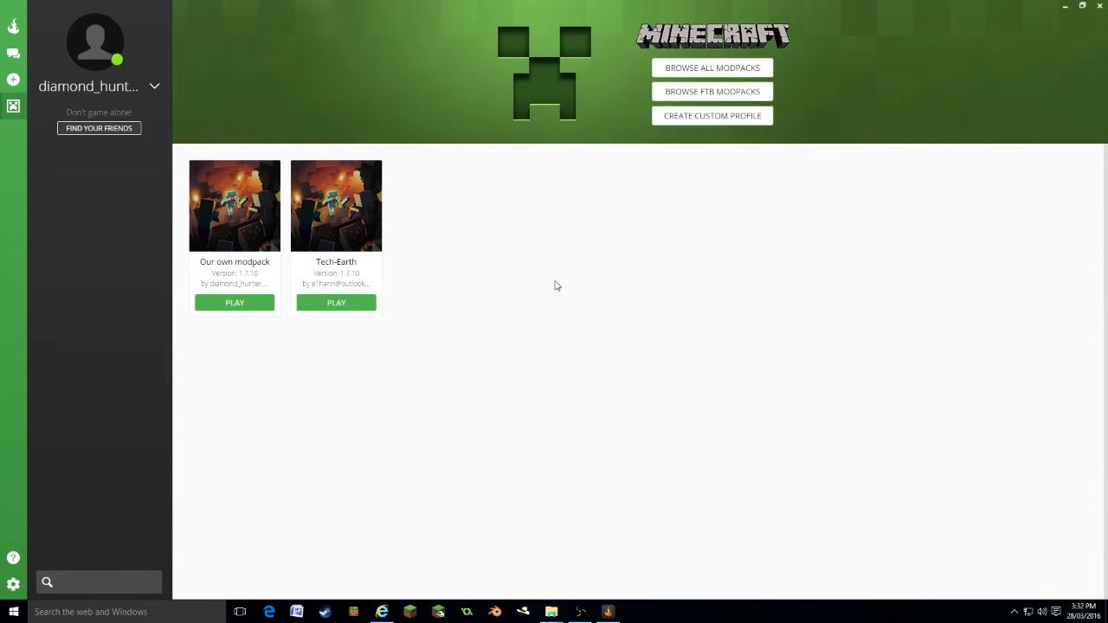
mouse_move(250, 183)
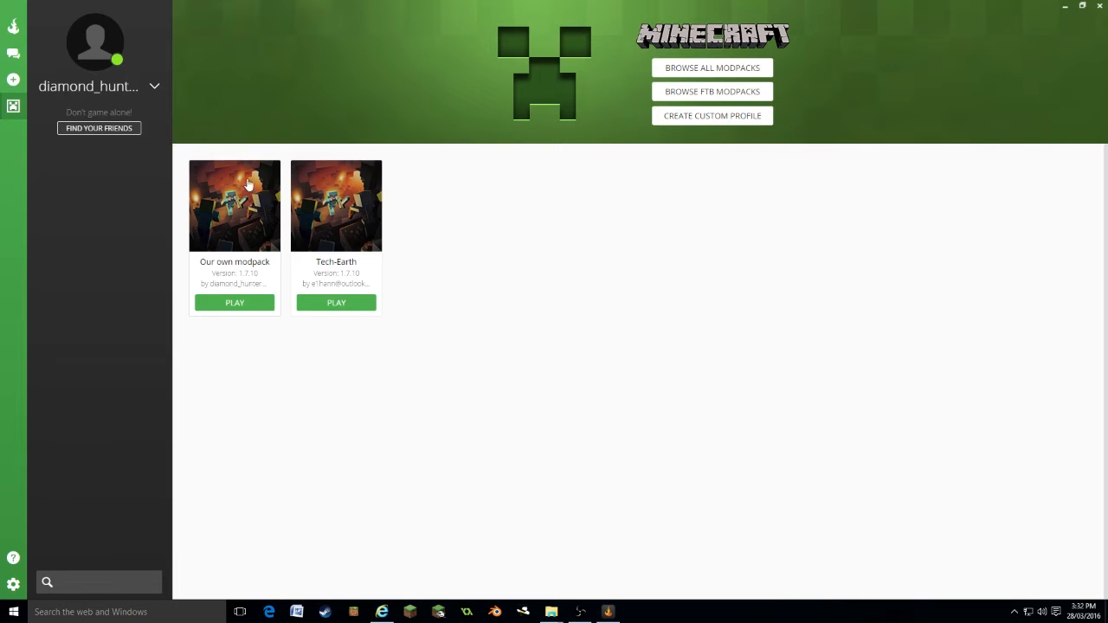
mouse_move(251, 263)
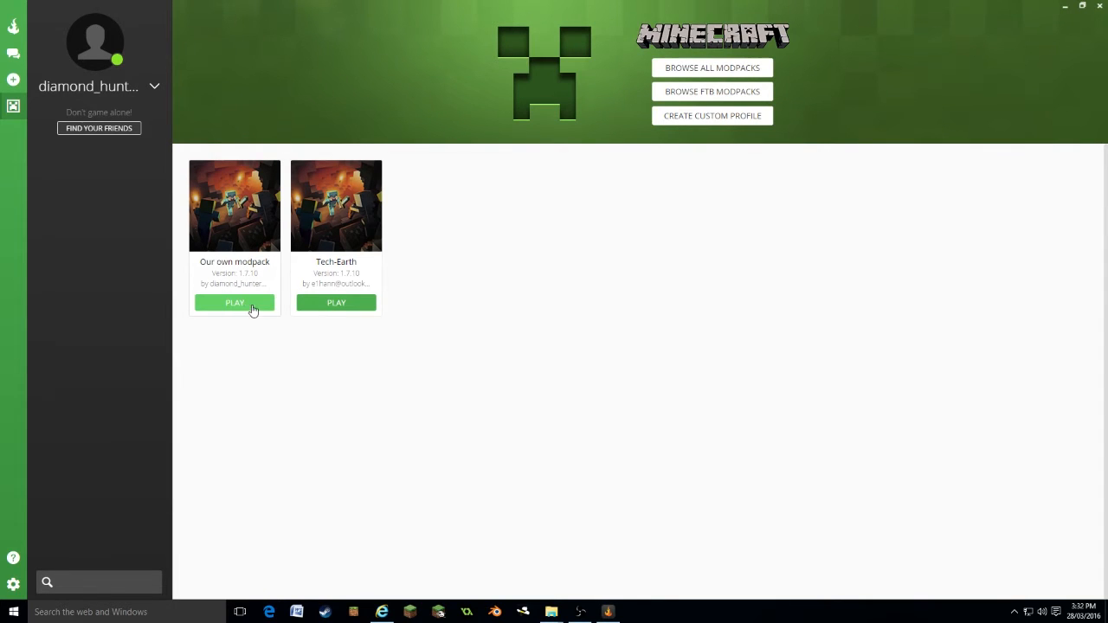
- Open the Our own modpack profile page showing 1.7.10 Forge with no hosted mods
left_click(235, 205)
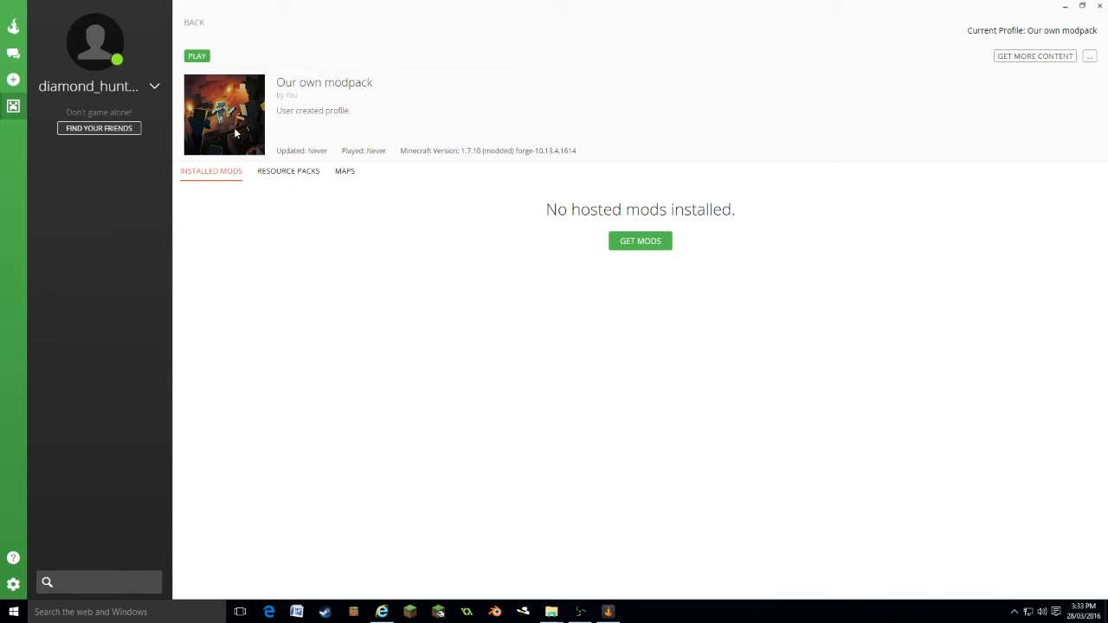
mouse_move(217, 185)
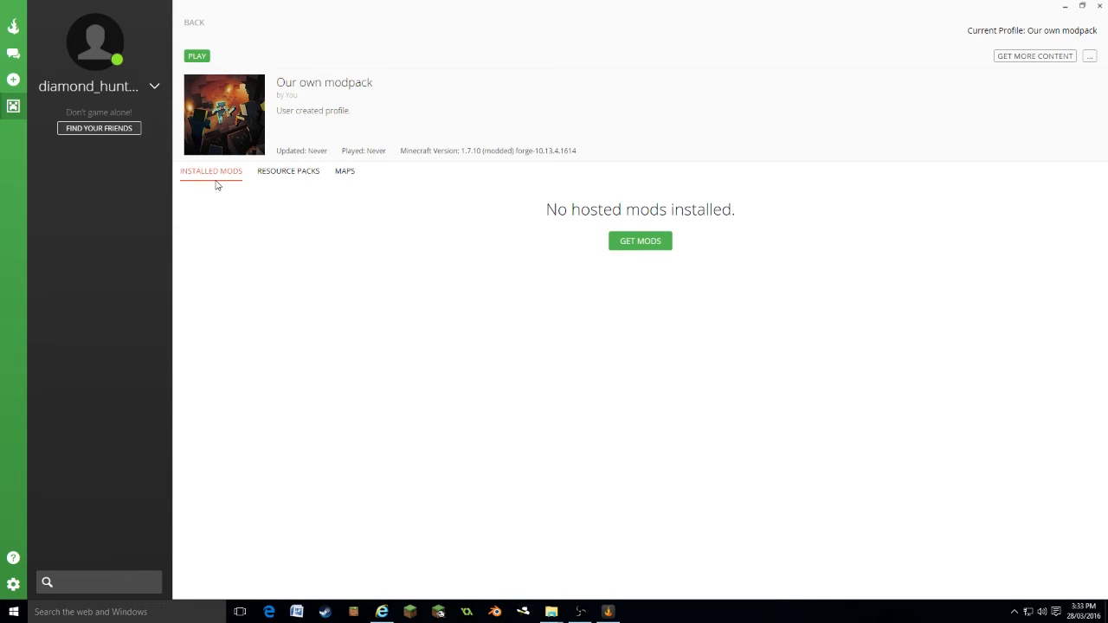
mouse_move(253, 121)
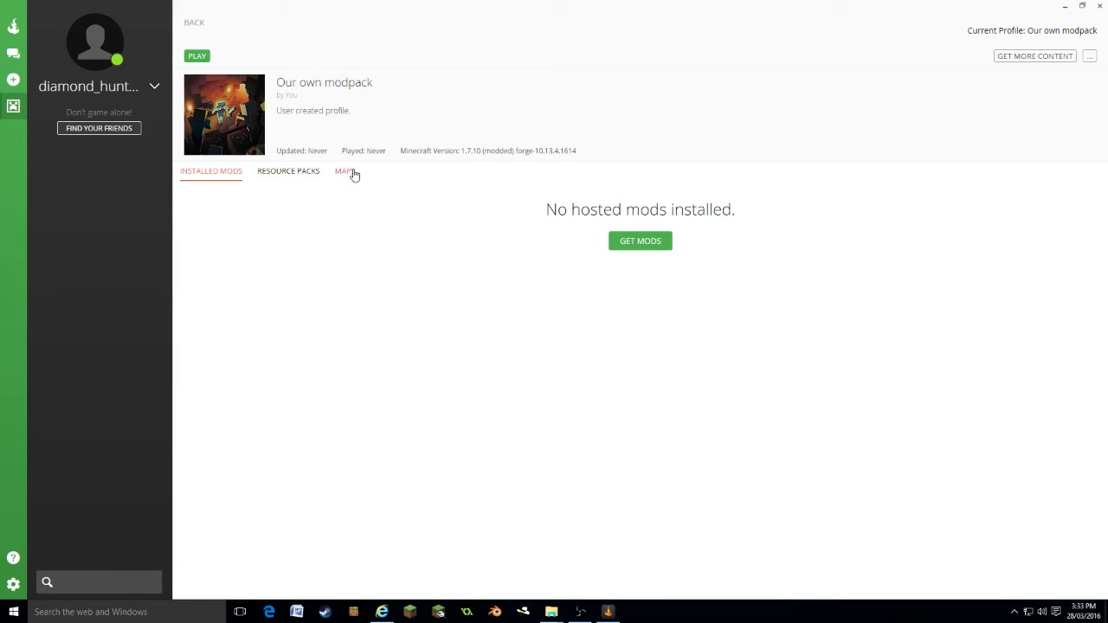
mouse_move(475, 208)
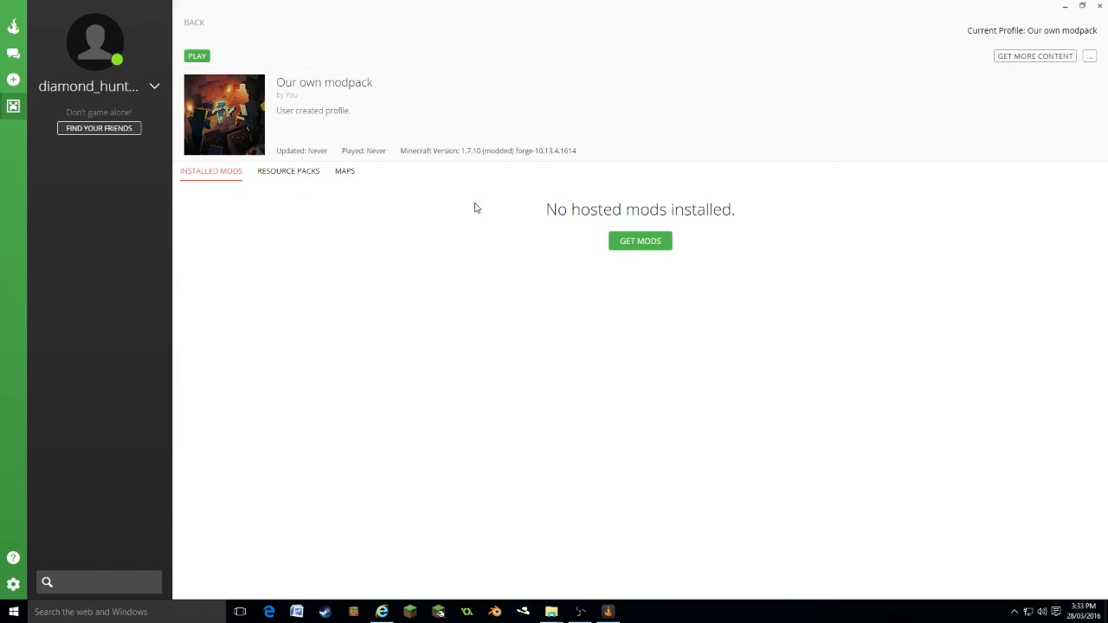
mouse_move(641, 242)
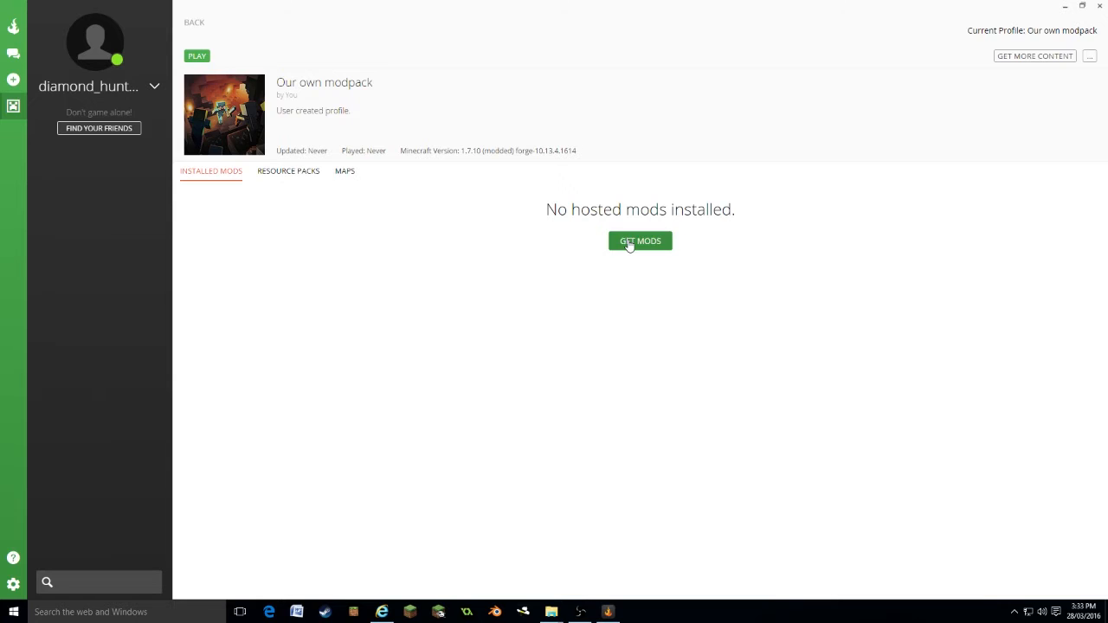
left_click(641, 240)
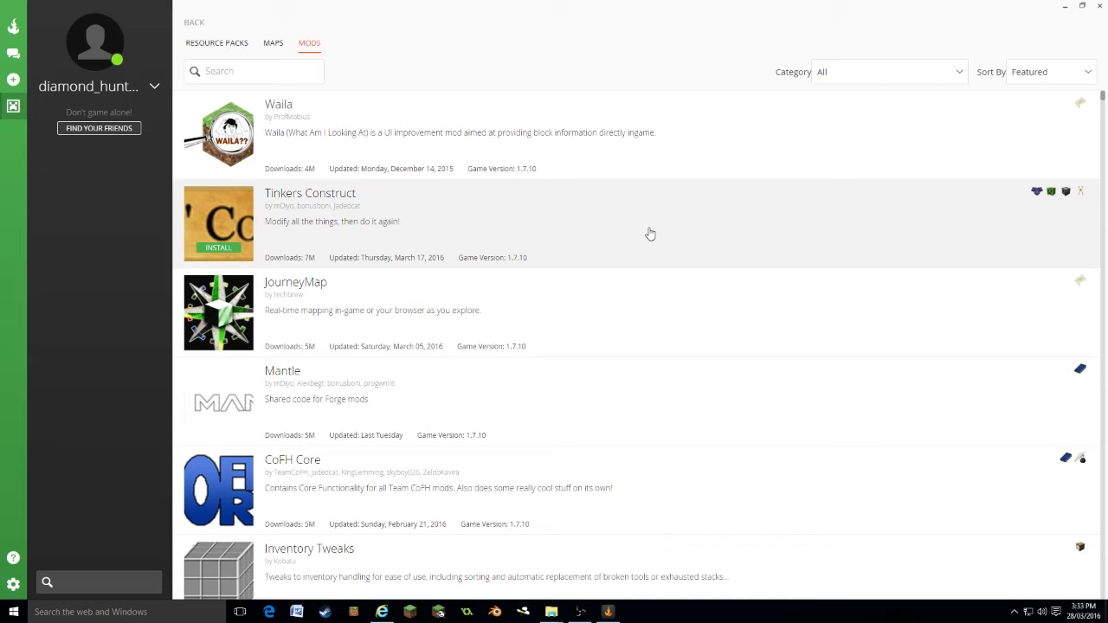
scroll("down", 3)
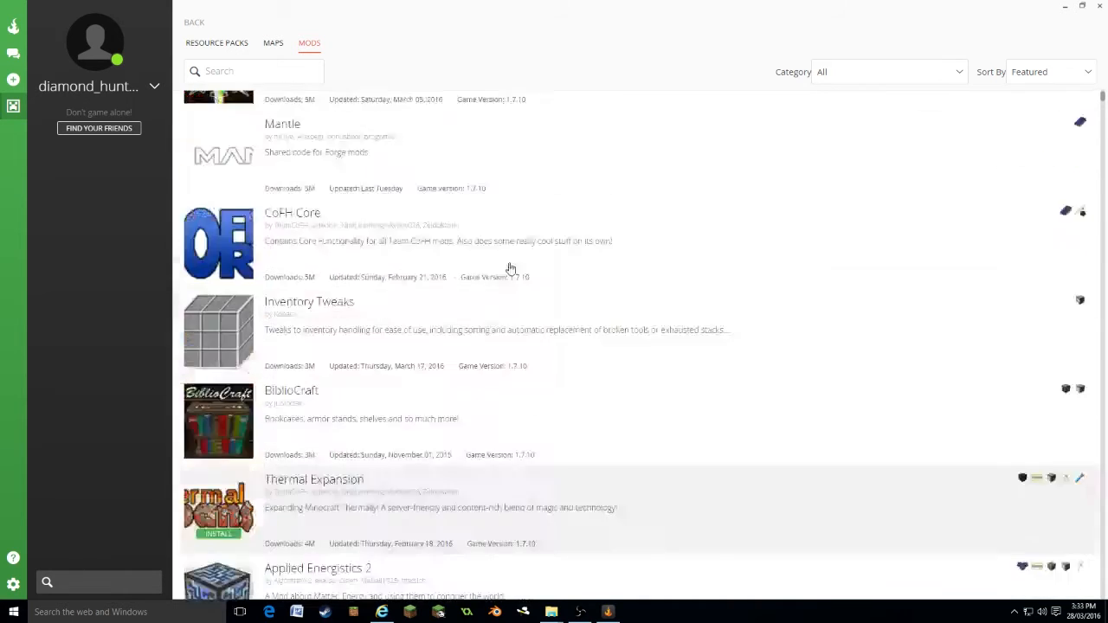
left_click(887, 73)
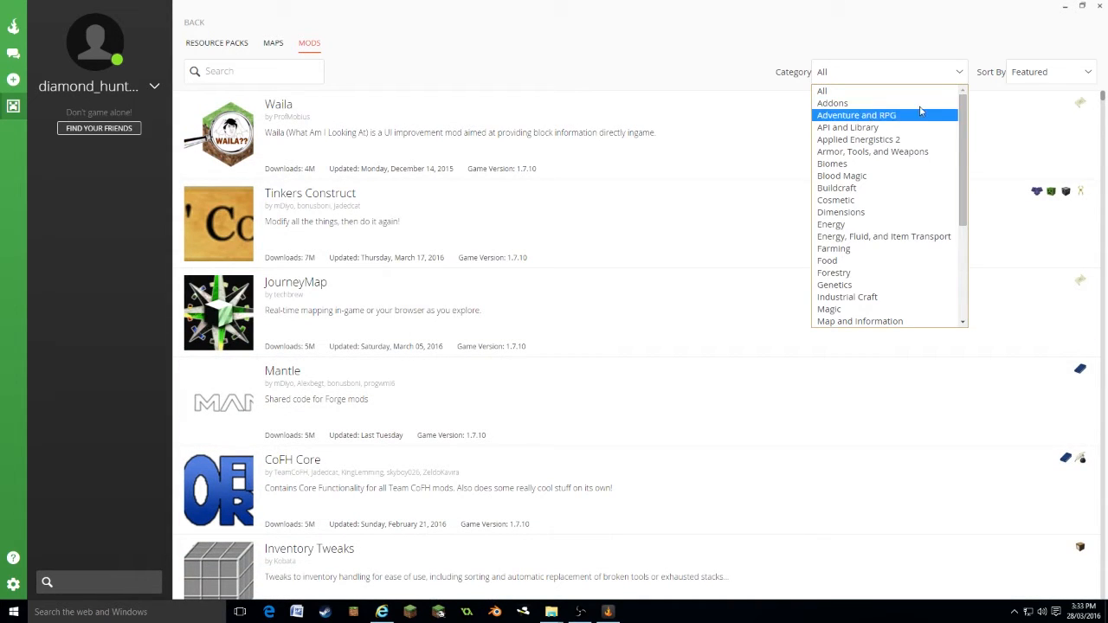
scroll("down", 3)
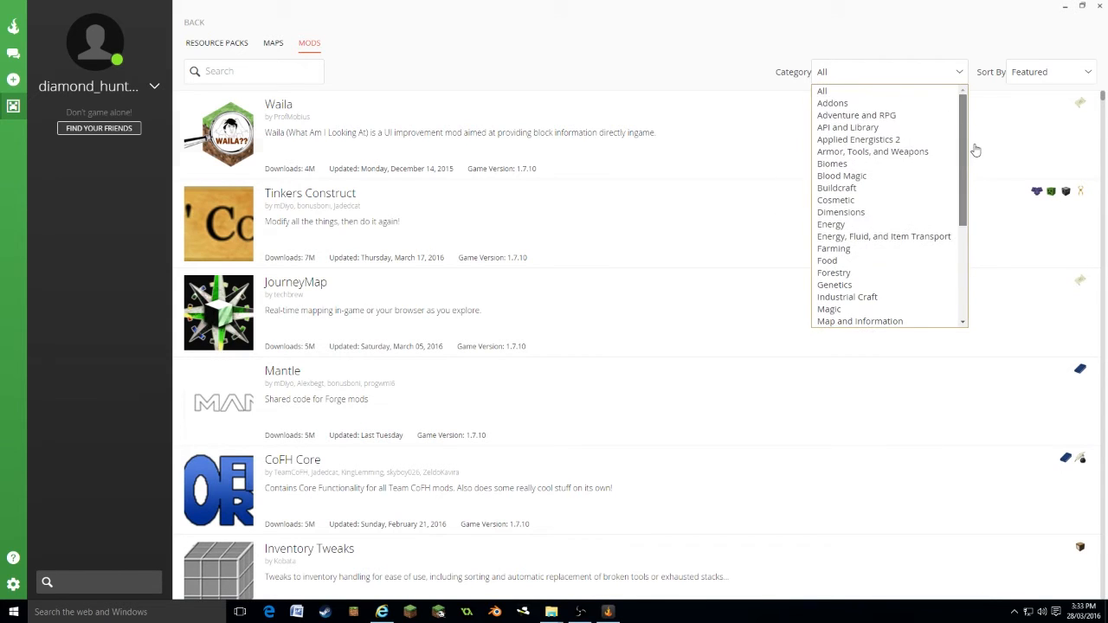
mouse_move(842, 177)
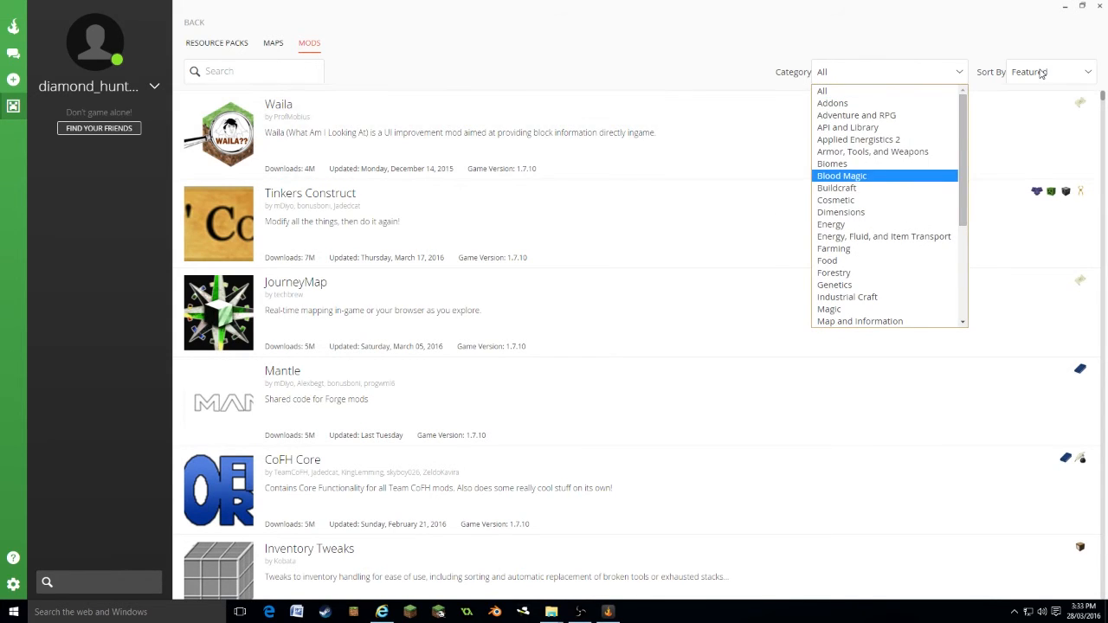
left_click(1050, 71)
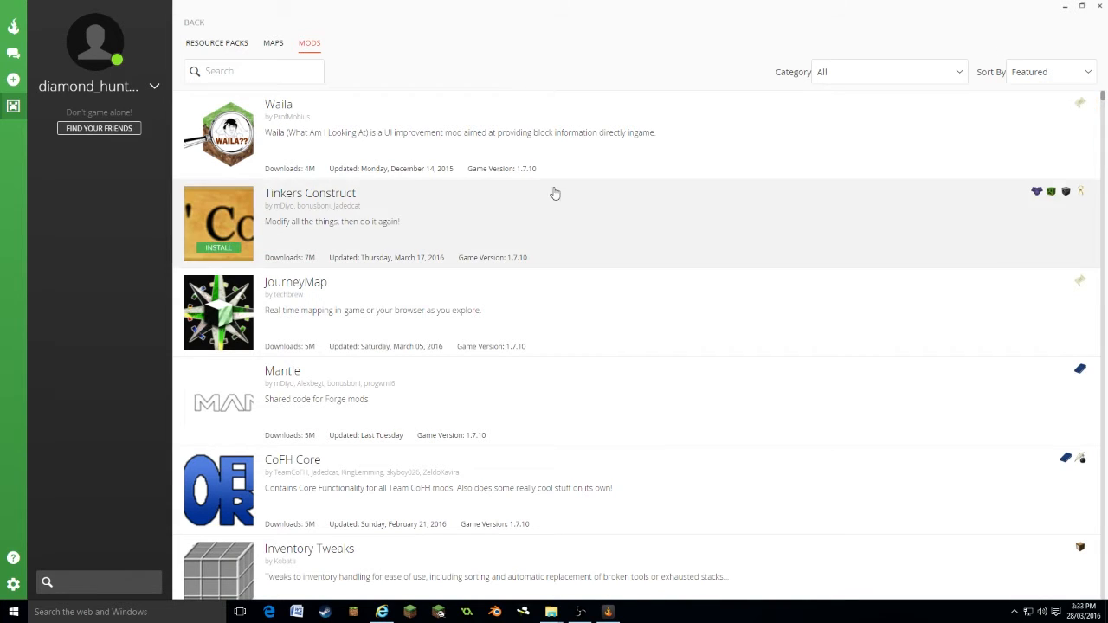
mouse_move(297, 152)
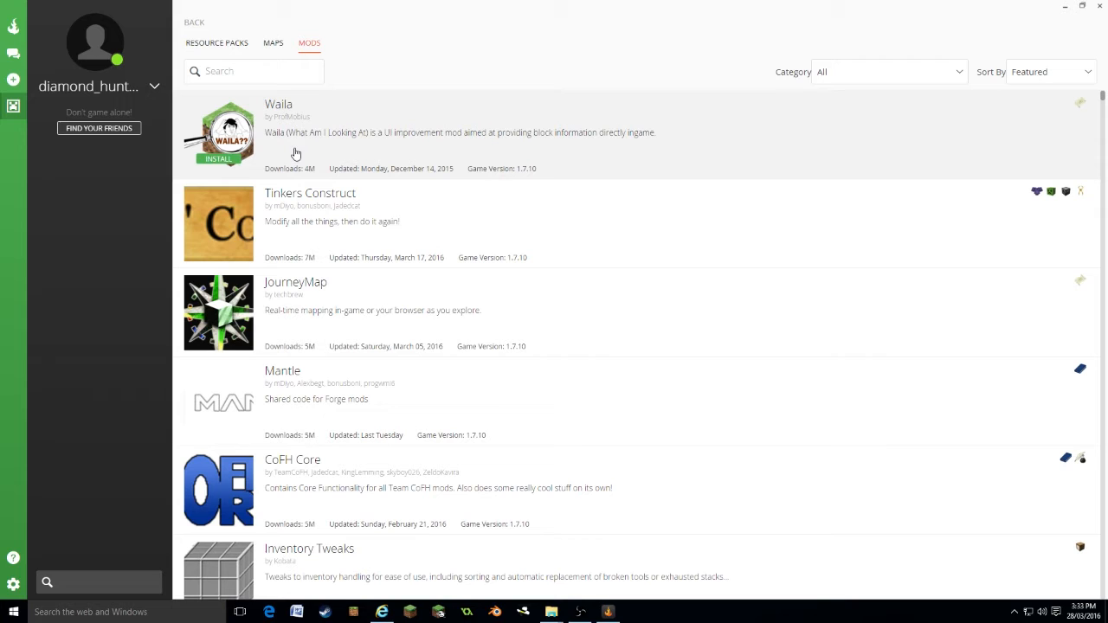
- Install the Waila and Mantle mods from the mod browser
left_click(219, 160)
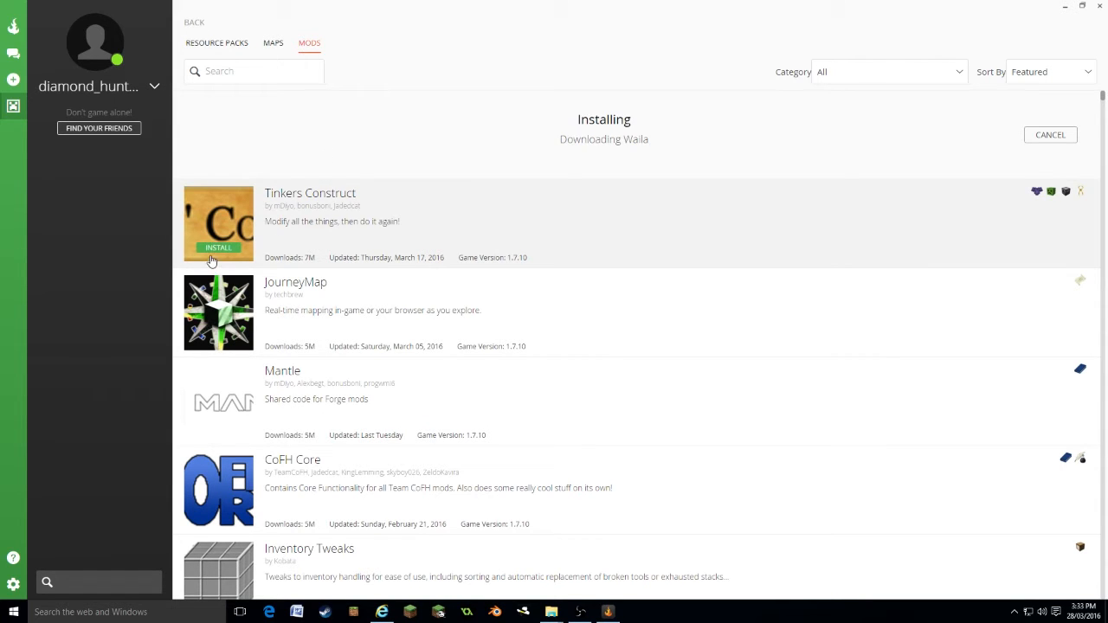
scroll("down", 3)
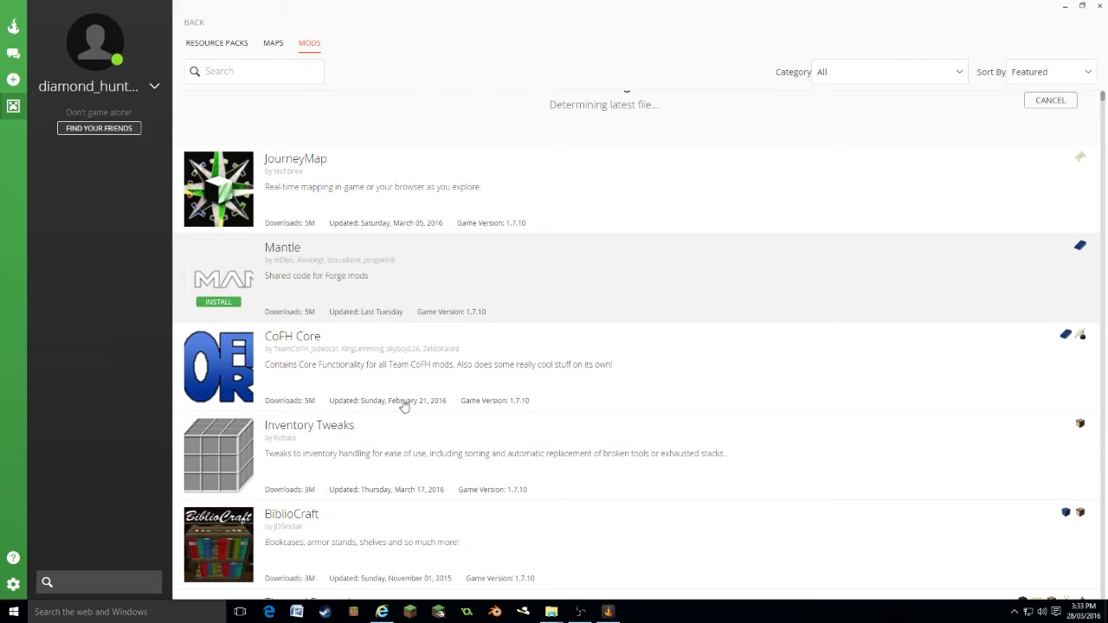
left_click(887, 71)
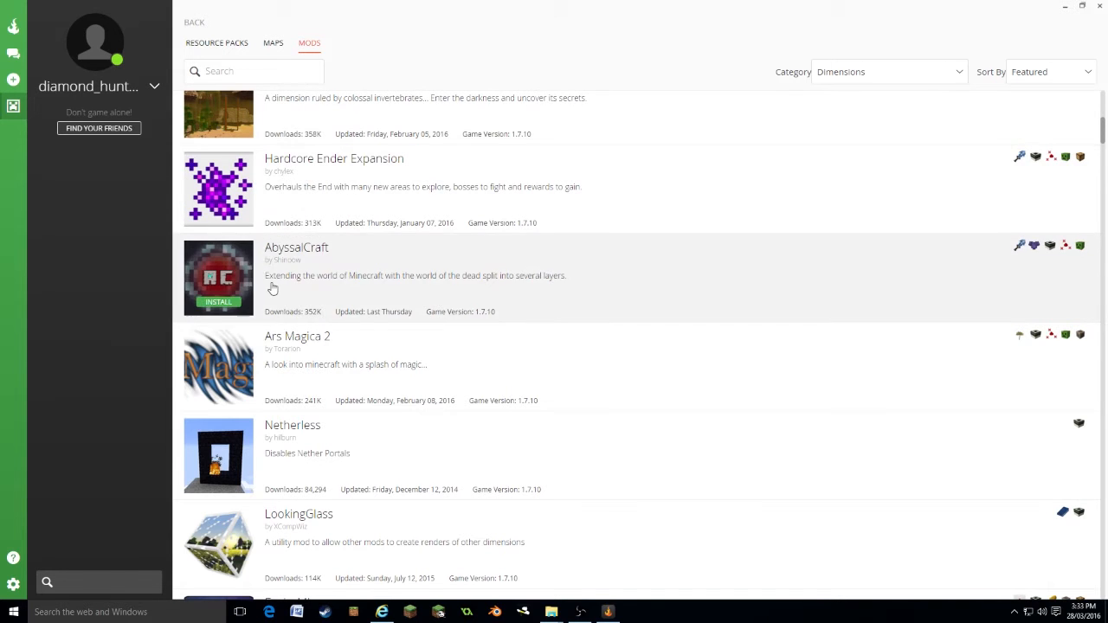
scroll("down", 3)
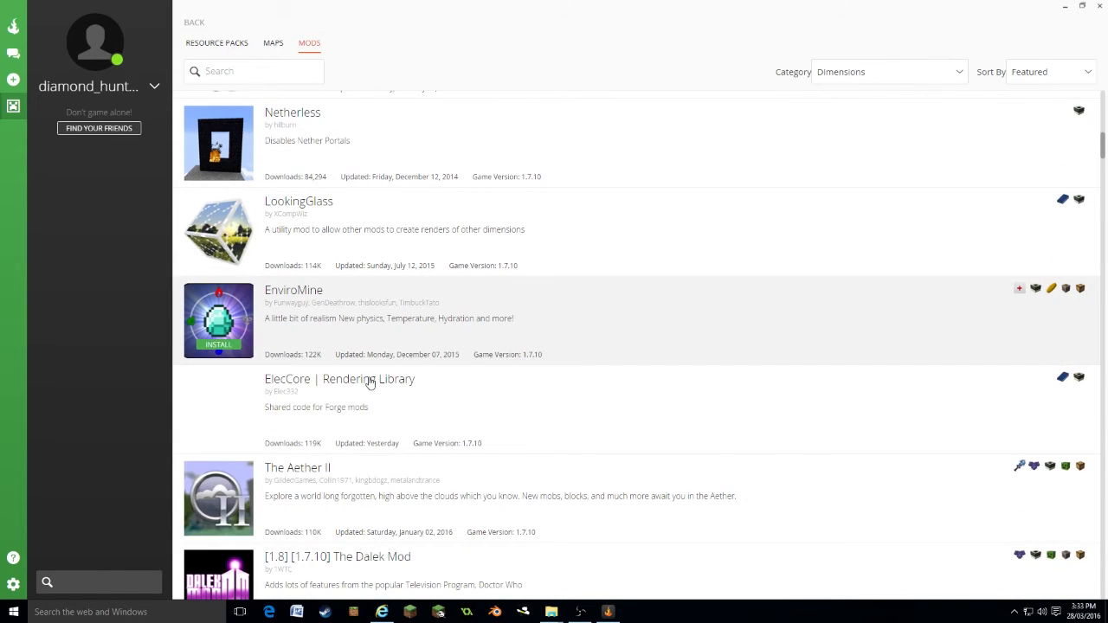
scroll("down", 3)
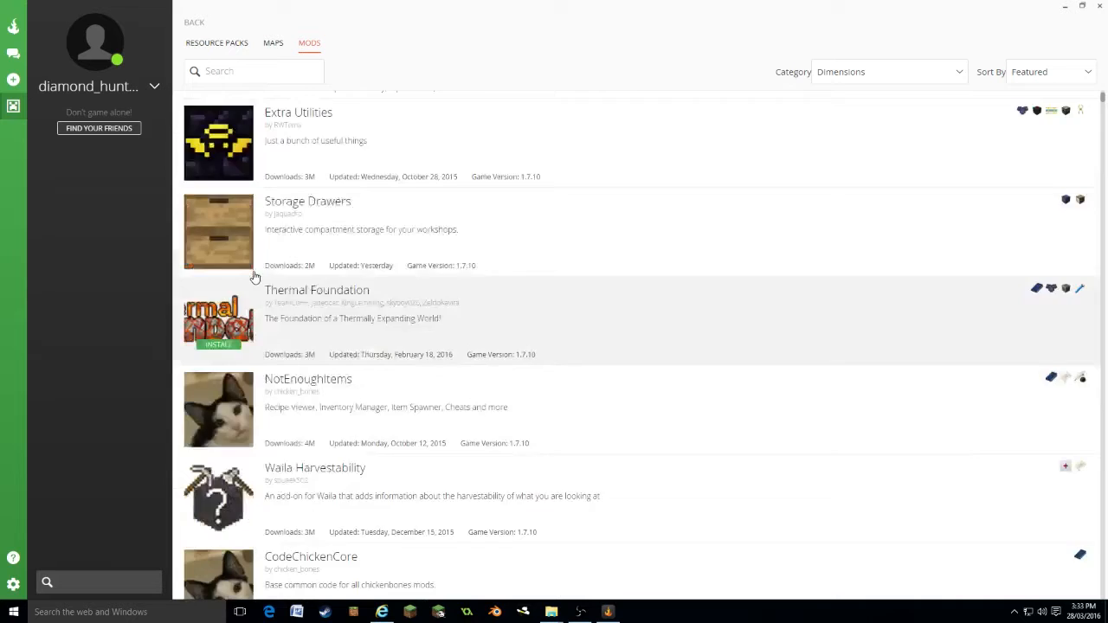
scroll("down", 3)
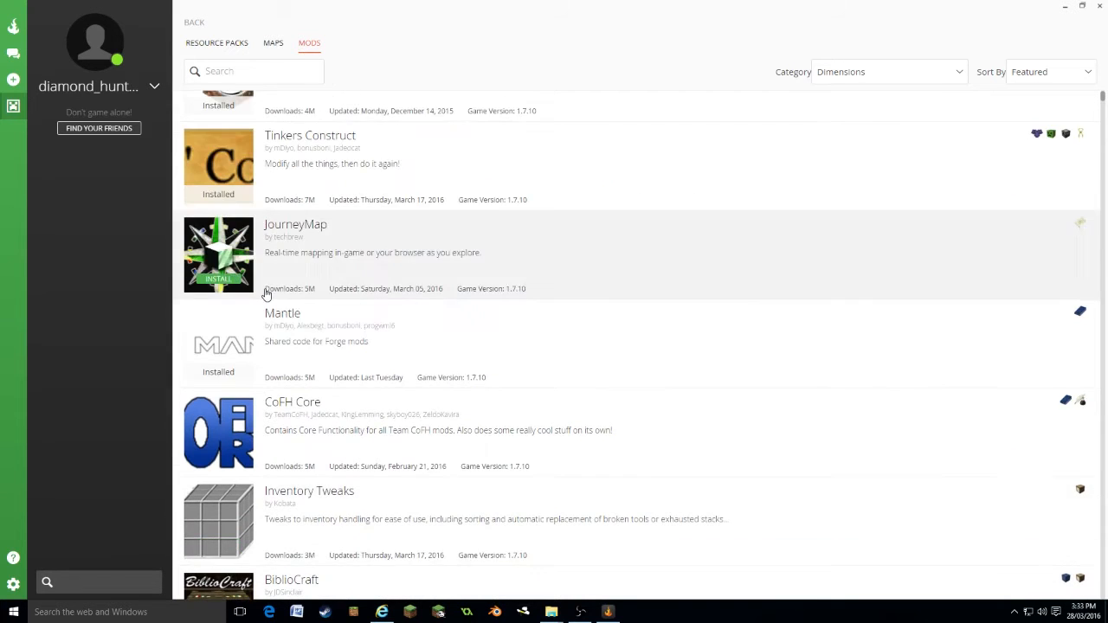
scroll("up", 3)
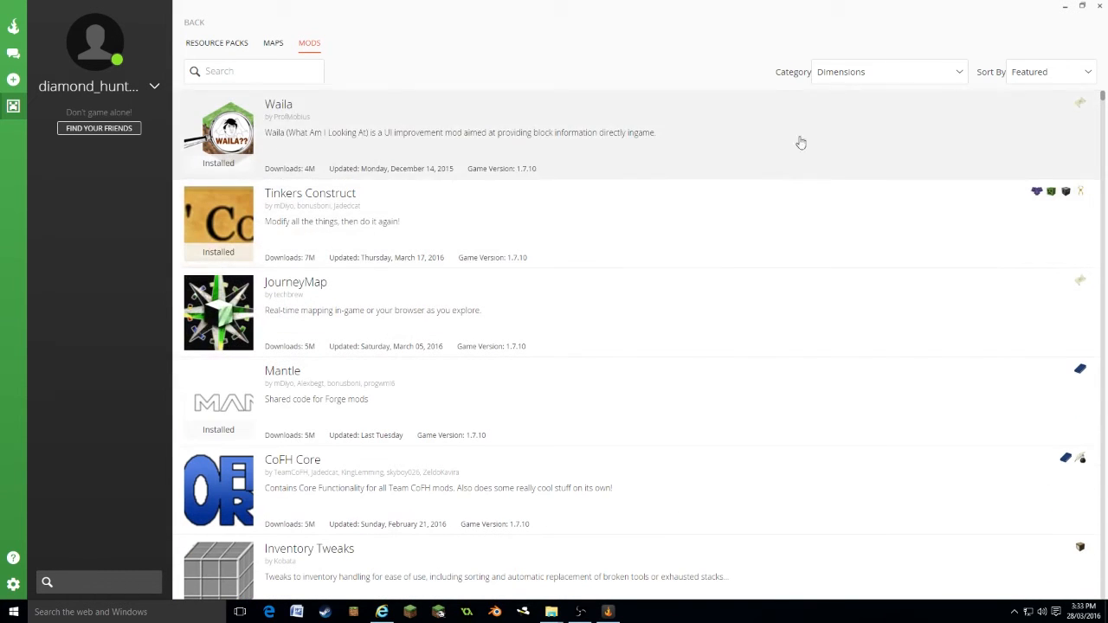
mouse_move(848, 215)
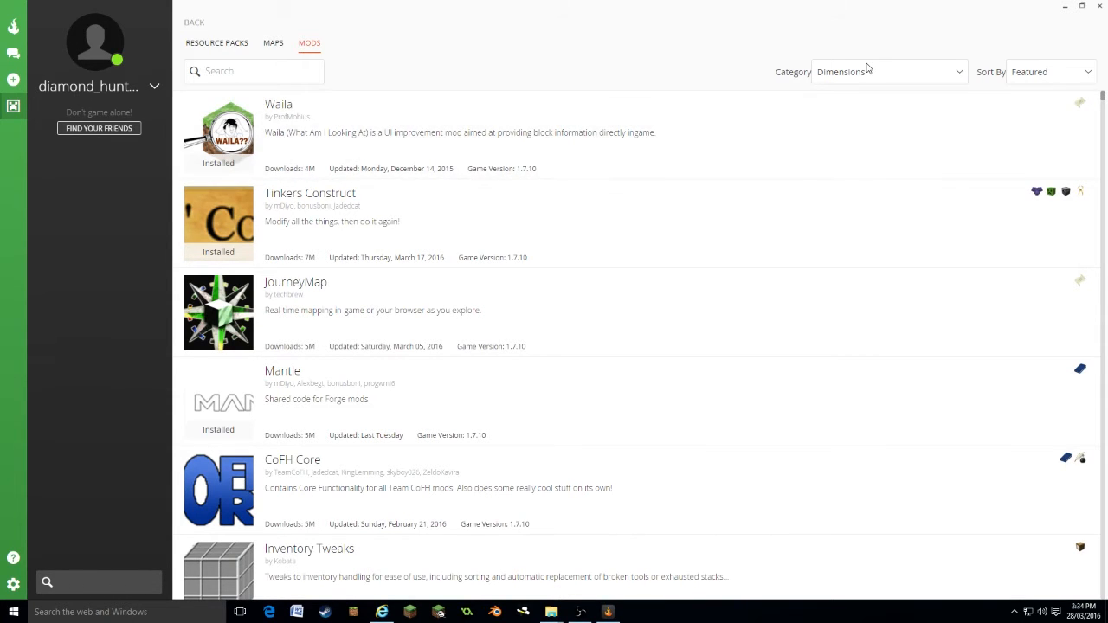
- Install Automagy from the Redstone category and Buildcraft Compat from the Buildcraft category
left_click(887, 73)
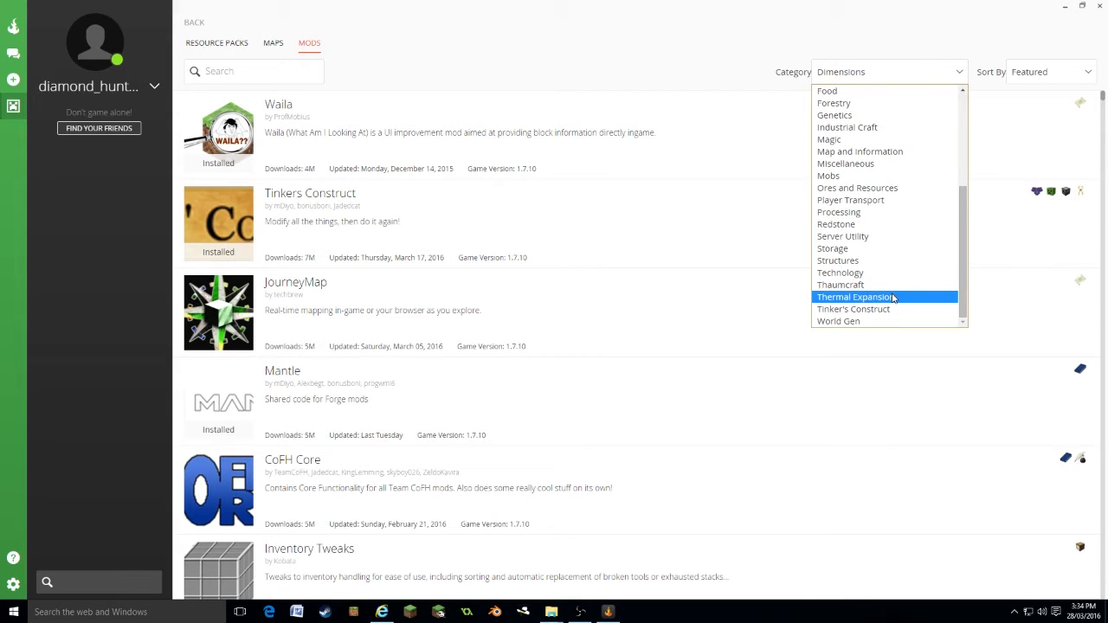
mouse_move(870, 249)
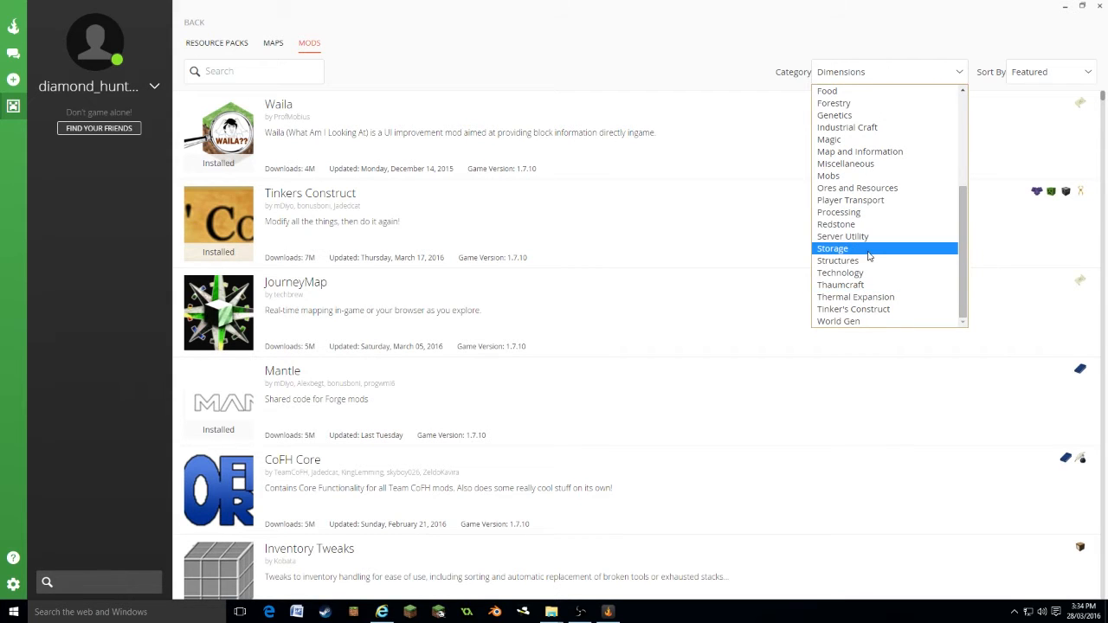
left_click(837, 226)
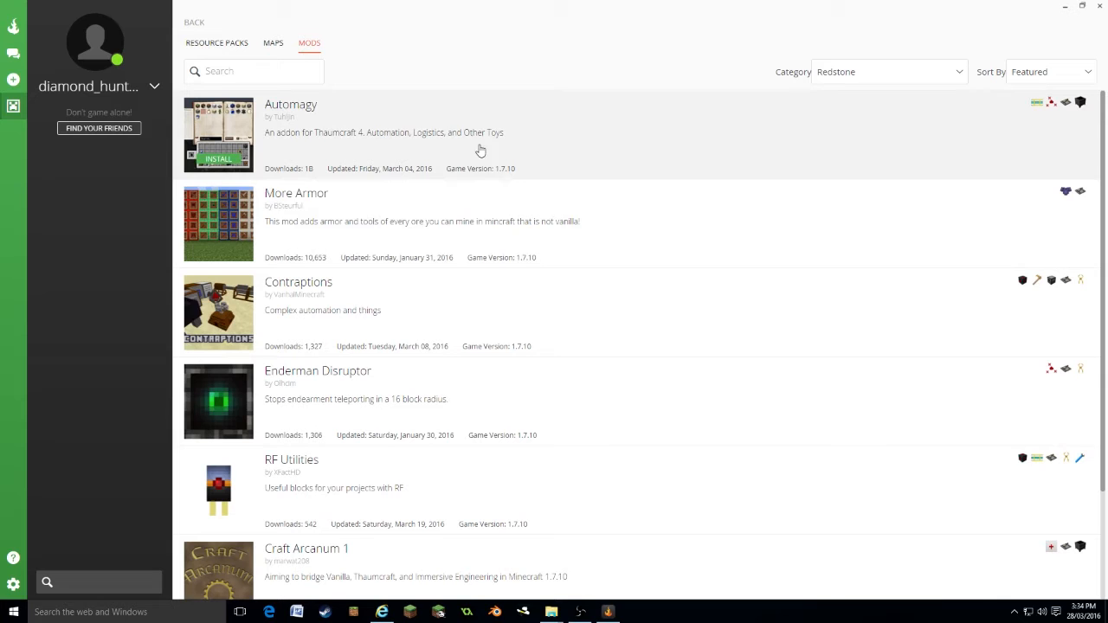
left_click(218, 160)
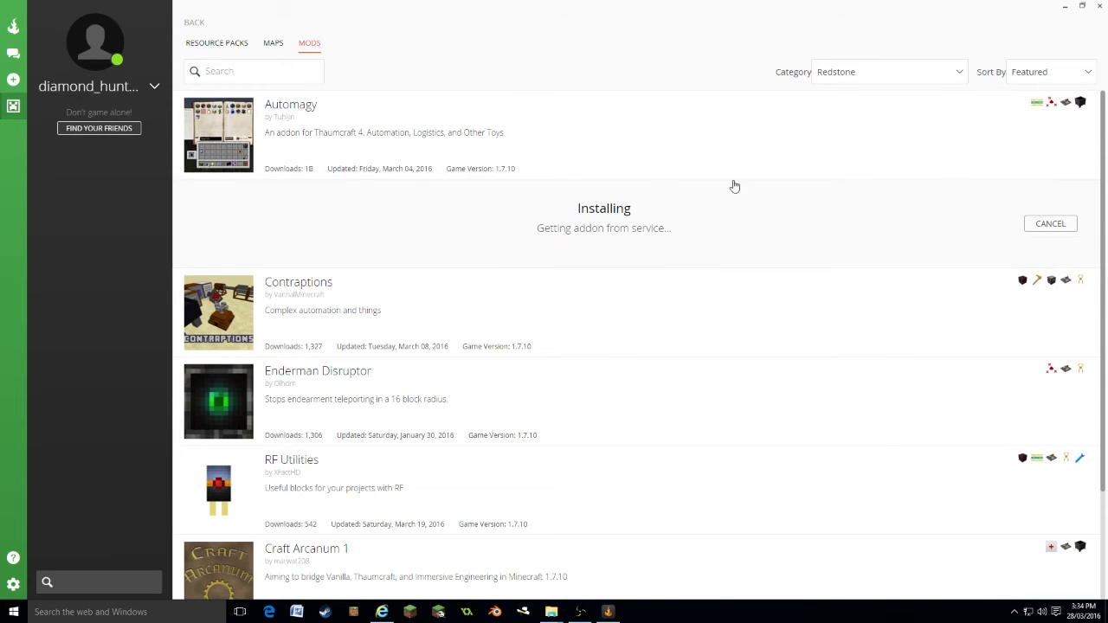
left_click(884, 71)
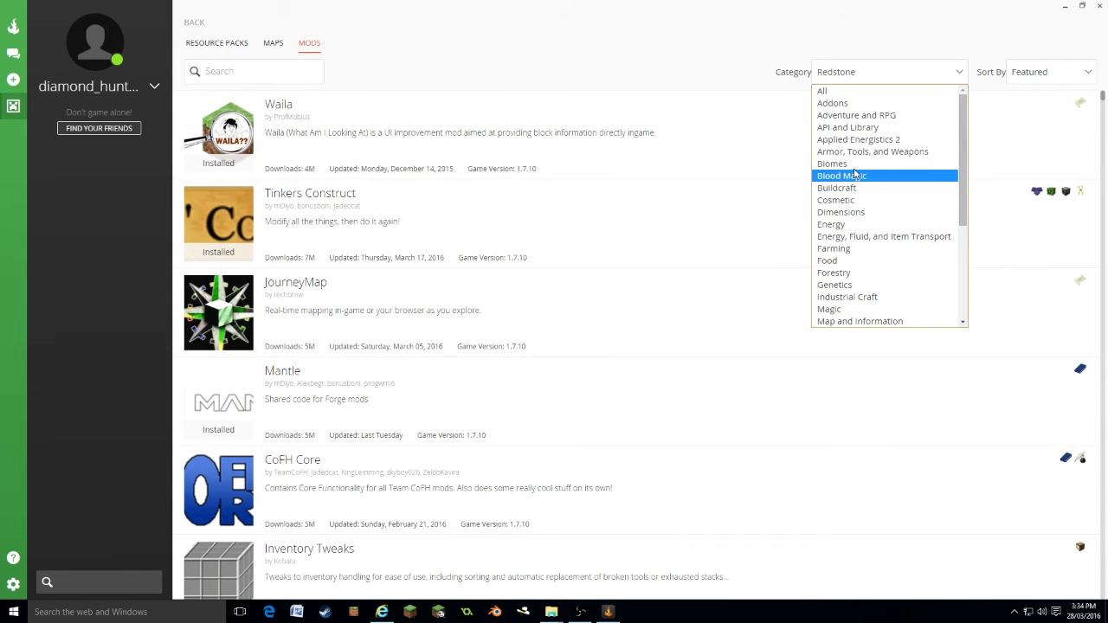
left_click(837, 187)
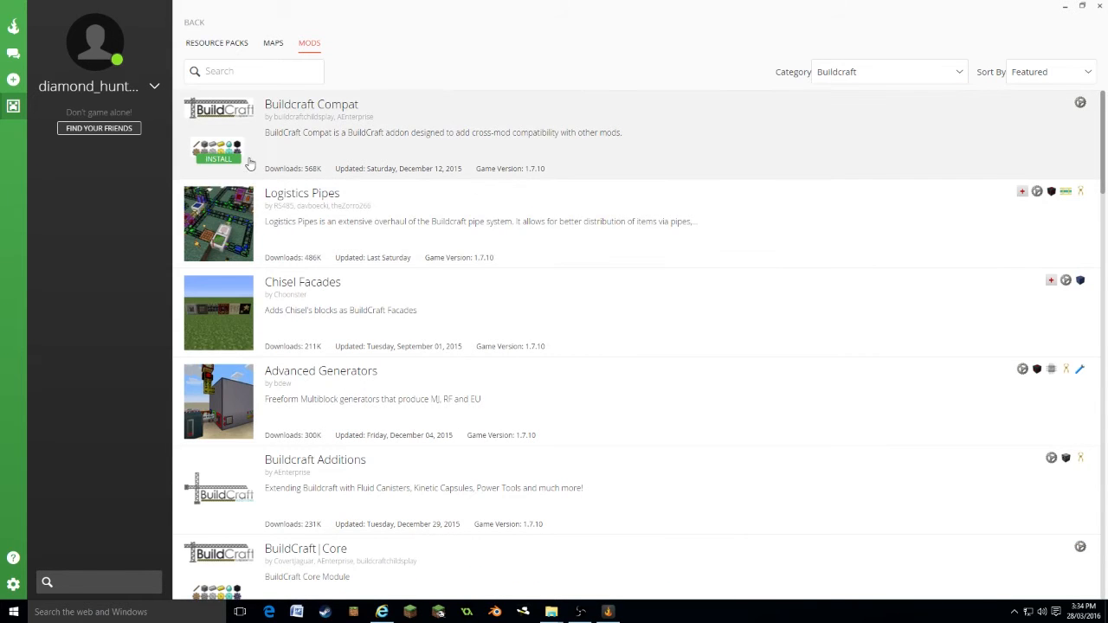
left_click(219, 159)
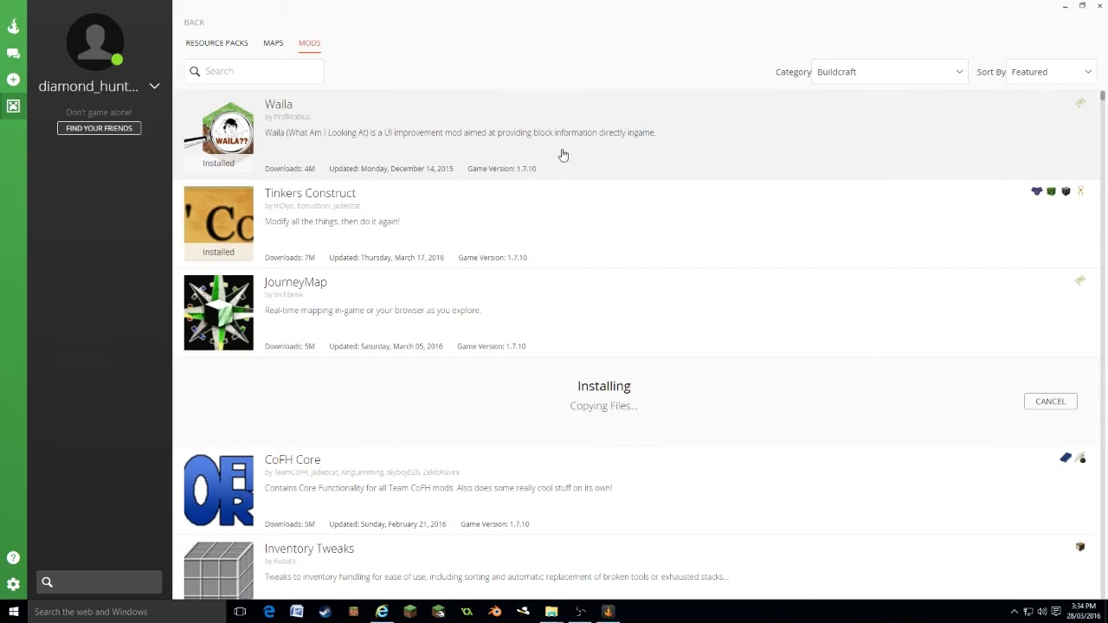
mouse_move(550, 82)
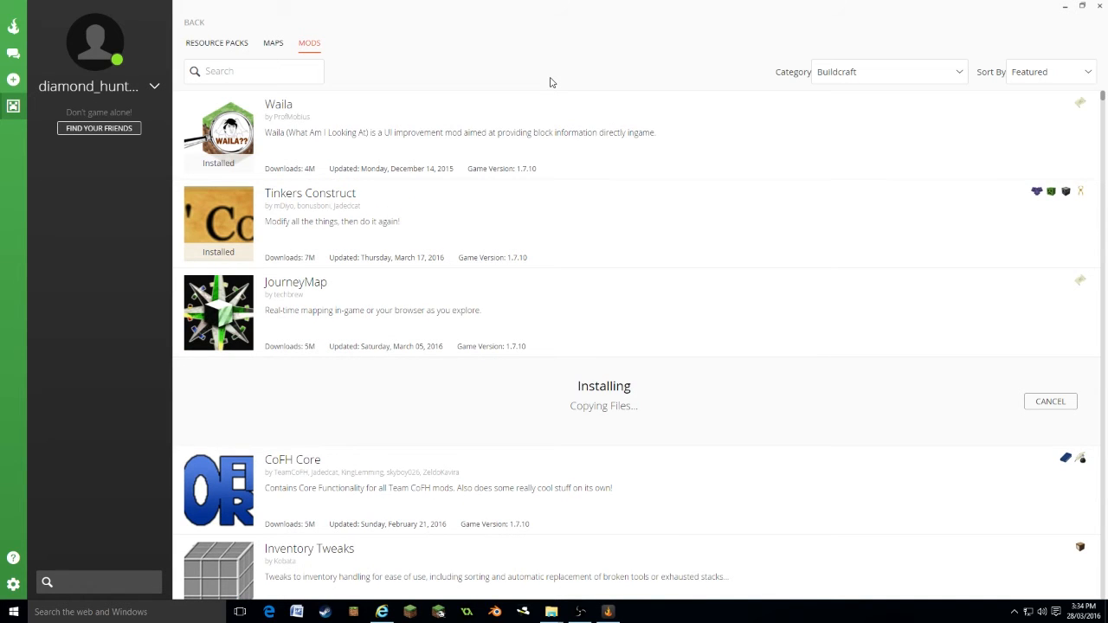
mouse_move(589, 324)
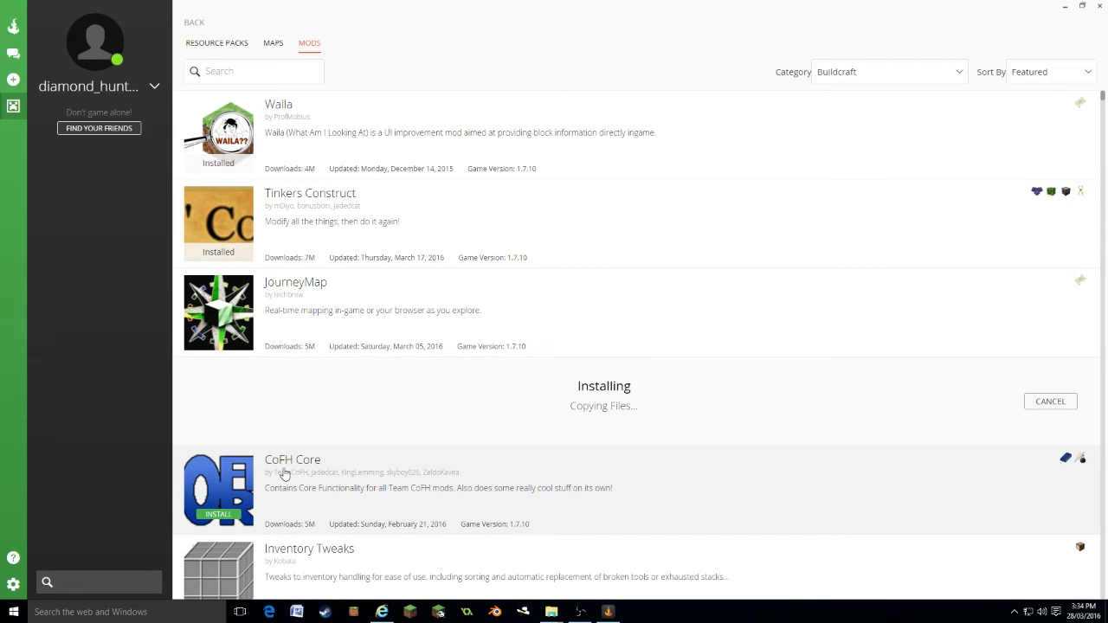
mouse_move(268, 502)
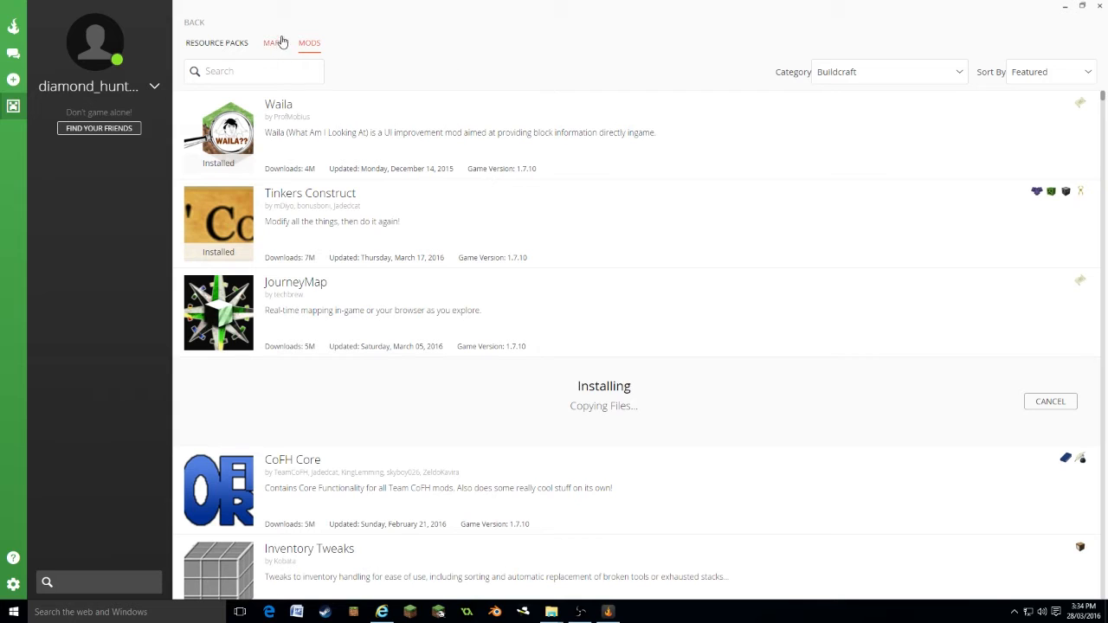
- Browse the Maps list and view the Agrarian Skies 2 map details
left_click(274, 41)
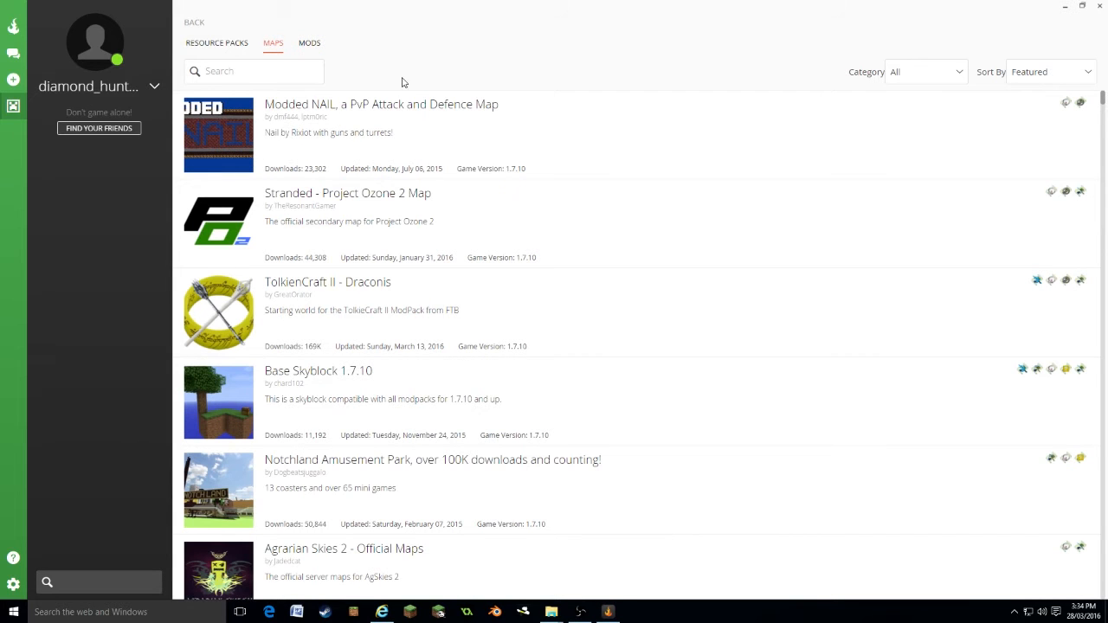
mouse_move(416, 312)
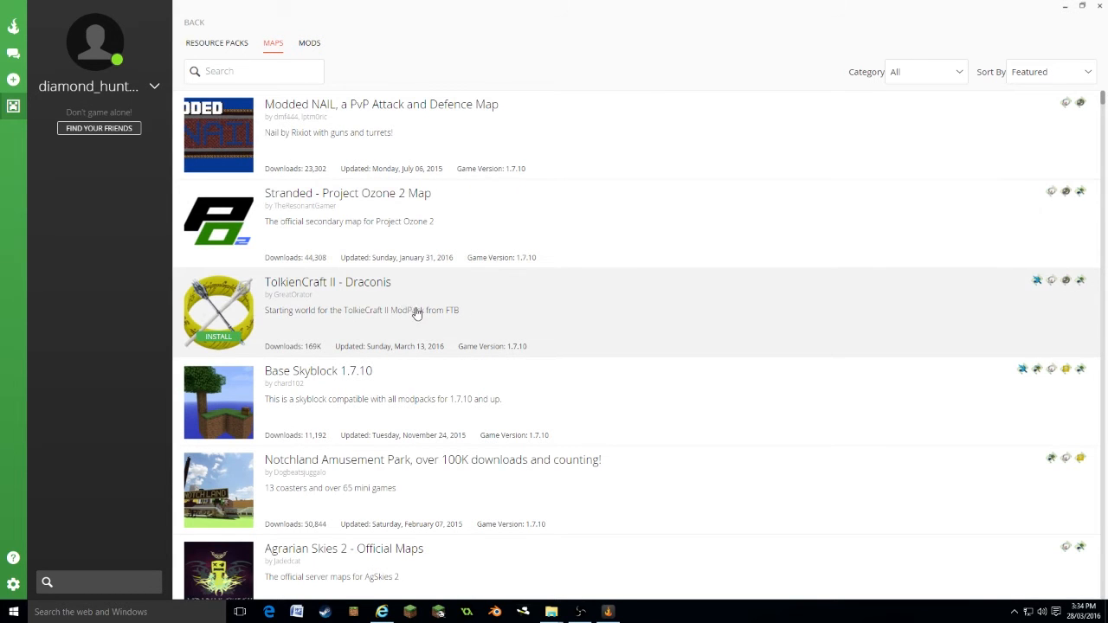
scroll("down", 3)
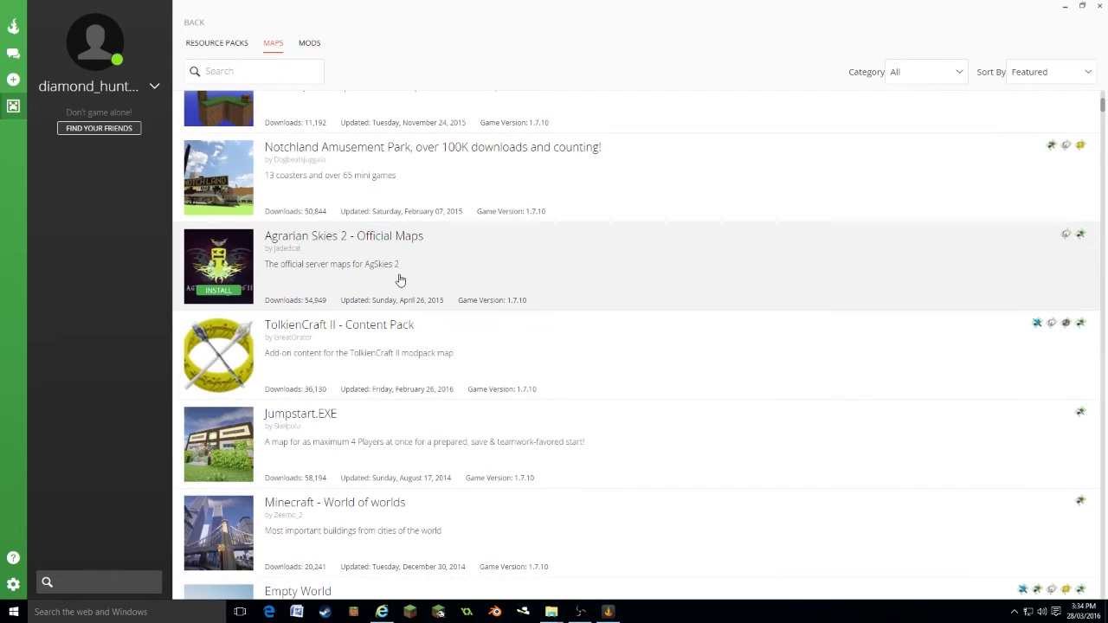
mouse_move(367, 257)
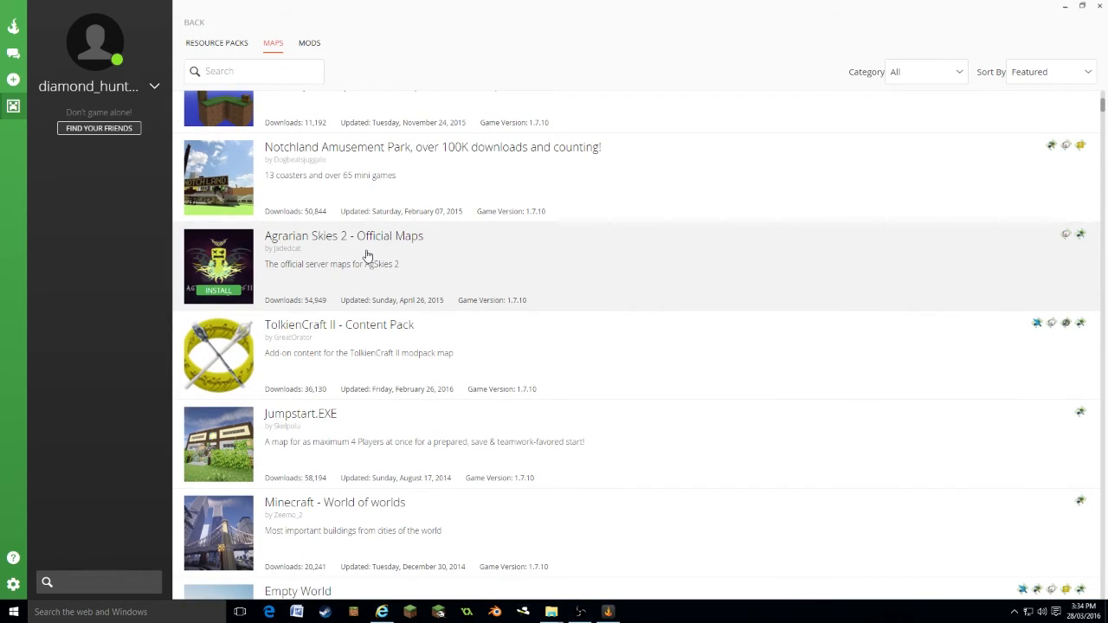
left_click(343, 236)
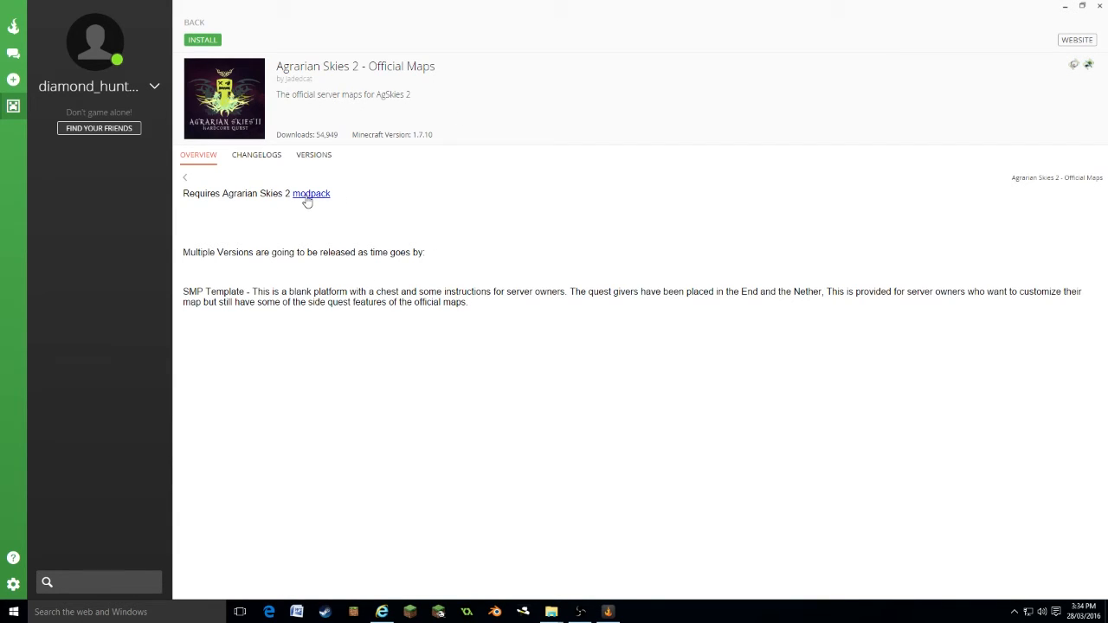
mouse_move(338, 241)
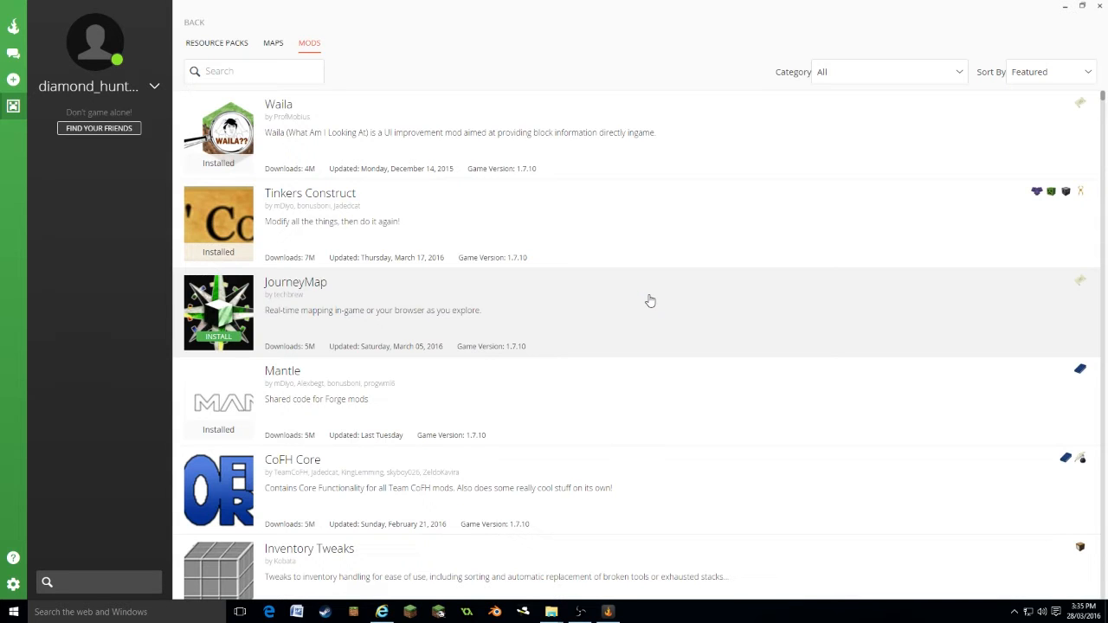
mouse_move(274, 44)
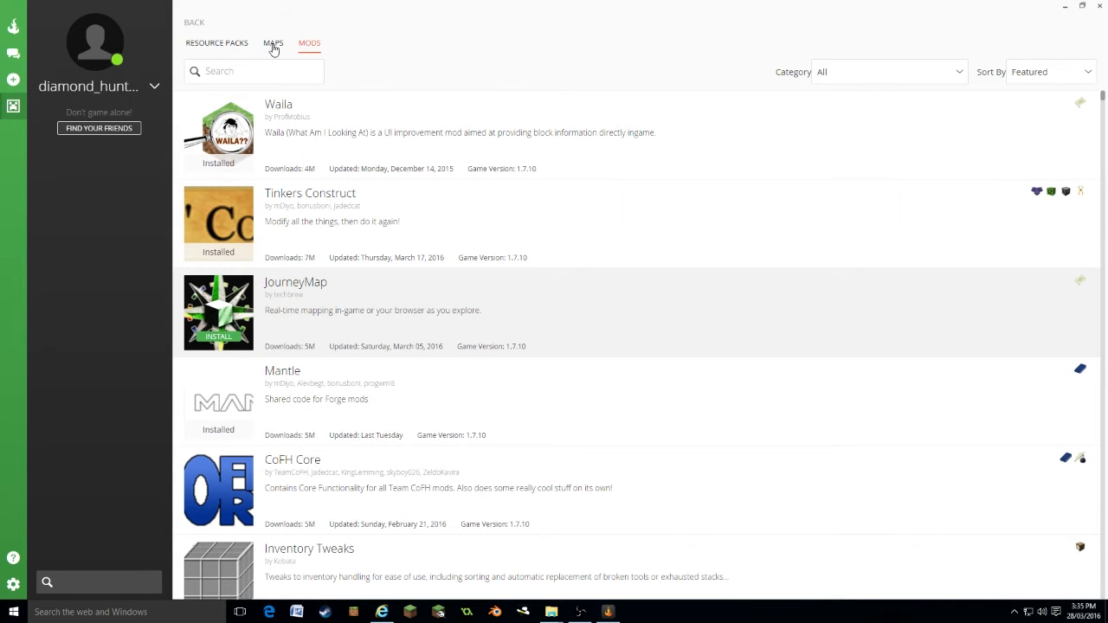
- Install the Future CITY 2.0 map and return to the content list
left_click(274, 42)
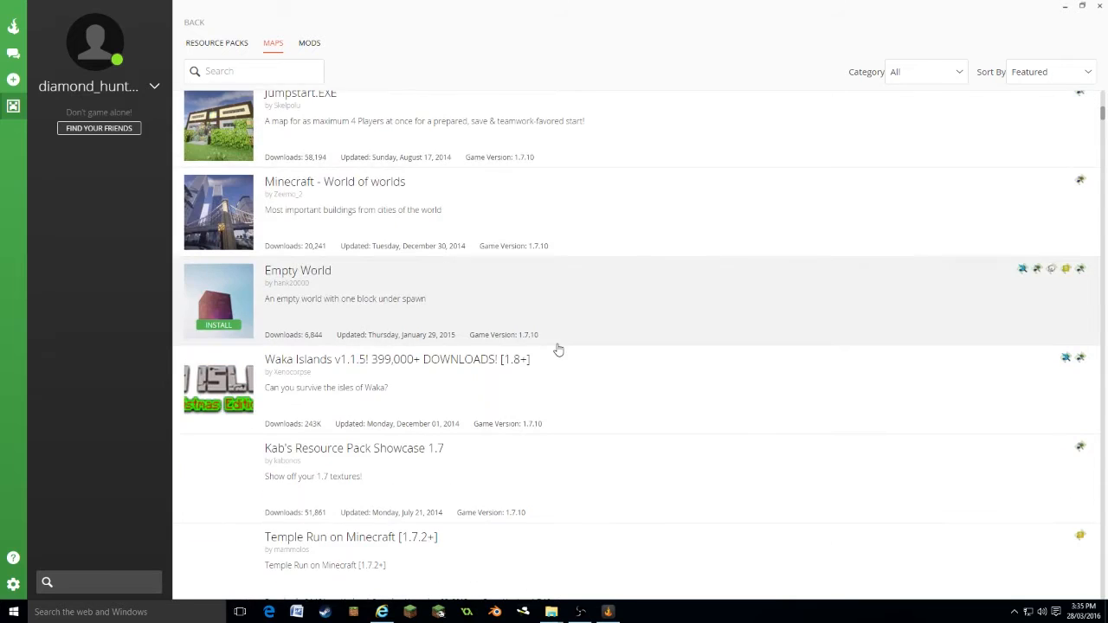
scroll("down", 3)
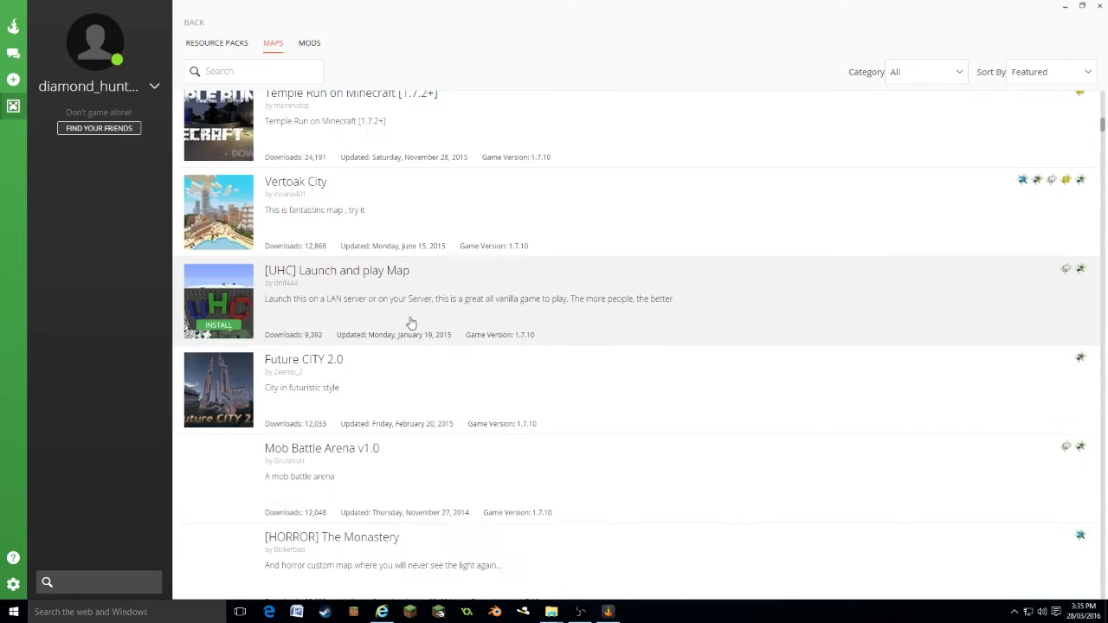
scroll("down", 3)
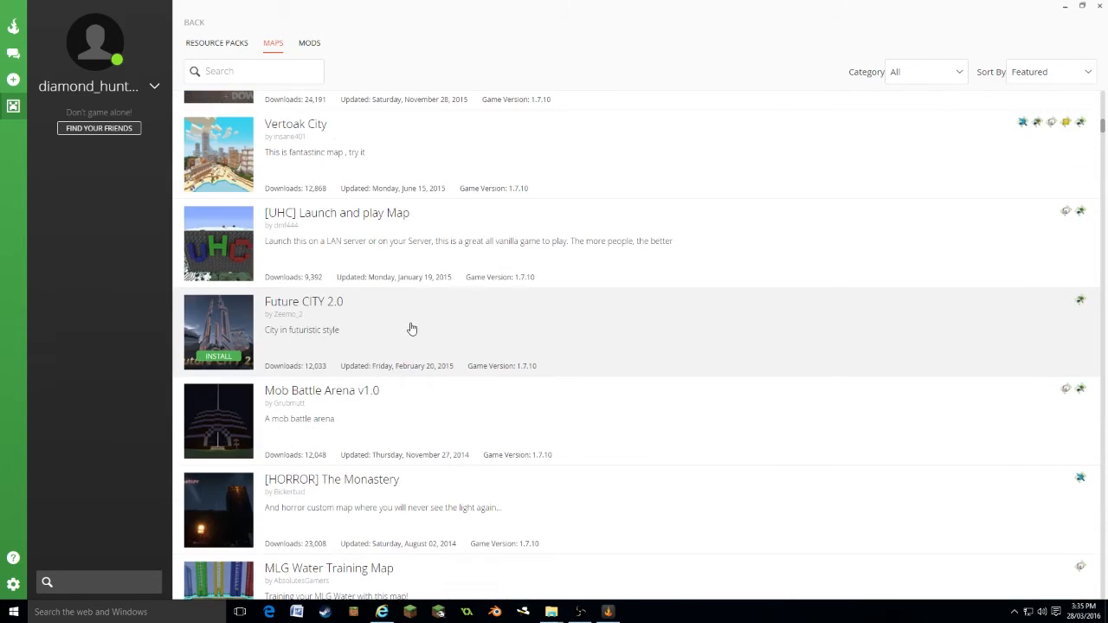
mouse_move(358, 320)
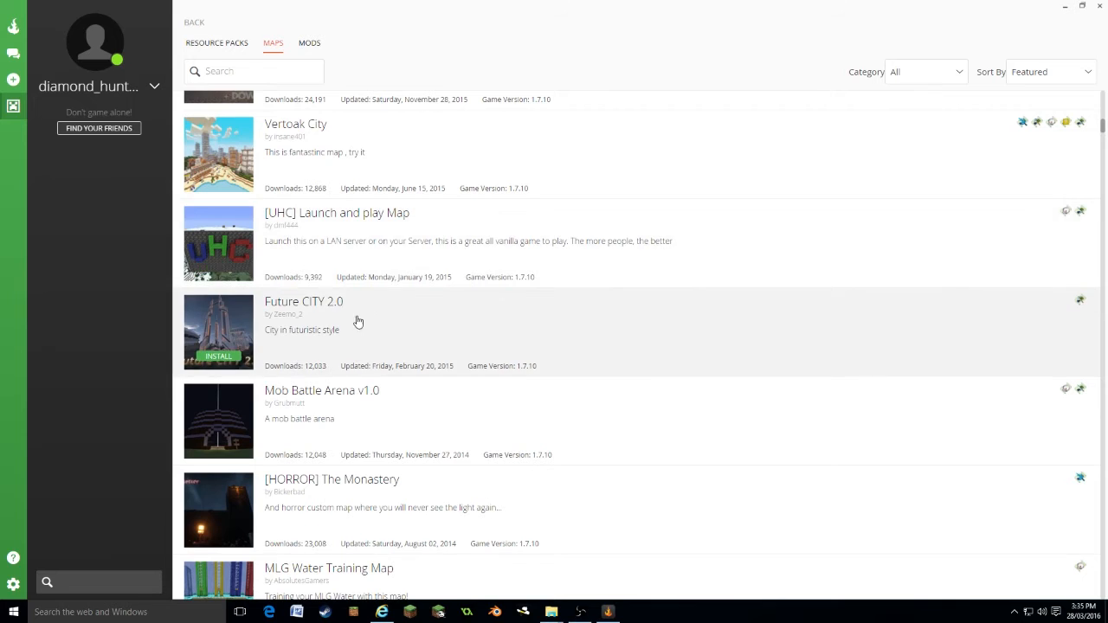
left_click(305, 301)
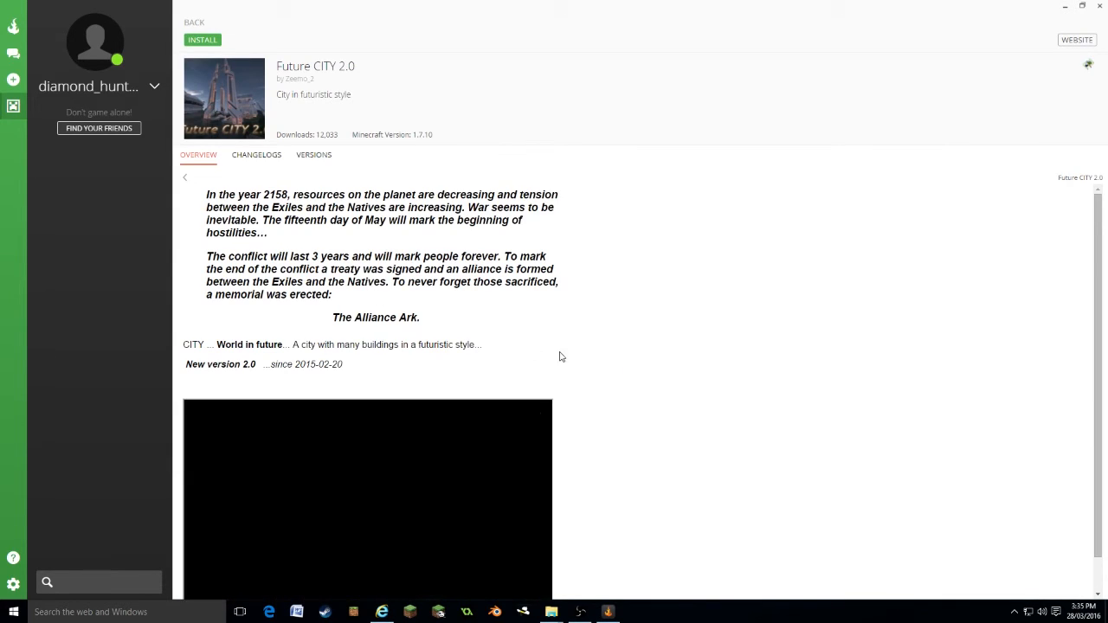
scroll("down", 3)
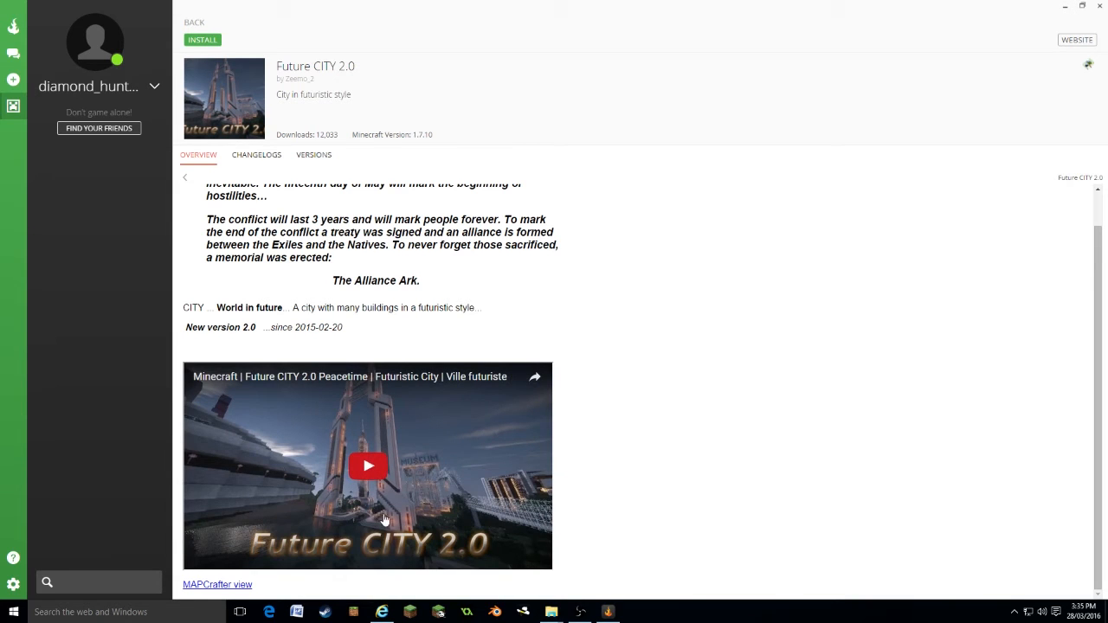
left_click(201, 39)
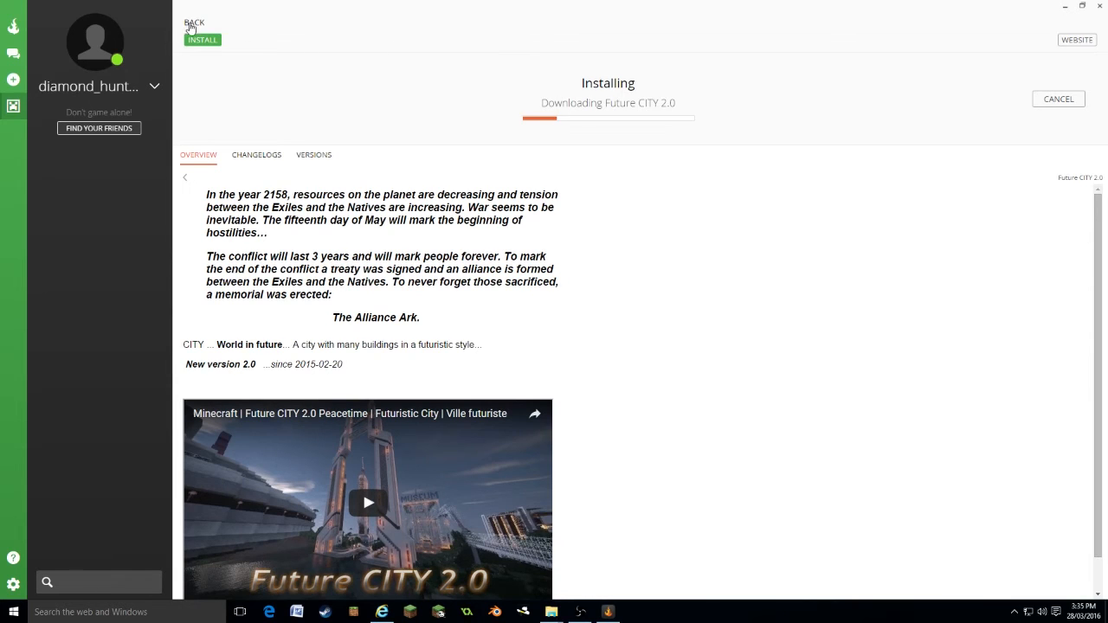
left_click(194, 22)
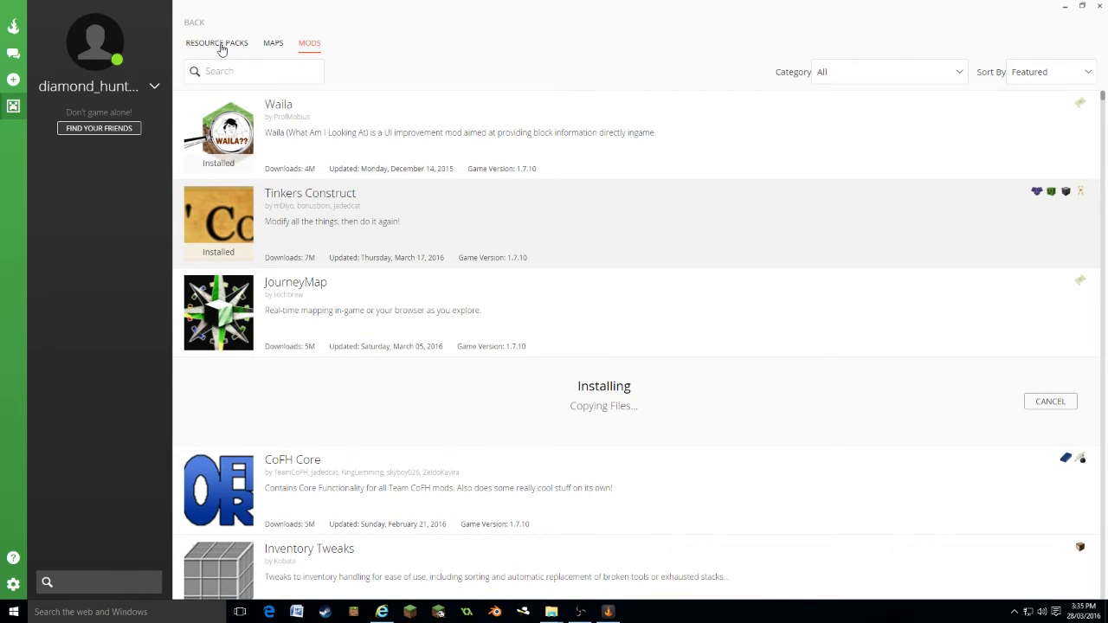
- Filter the Resource Packs list to the Mod Support category
left_click(216, 42)
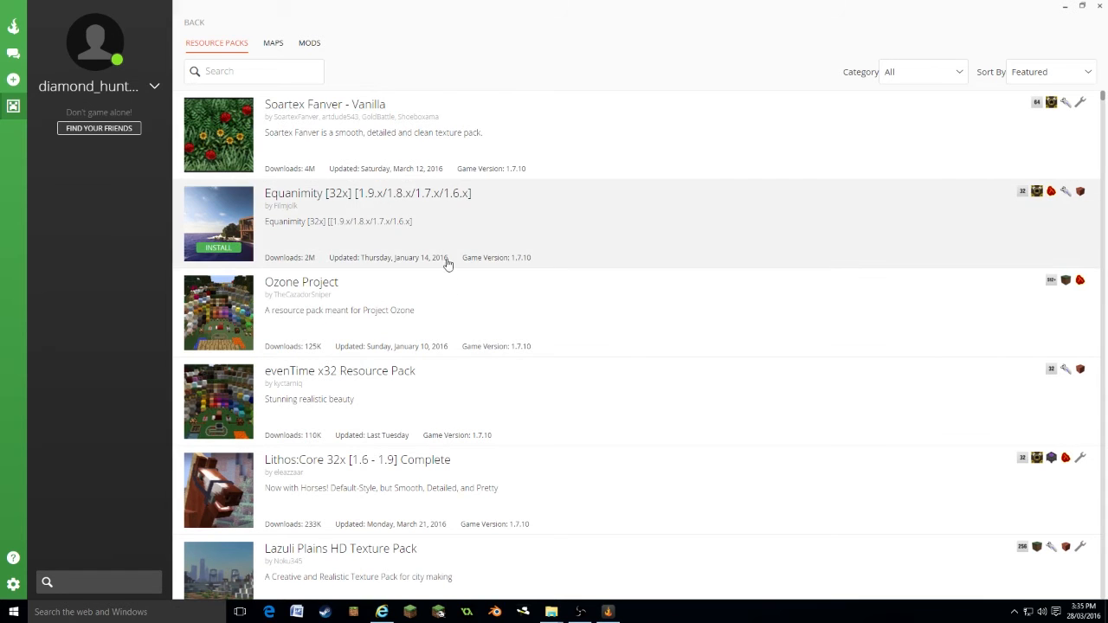
scroll("down", 3)
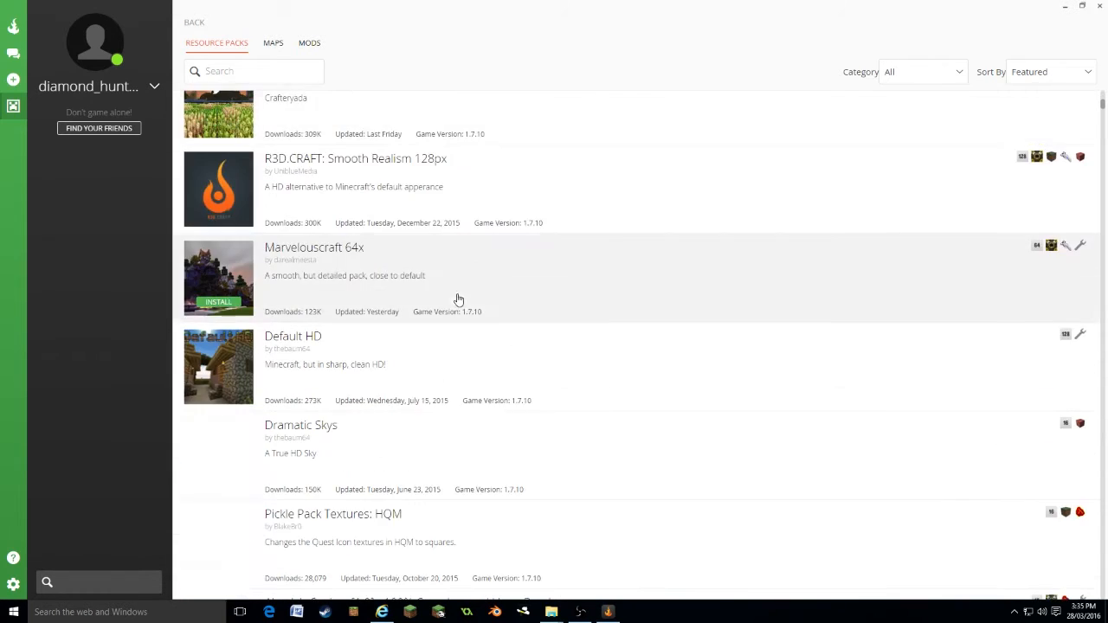
scroll("down", 3)
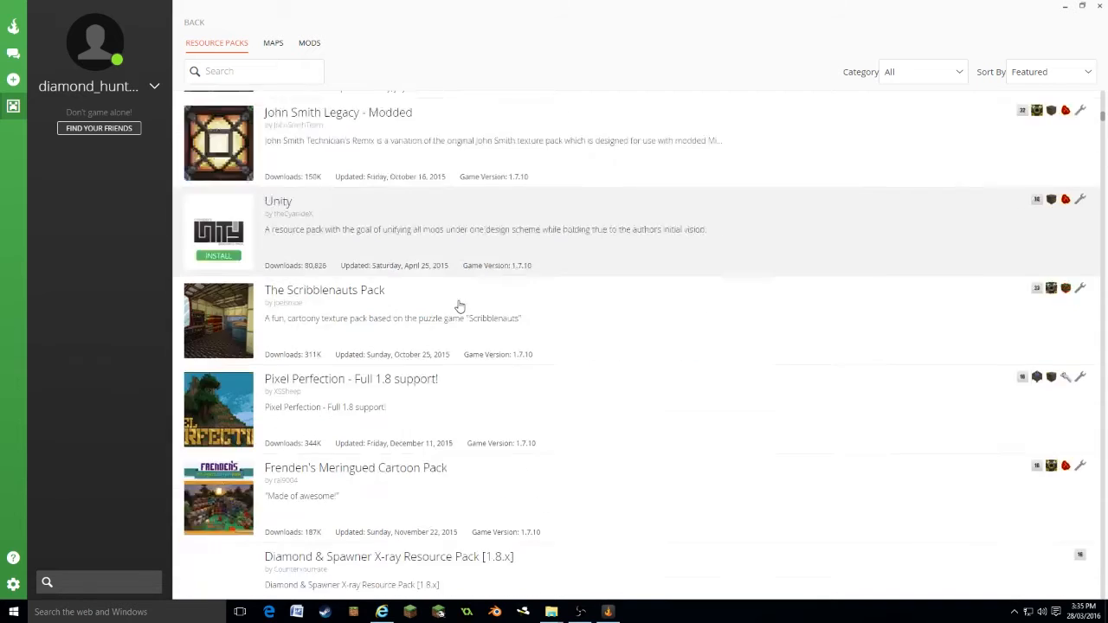
scroll("down", 3)
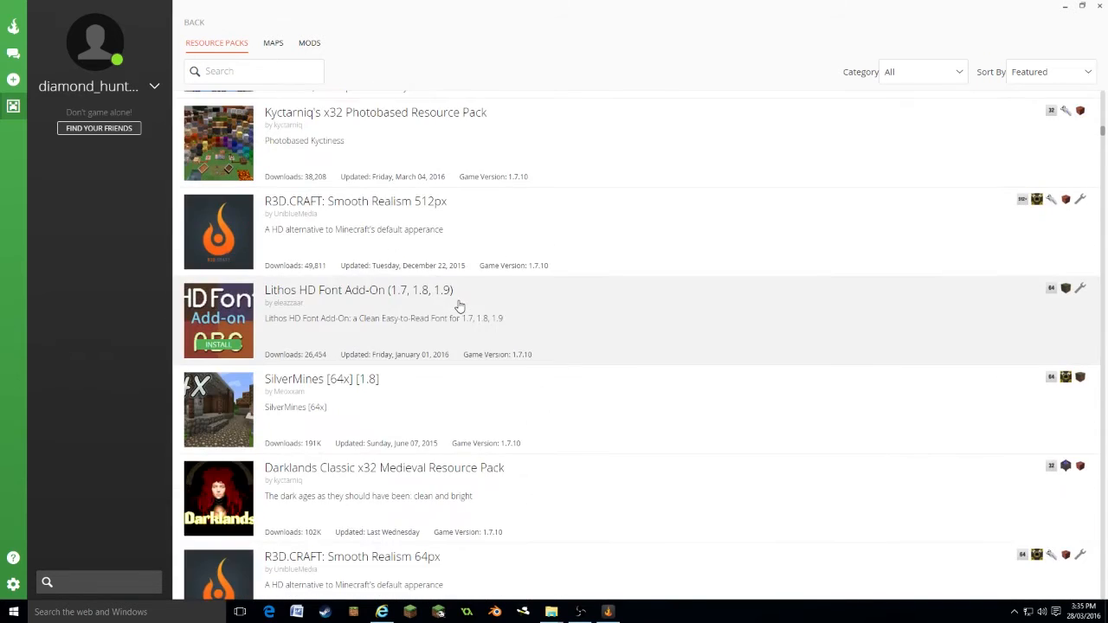
scroll("down", 3)
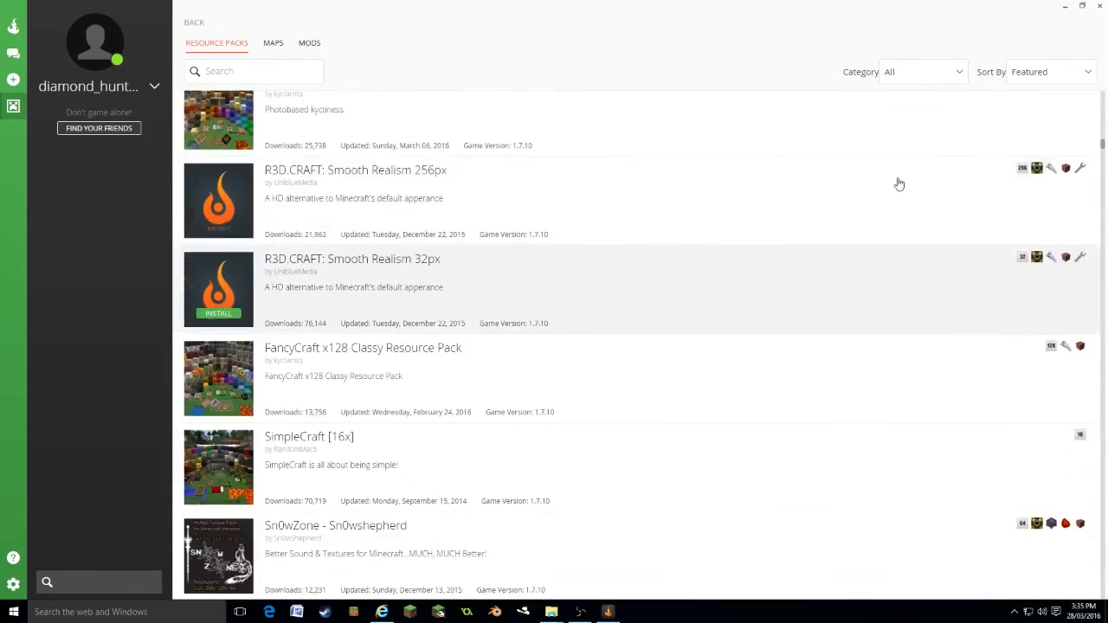
left_click(922, 72)
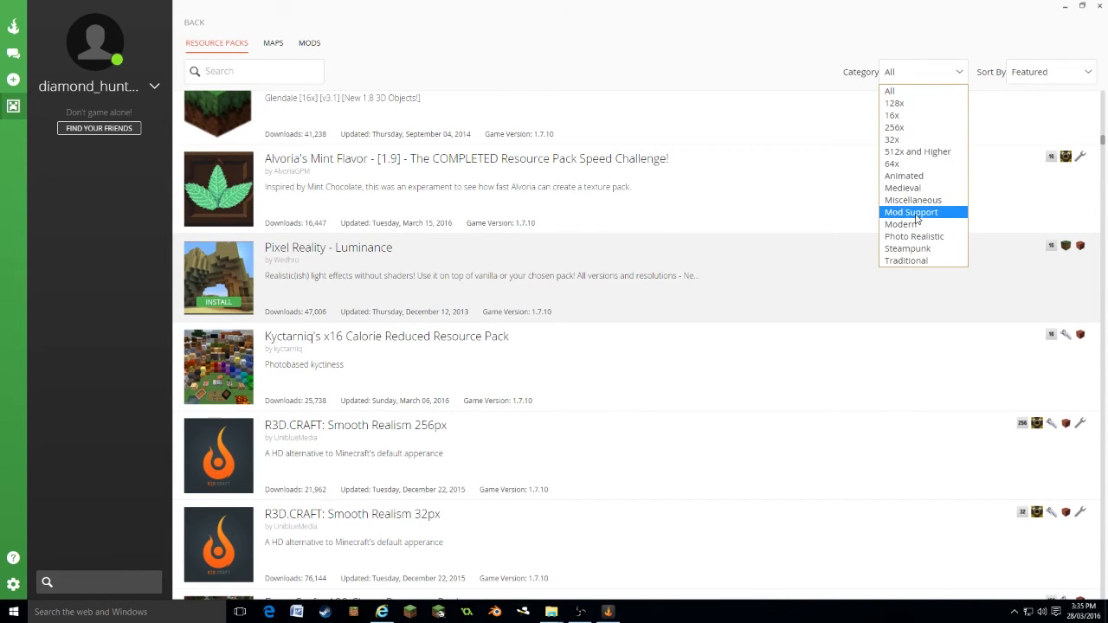
left_click(911, 211)
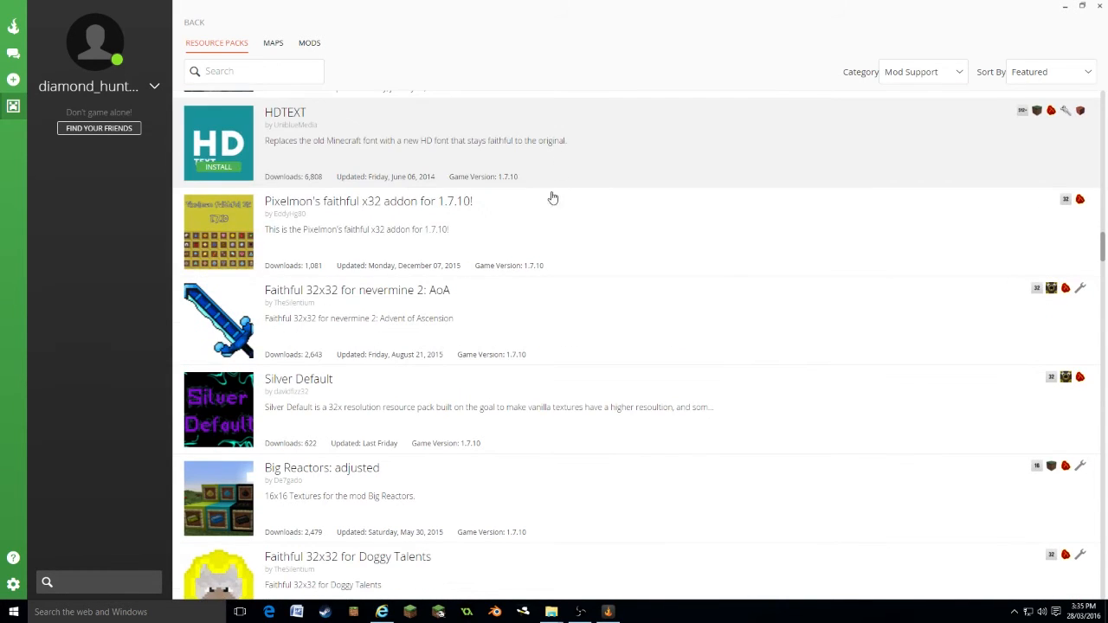
- Install the Equanimity [32x] resource pack
scroll("down", 3)
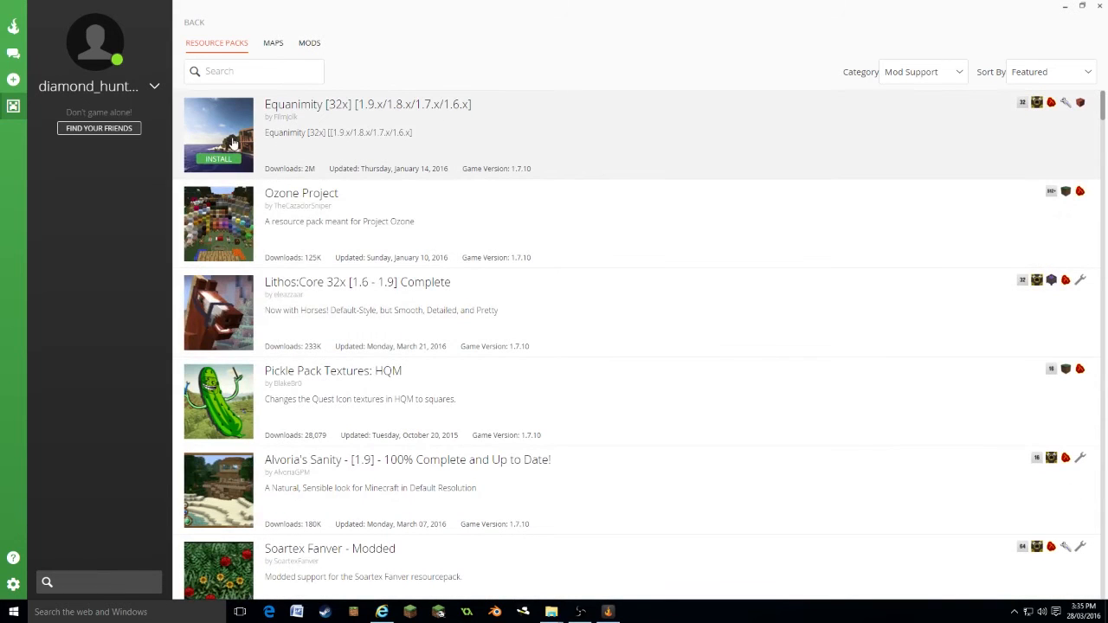
left_click(218, 160)
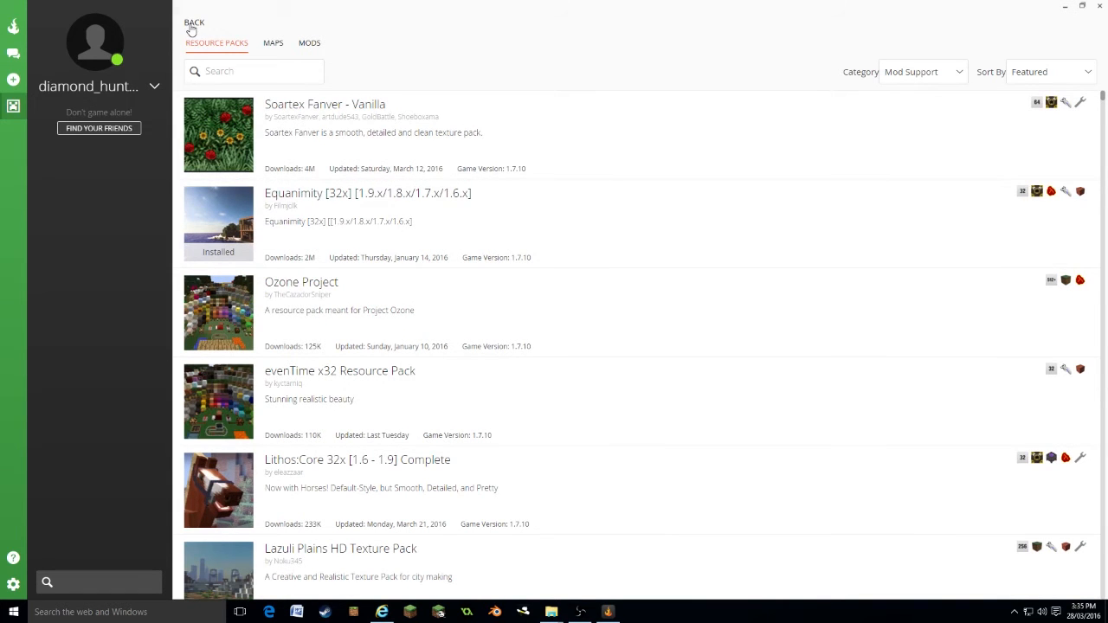
- Return to the Our own modpack profile and show its extra profile actions
left_click(193, 22)
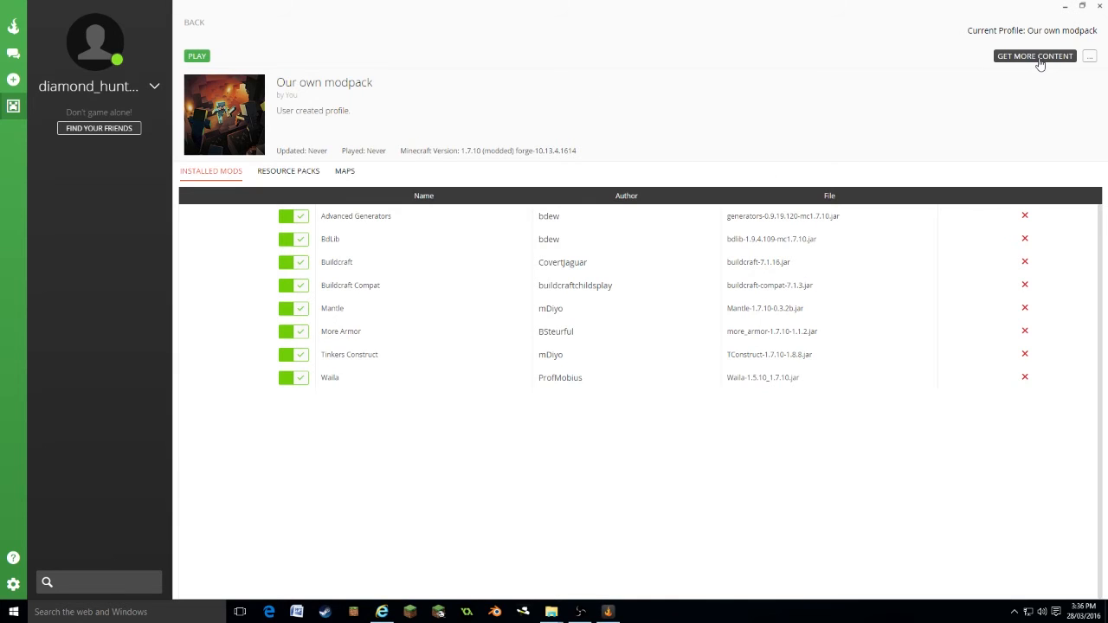
left_click(1036, 56)
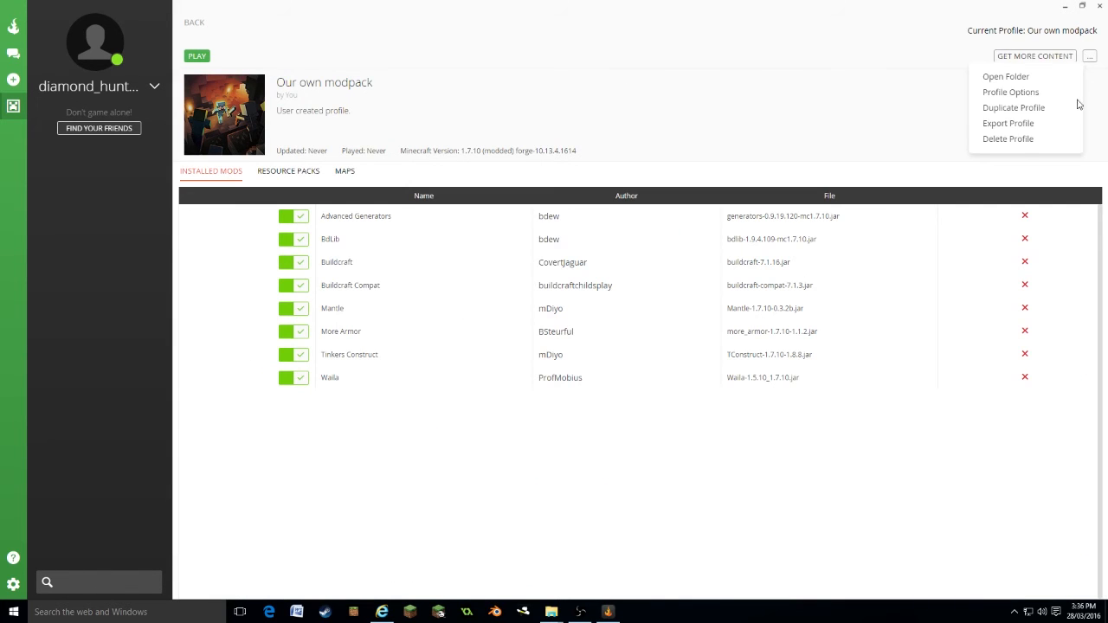
mouse_move(1004, 76)
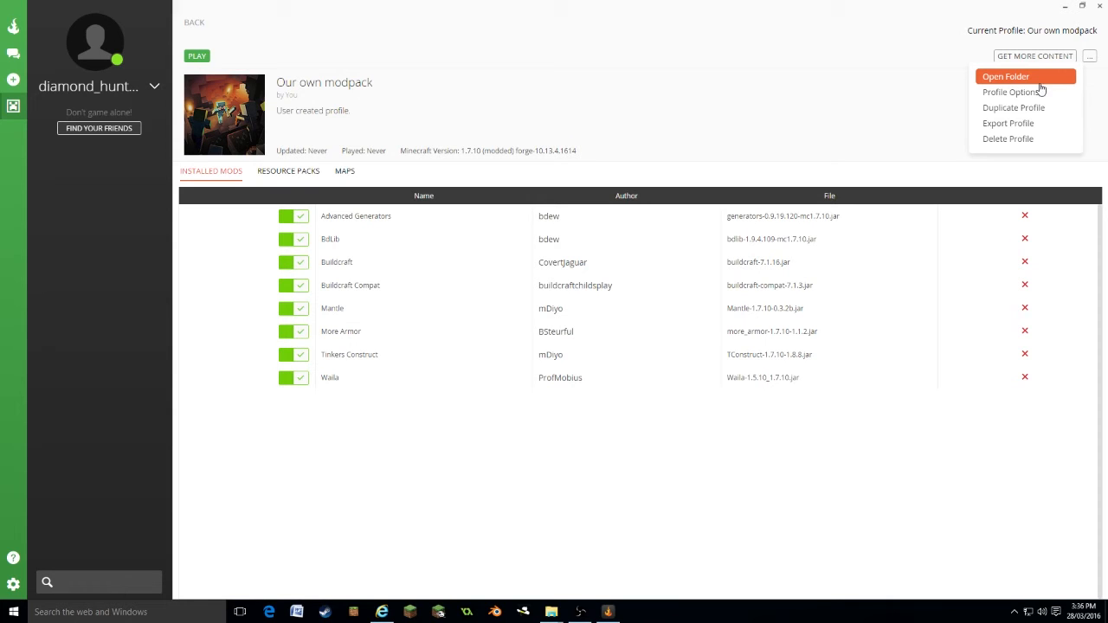
- Rename the profile to 'New modpack' in Profile Options and confirm with Okay
left_click(1011, 91)
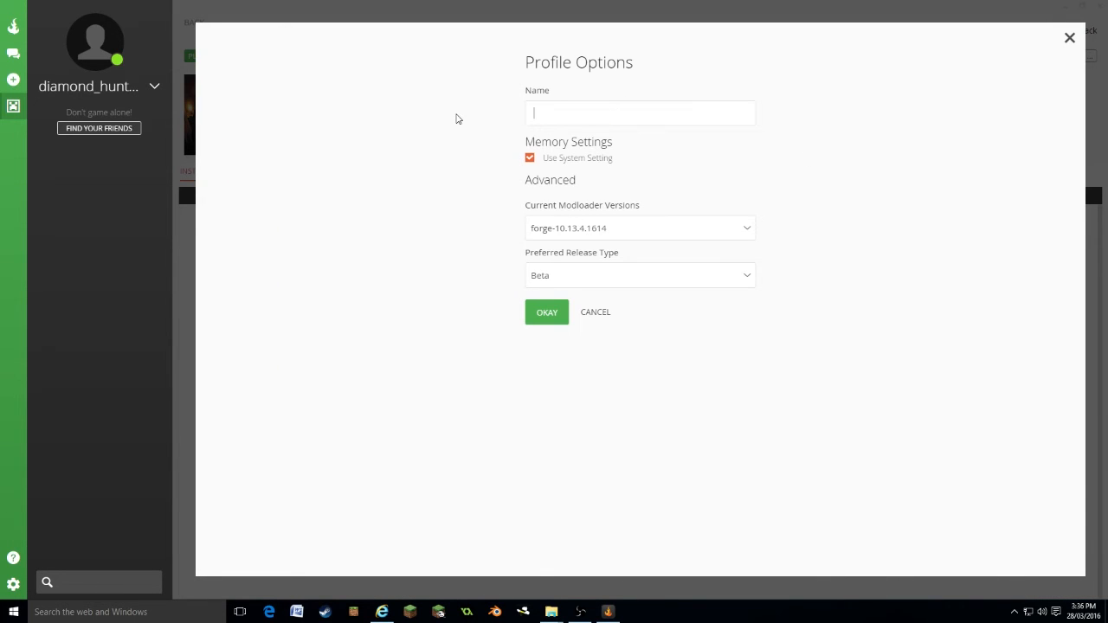
type("New m")
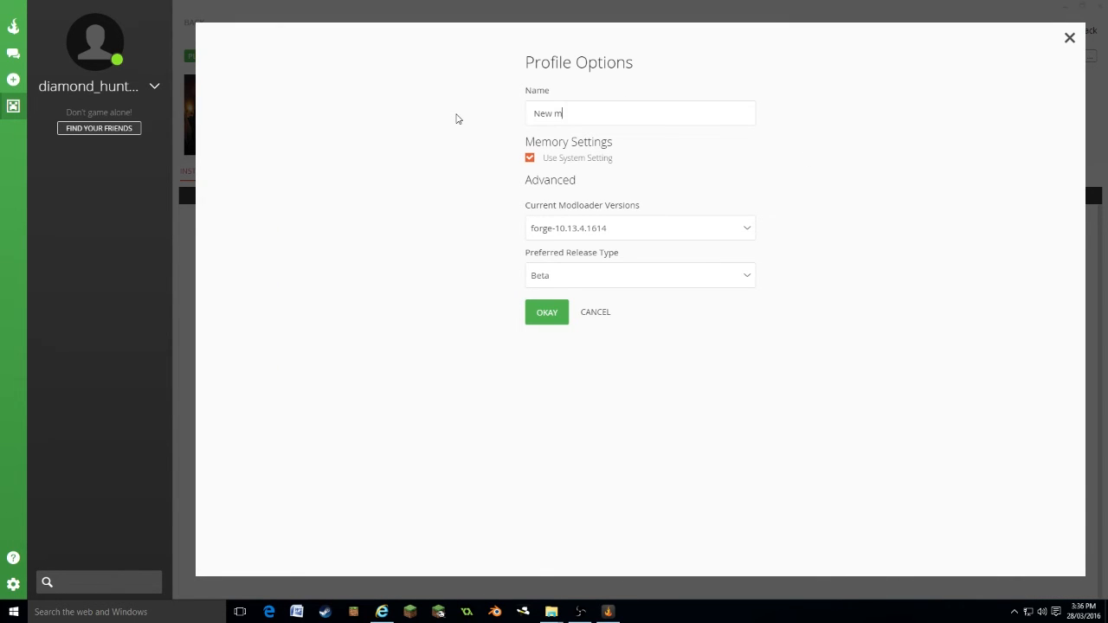
type("odpack")
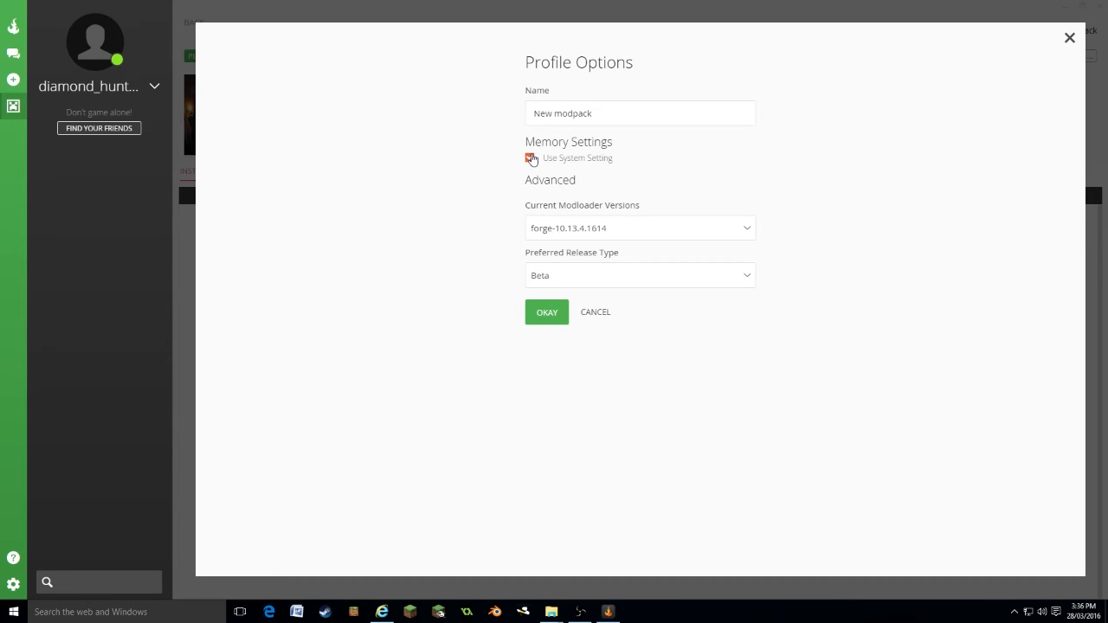
left_click(530, 157)
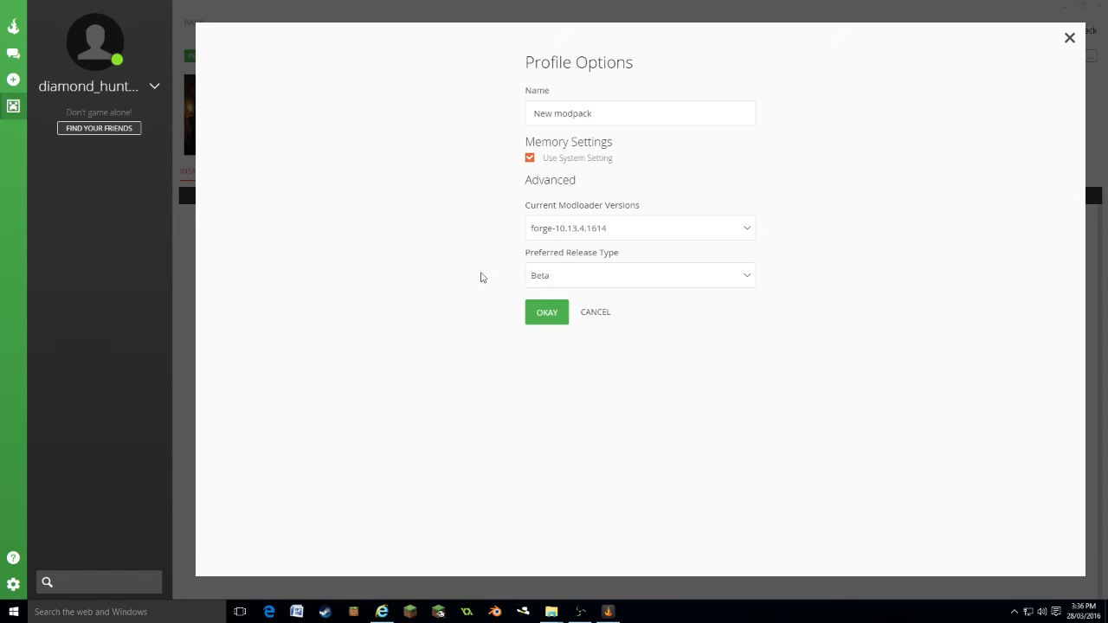
left_click(548, 311)
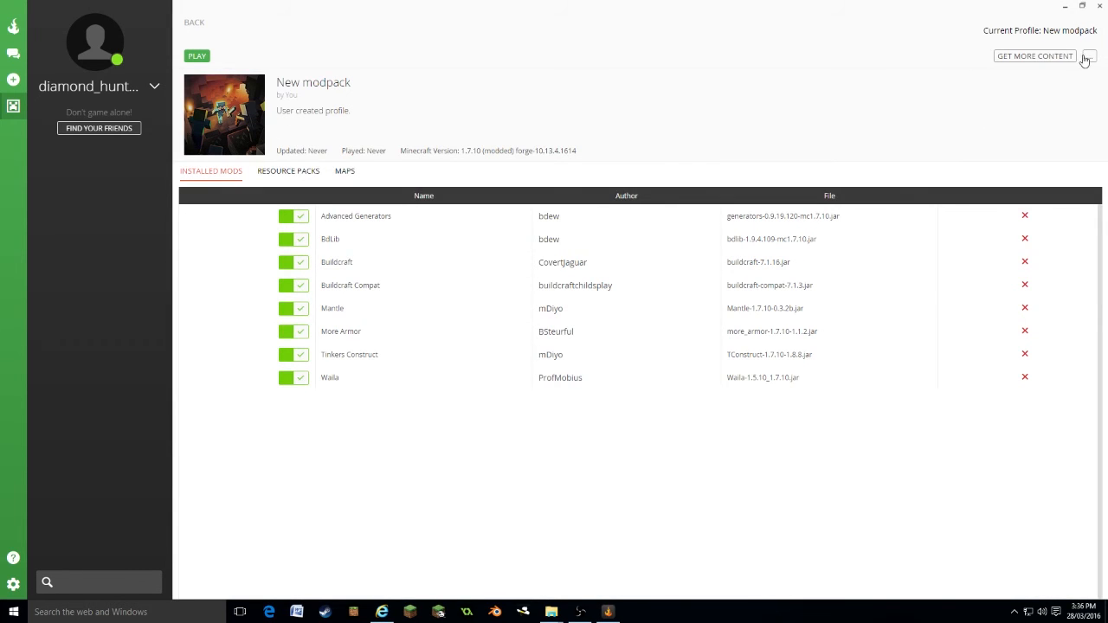
- Export the New modpack profile as a zip including resource packs and saves
left_click(1089, 56)
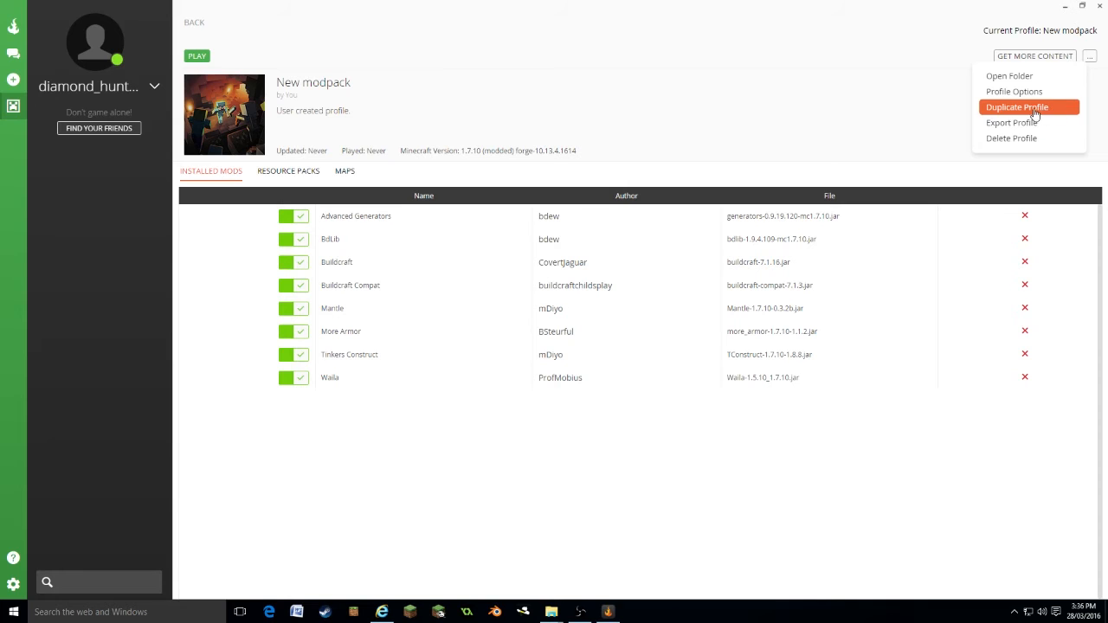
left_click(1019, 108)
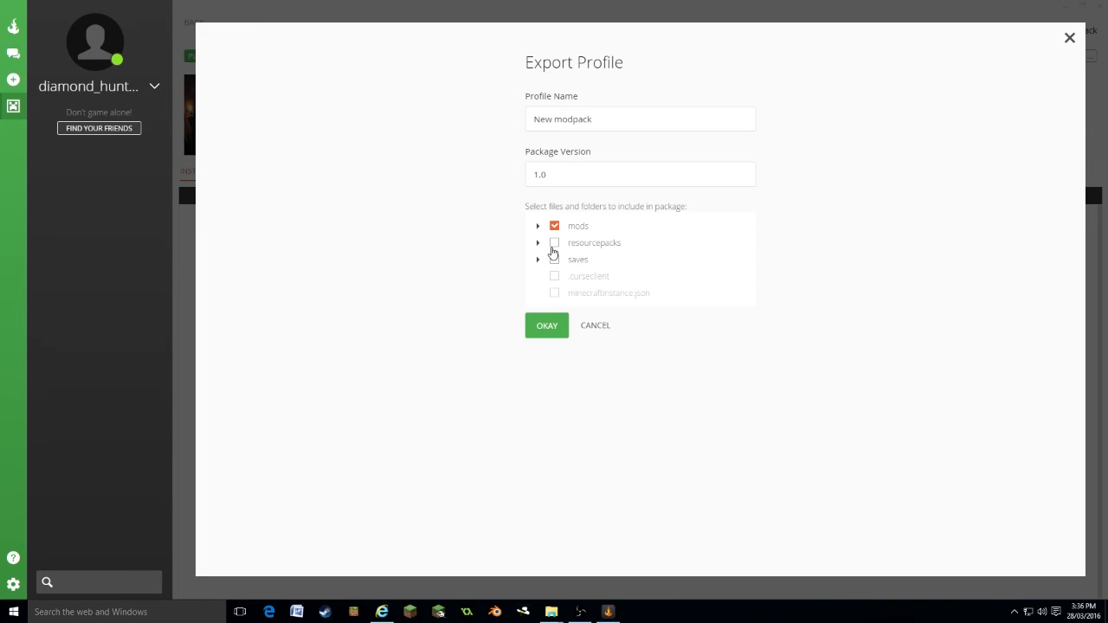
left_click(554, 242)
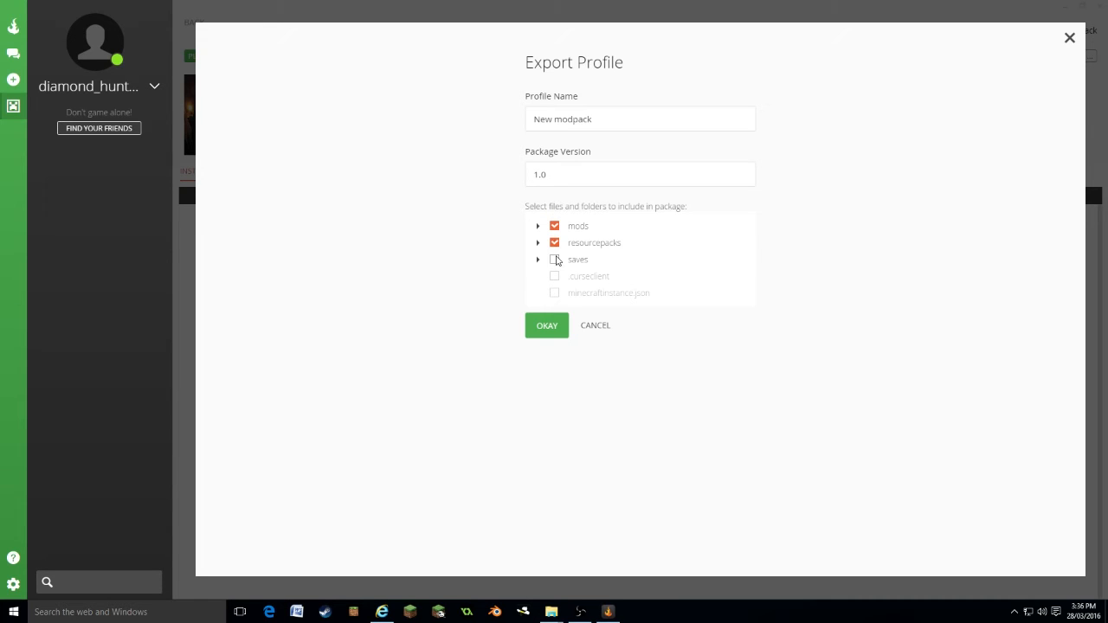
left_click(554, 260)
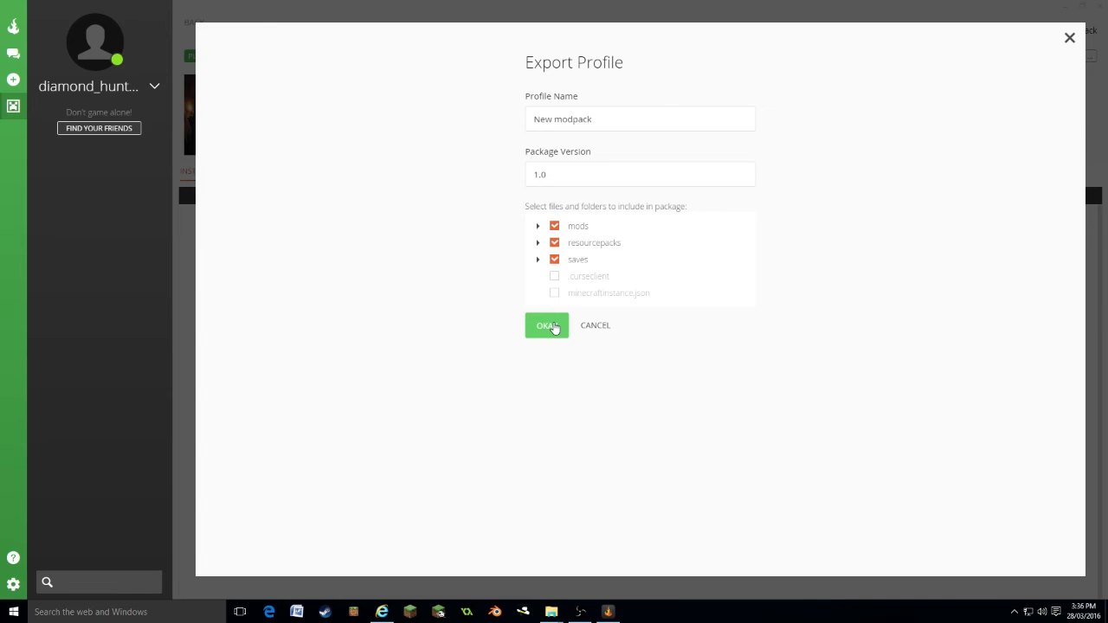
left_click(547, 325)
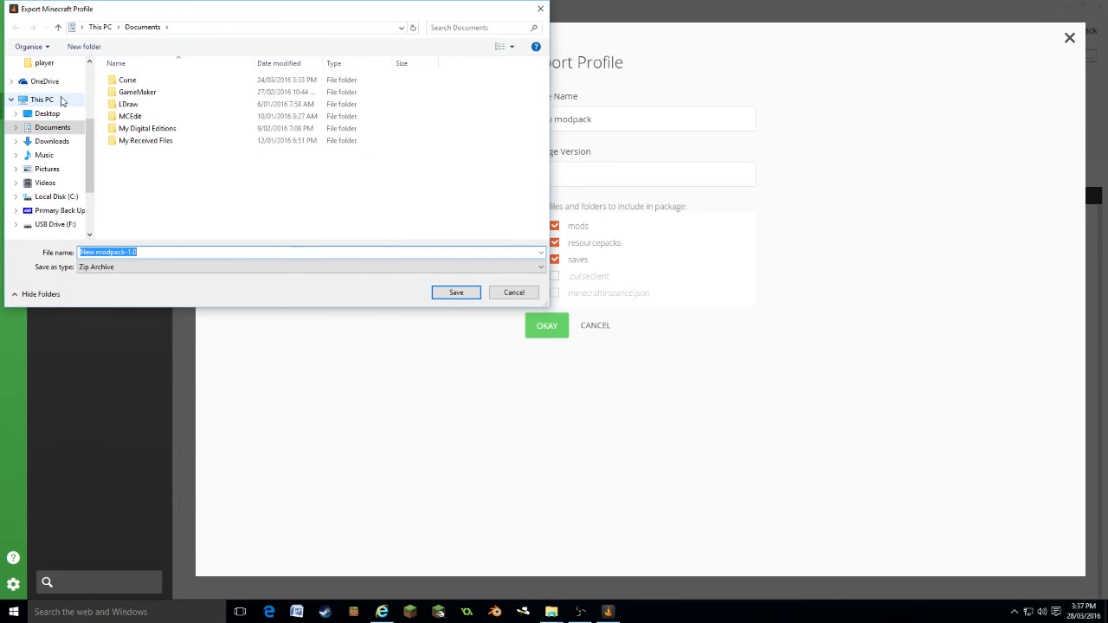
left_click(52, 142)
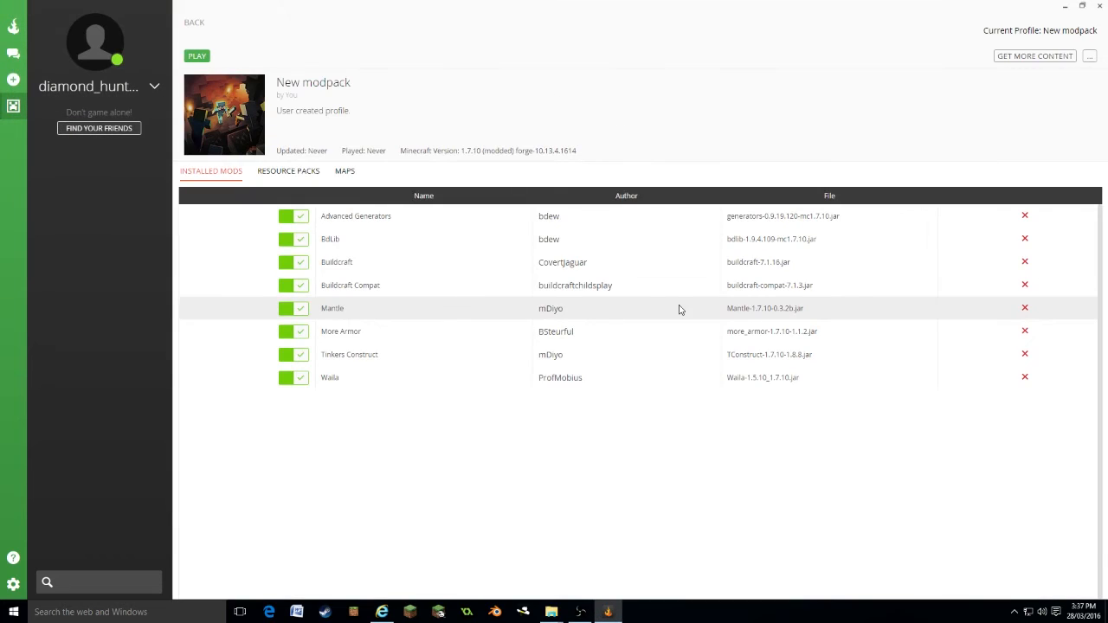
- Play the New modpack profile and start the game from the Minecraft Launcher
left_click(1090, 55)
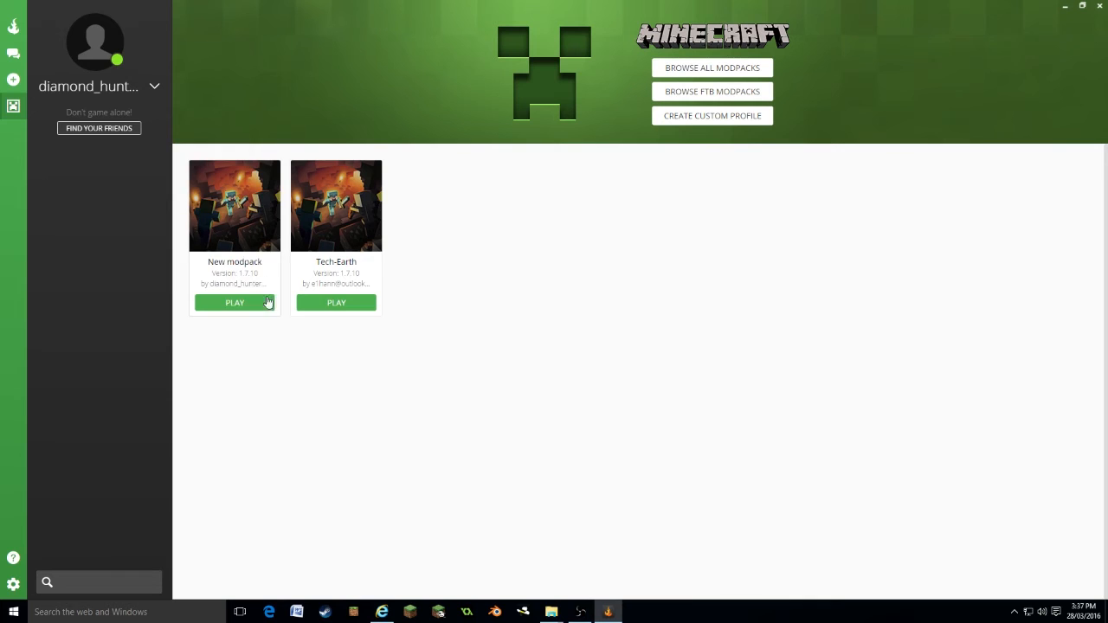
left_click(236, 301)
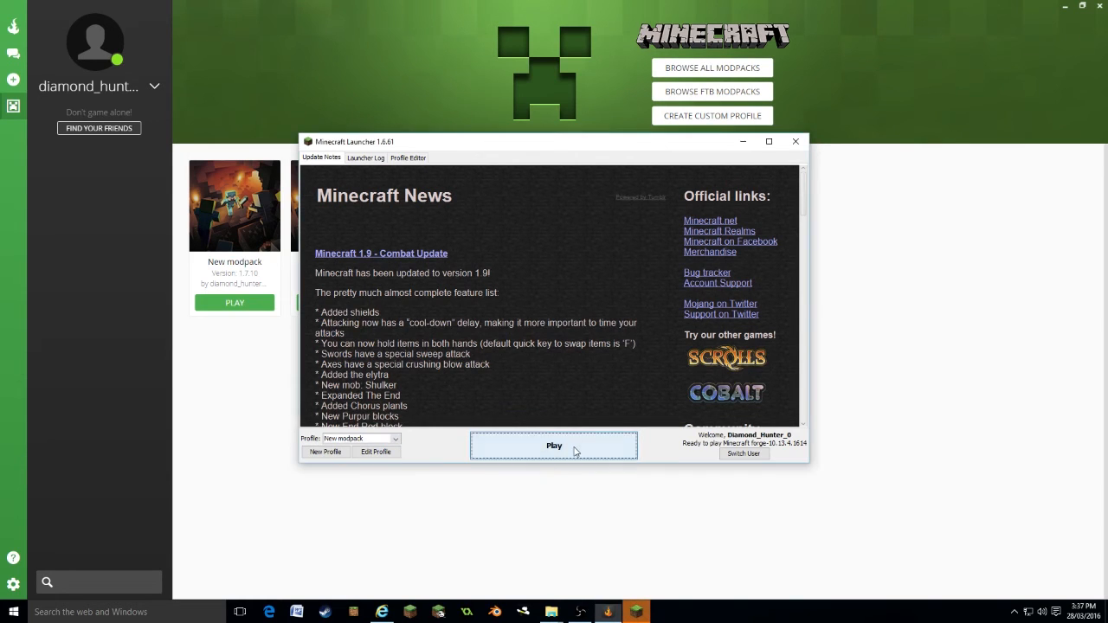
left_click(555, 445)
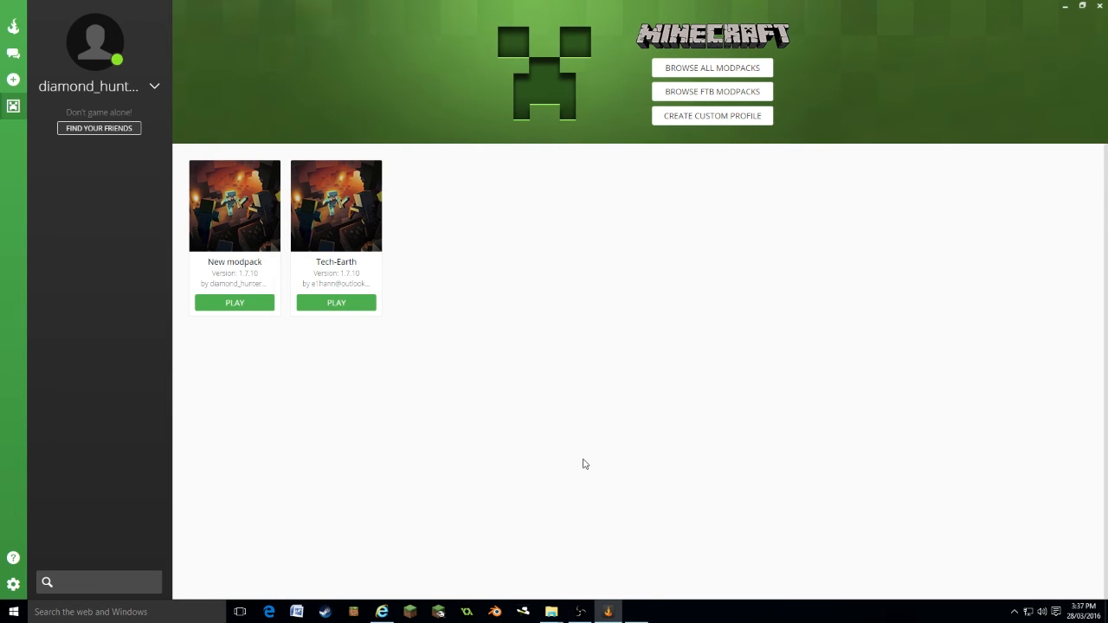
- Let modded Minecraft 1.7.10 load to its title screen with 17 mods active
left_click(235, 301)
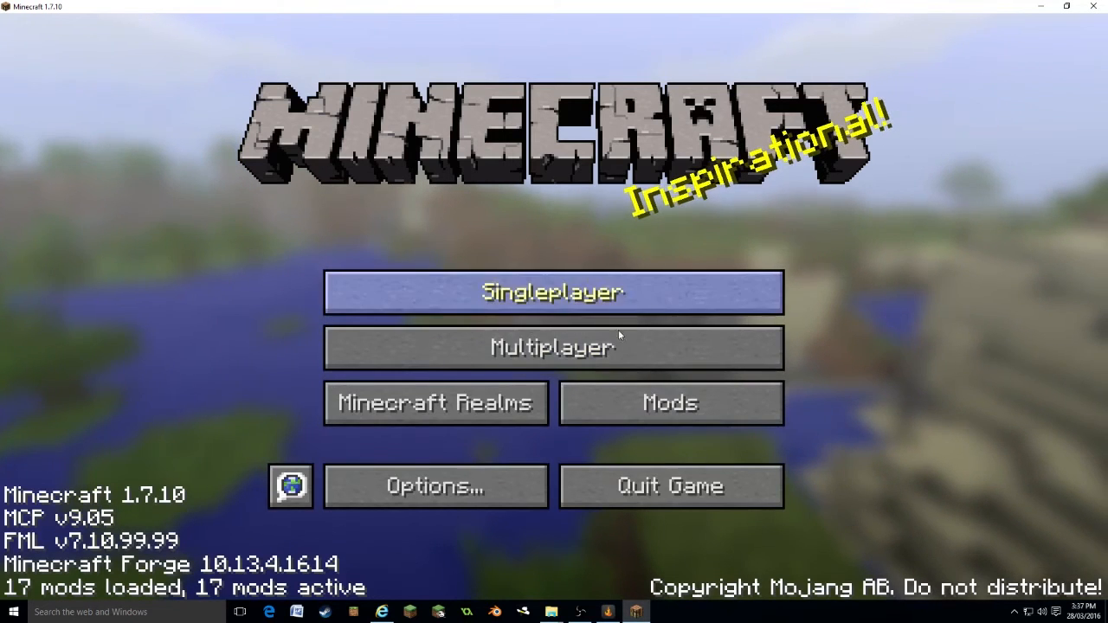
- Load the oPryzeLP Converted world from the Singleplayer list
left_click(552, 291)
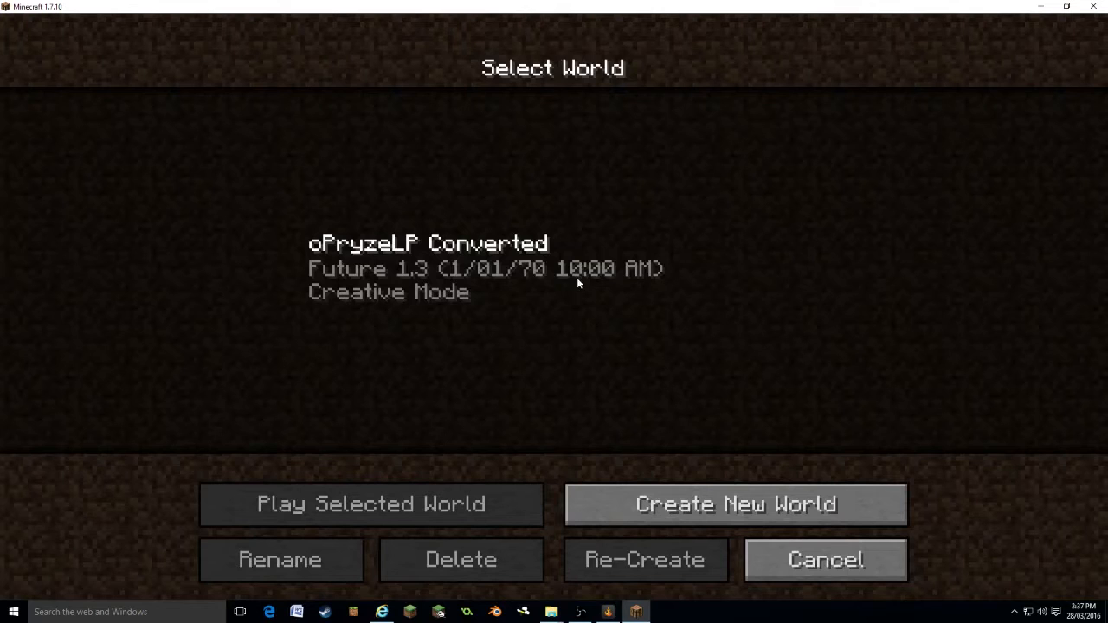
left_click(554, 268)
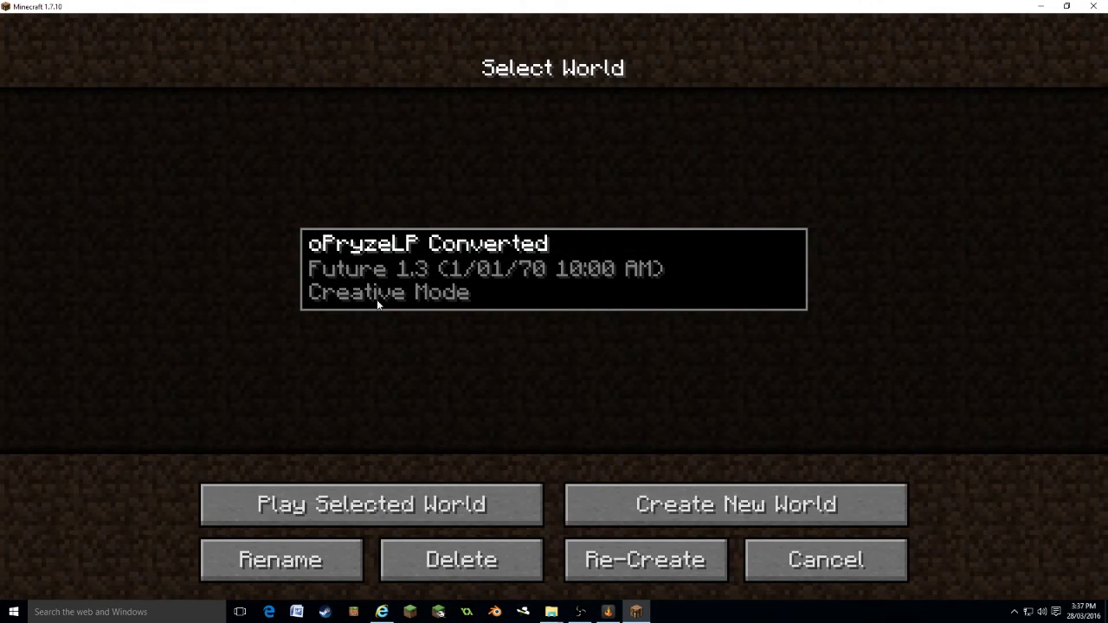
left_click(371, 504)
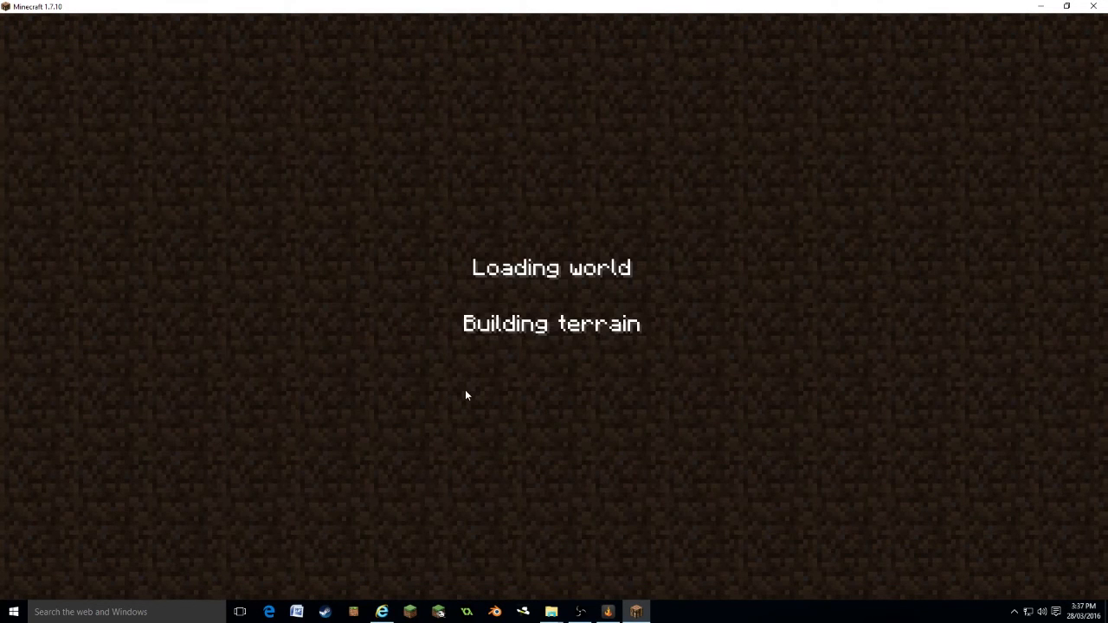
mouse_move(565, 348)
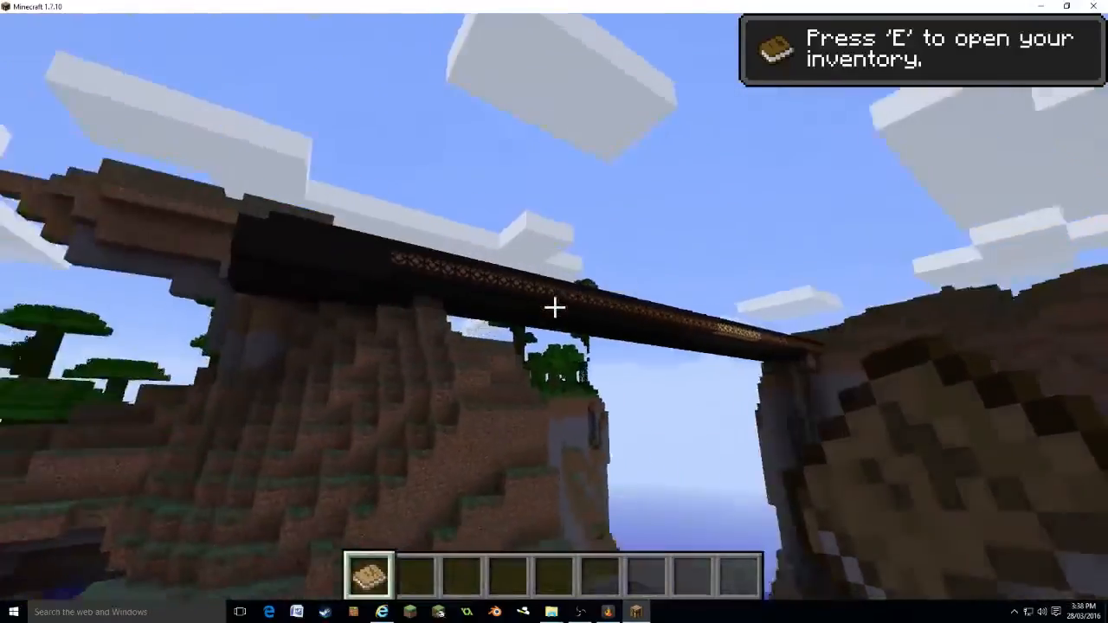
mouse_move(554, 309)
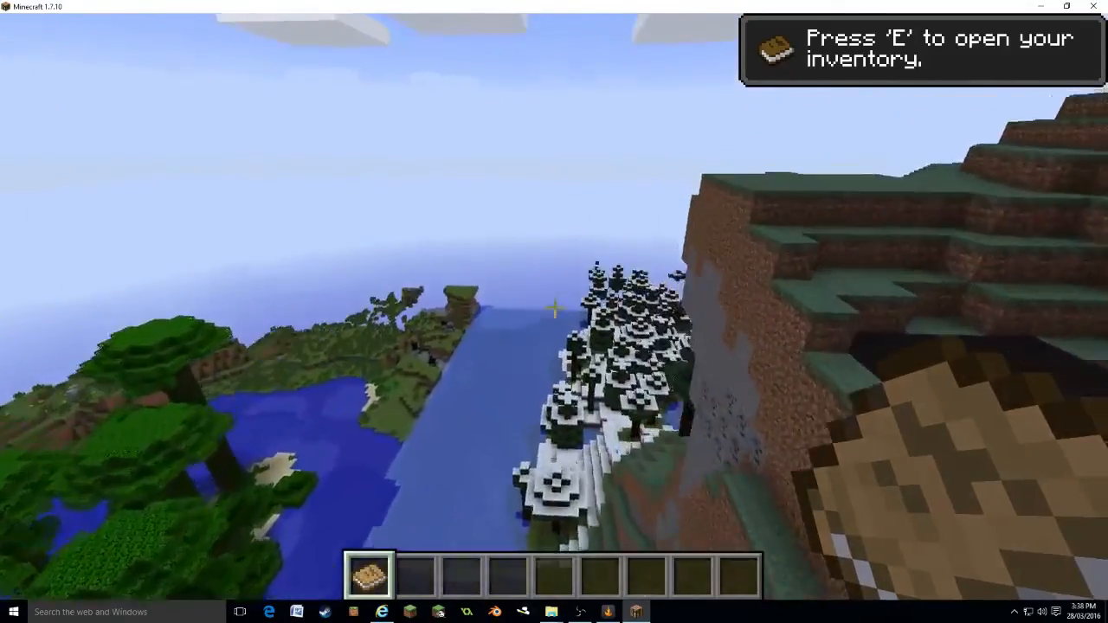
mouse_move(555, 311)
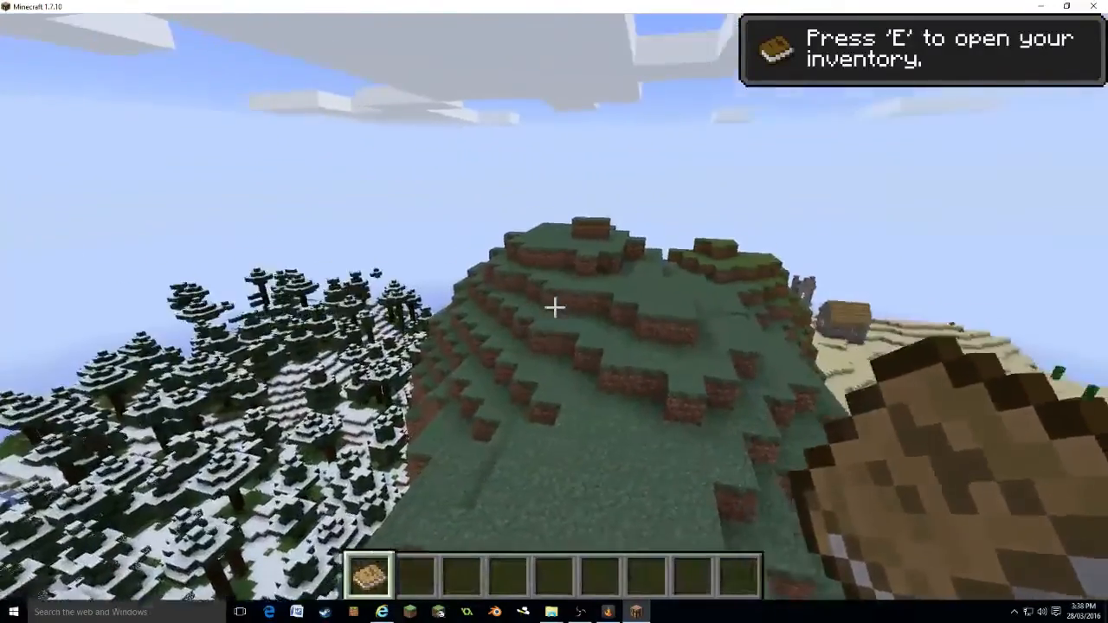
key("e")
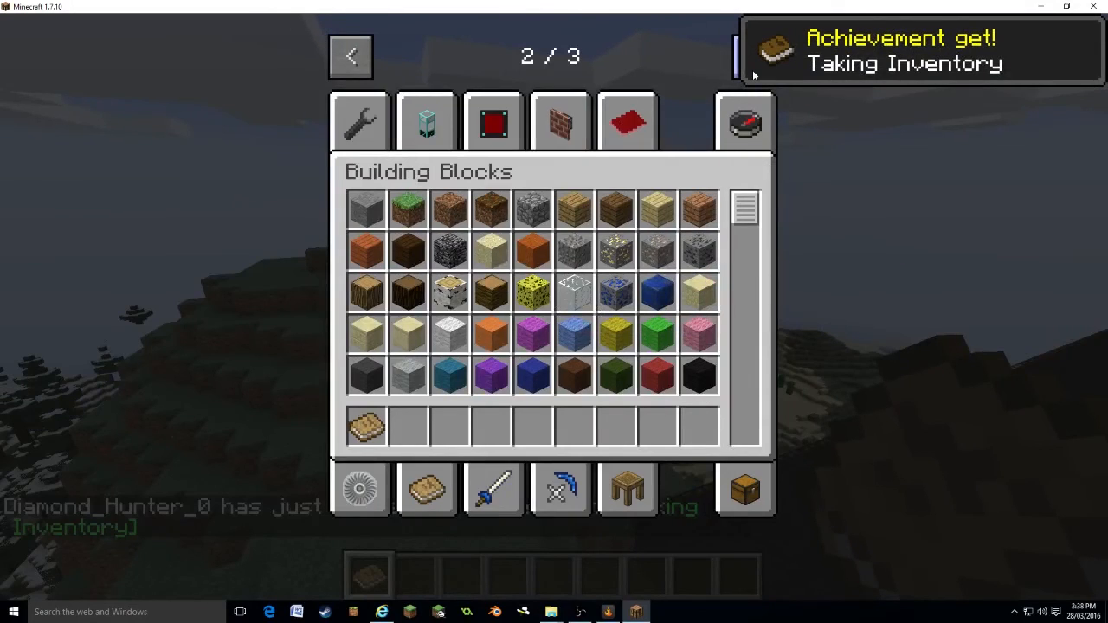
key("Escape")
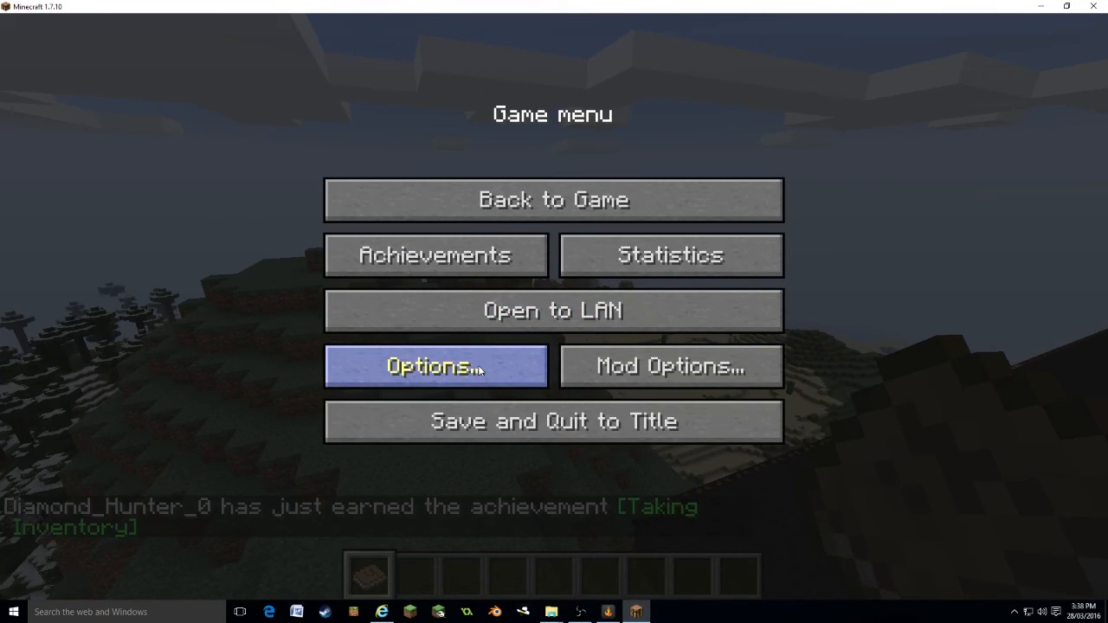
left_click(434, 365)
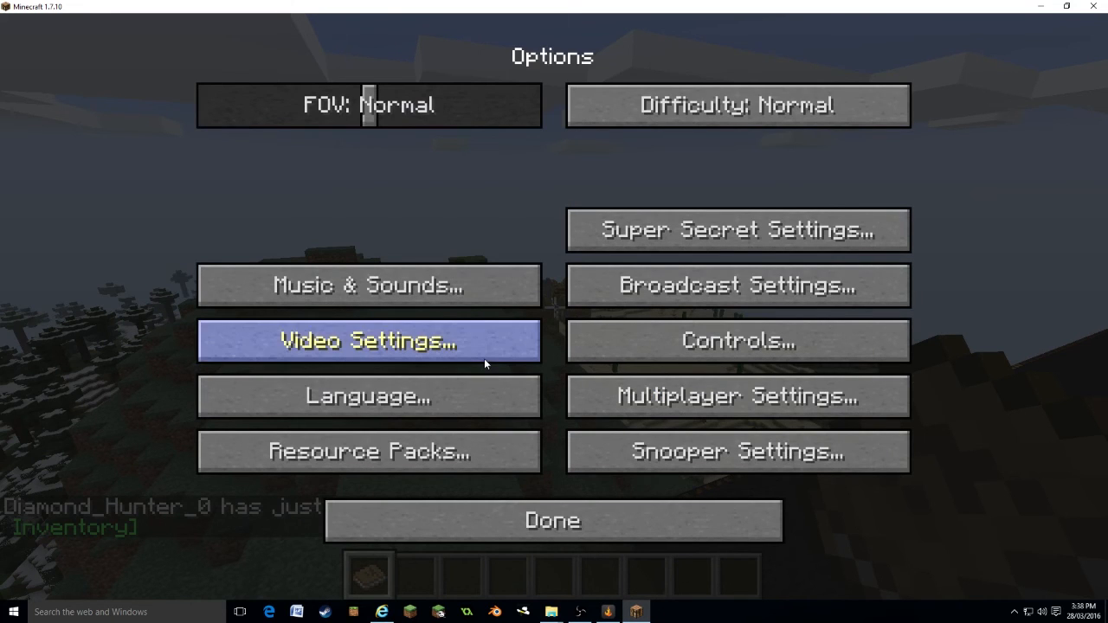
left_click(367, 451)
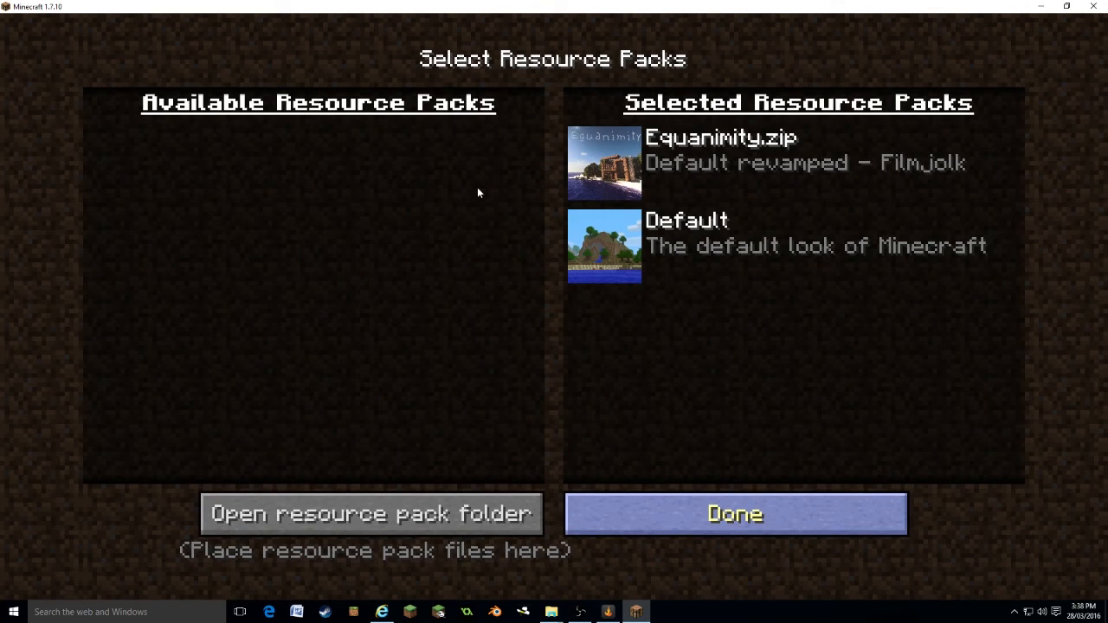
left_click(735, 513)
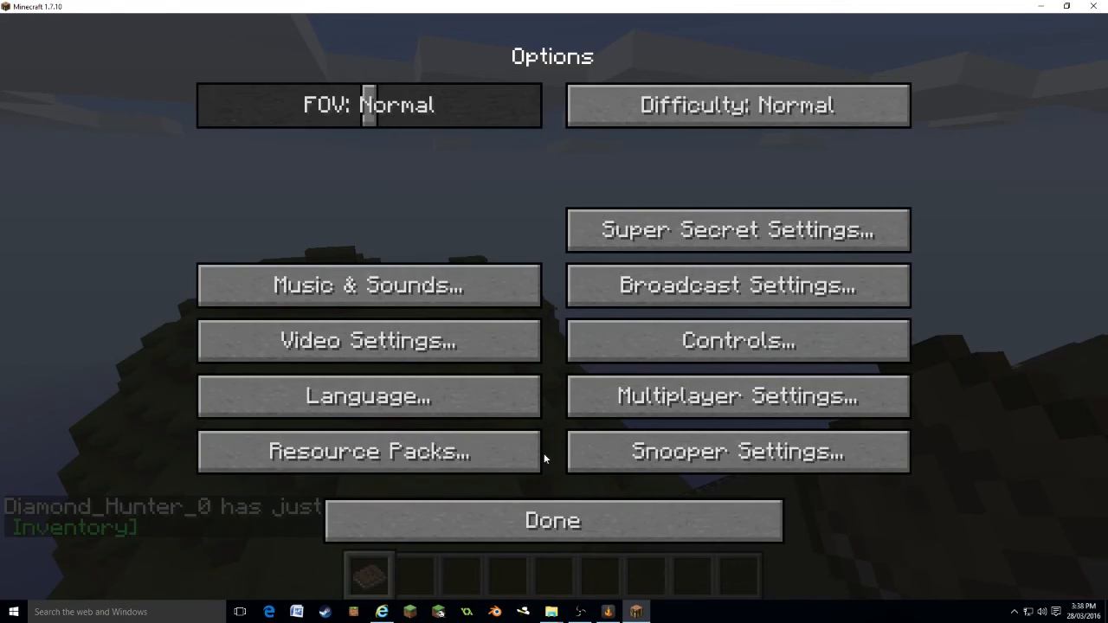
left_click(553, 520)
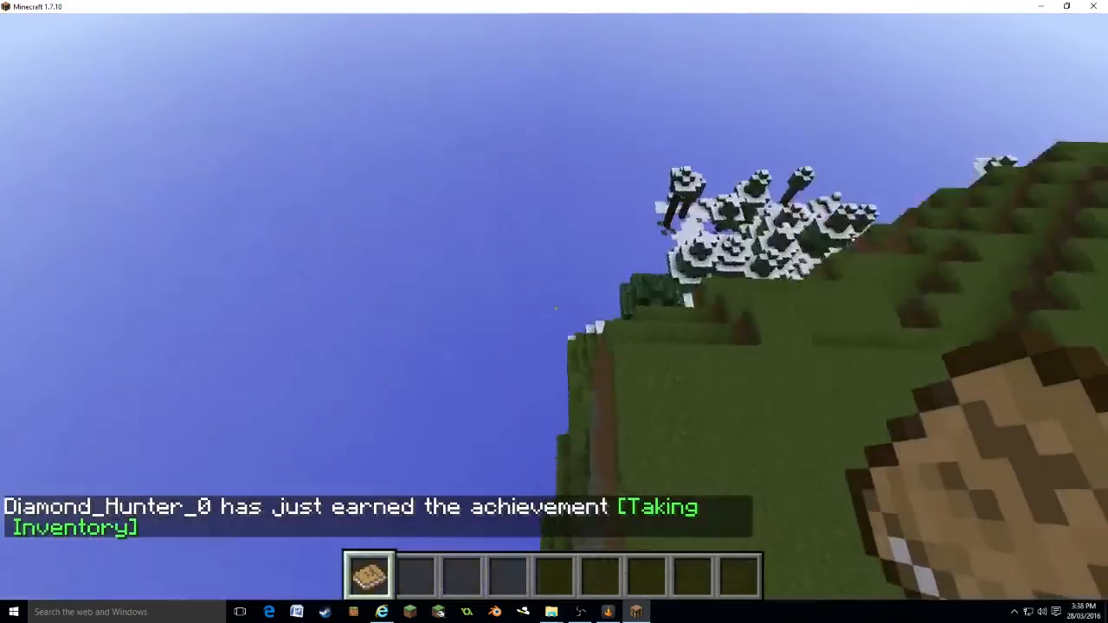
mouse_move(554, 312)
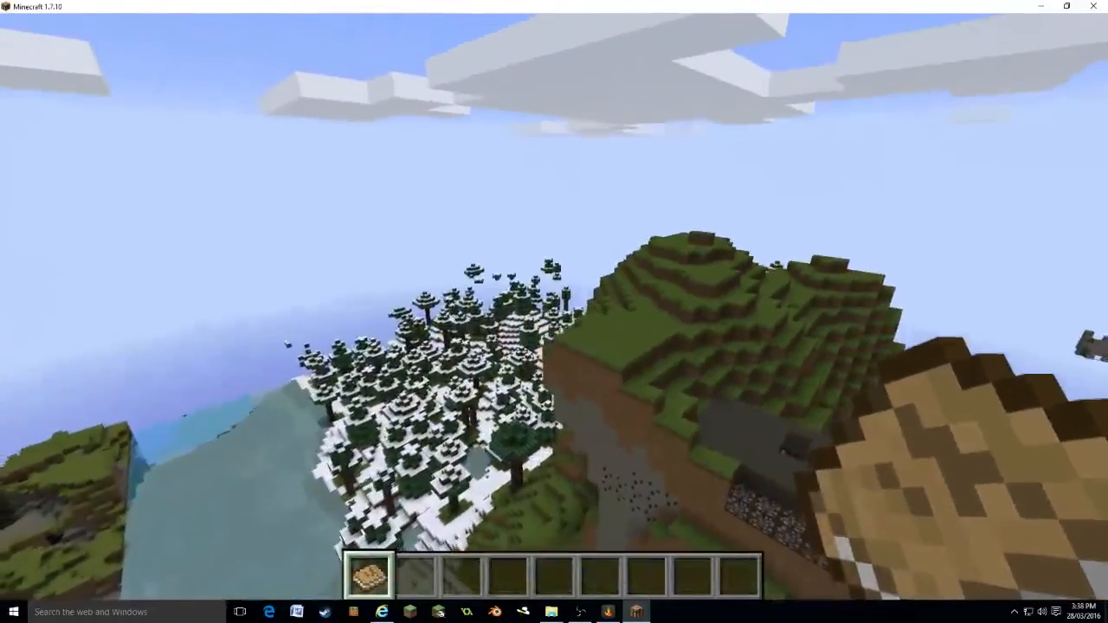
- Save and quit the world to the title screen via the game menu
key("Escape")
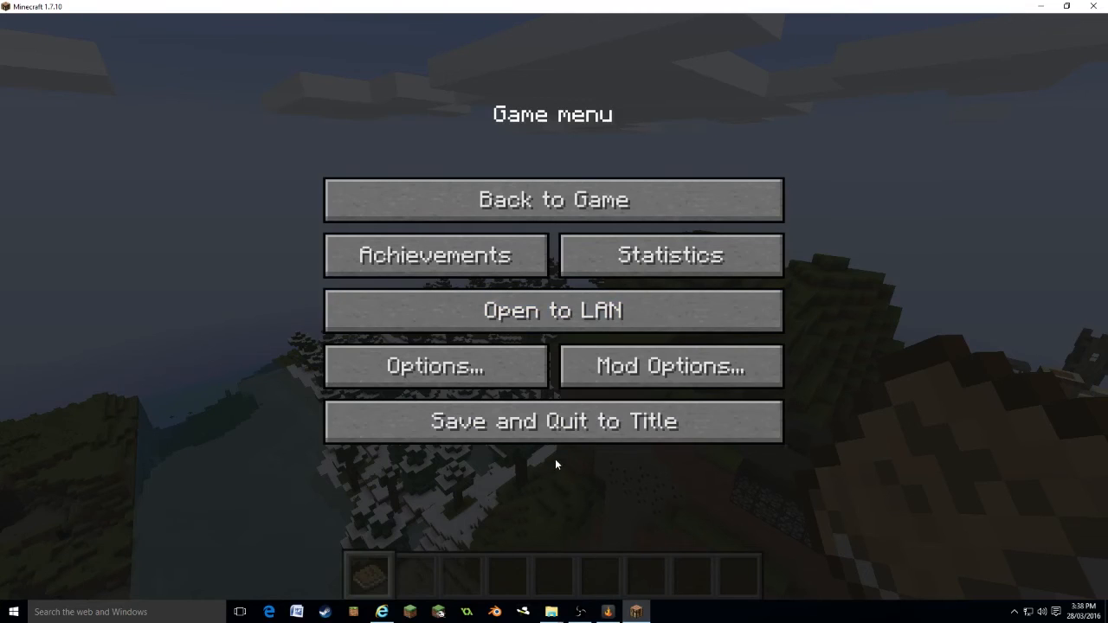
left_click(554, 421)
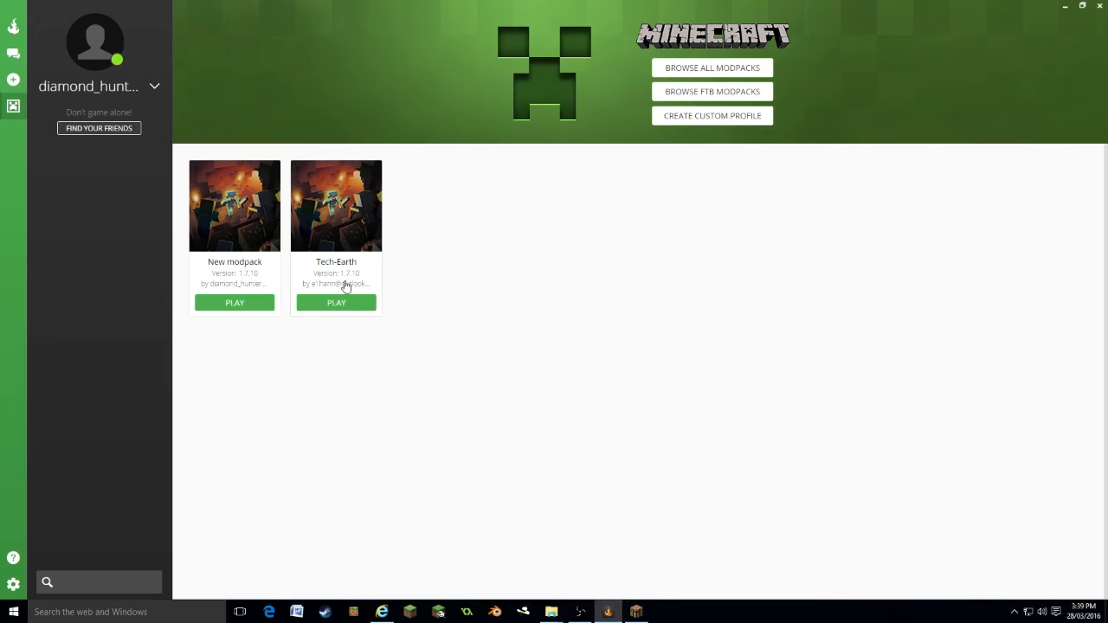
mouse_move(301, 263)
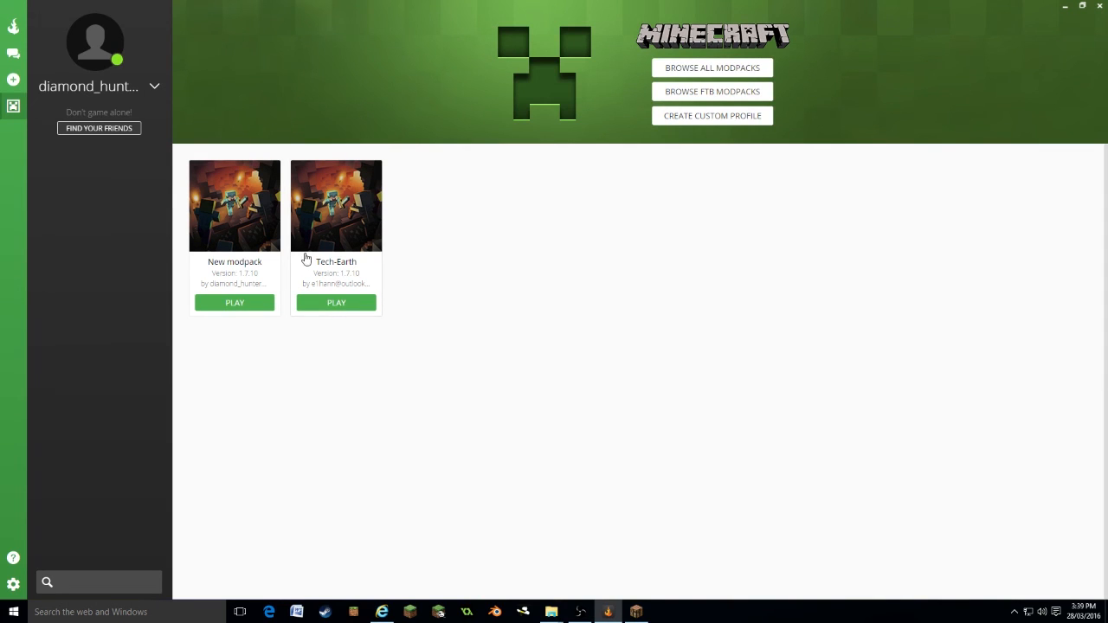
mouse_move(344, 201)
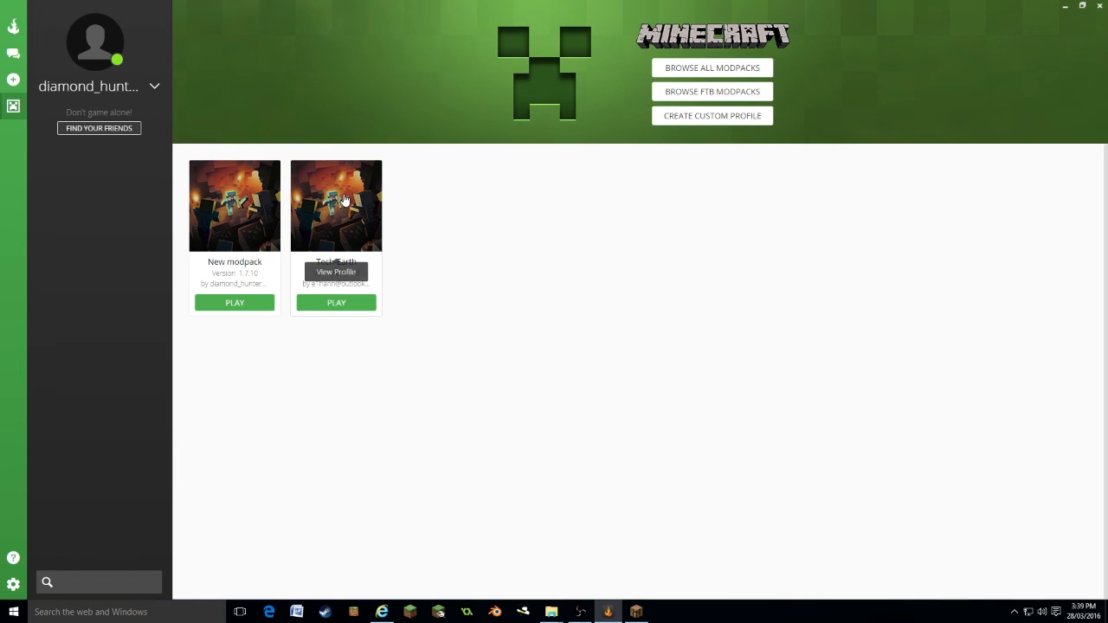
- View the Tech-Earth profile and scroll through its Installed Mods list
left_click(336, 270)
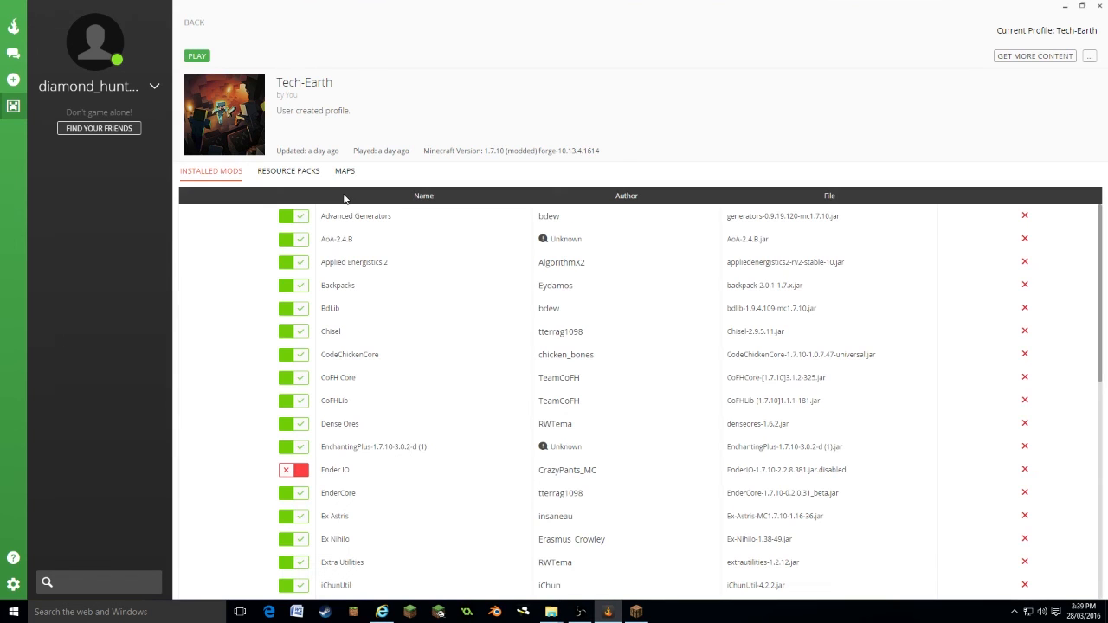
scroll("down", 3)
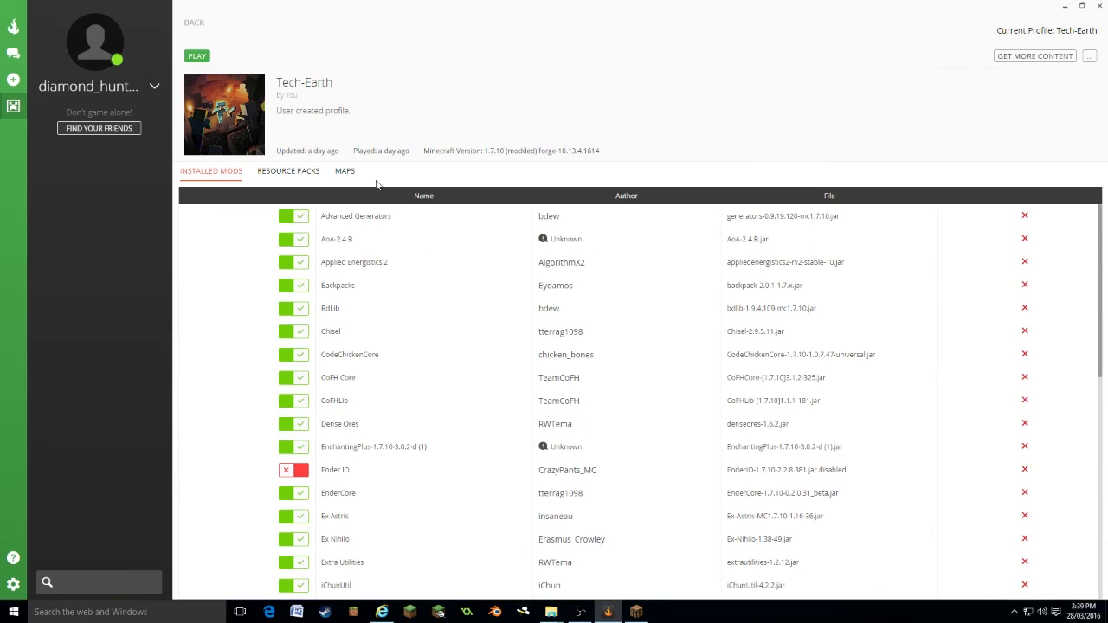
mouse_move(398, 138)
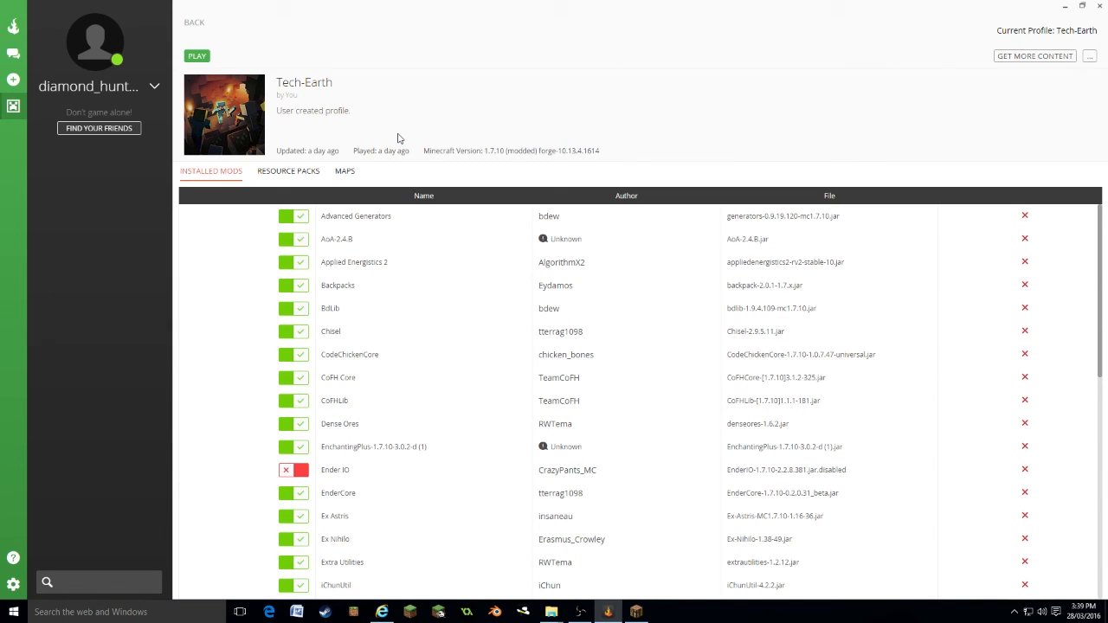
mouse_move(288, 171)
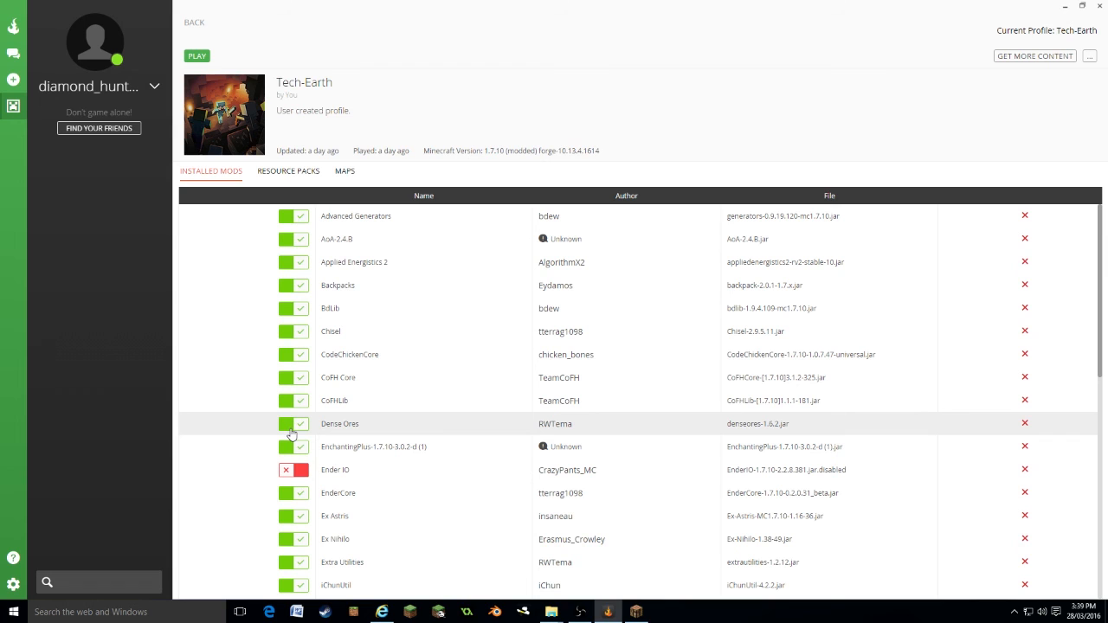
scroll("down", 3)
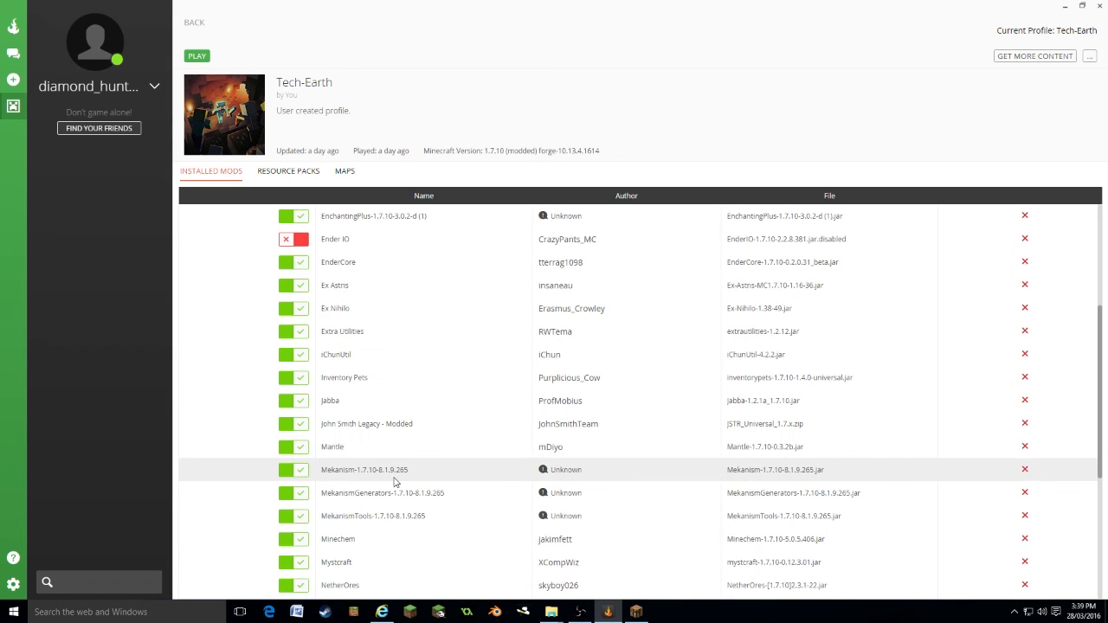
scroll("down", 3)
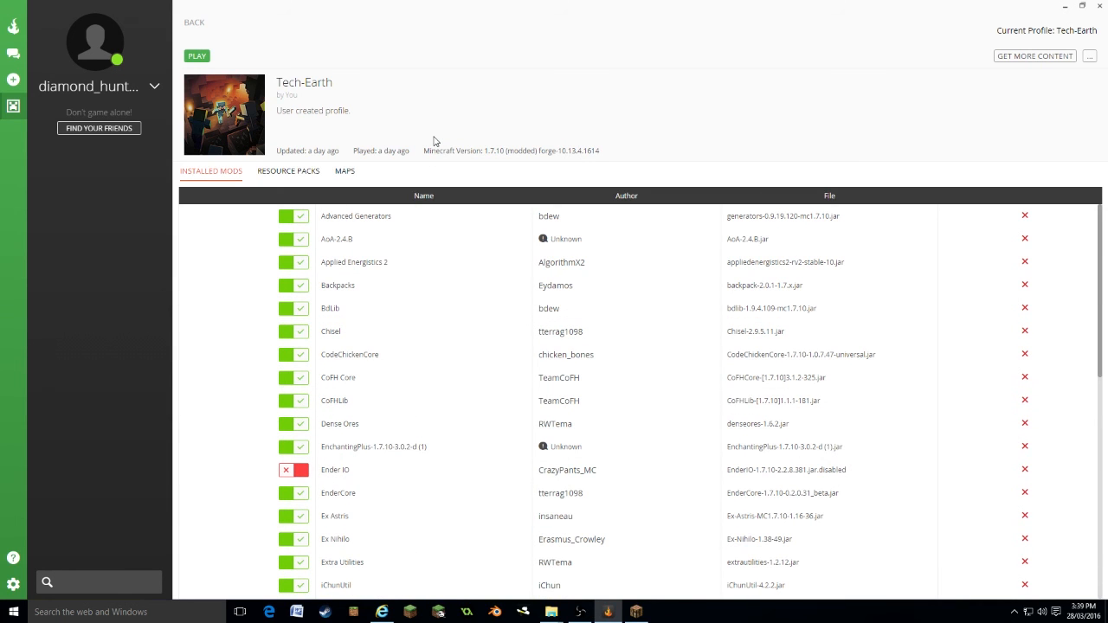
mouse_move(97, 129)
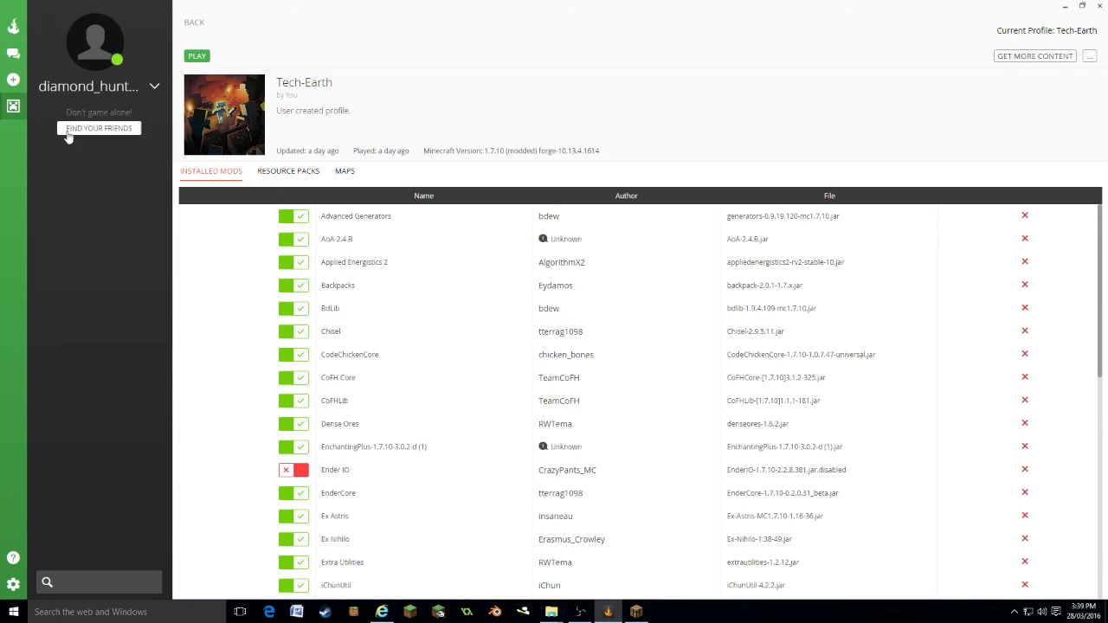
mouse_move(21, 359)
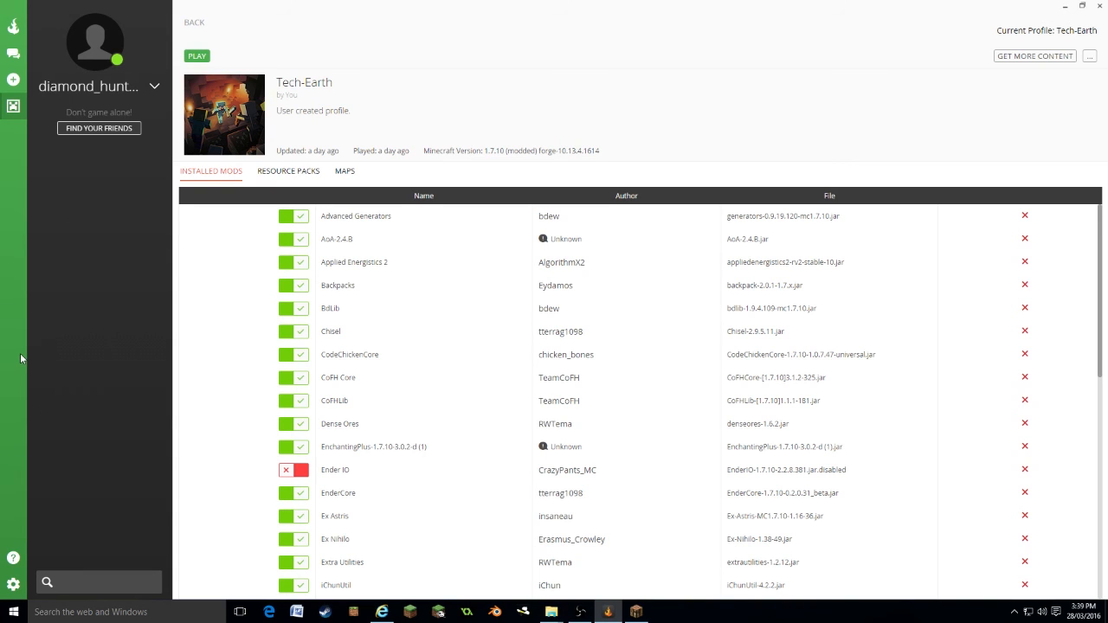